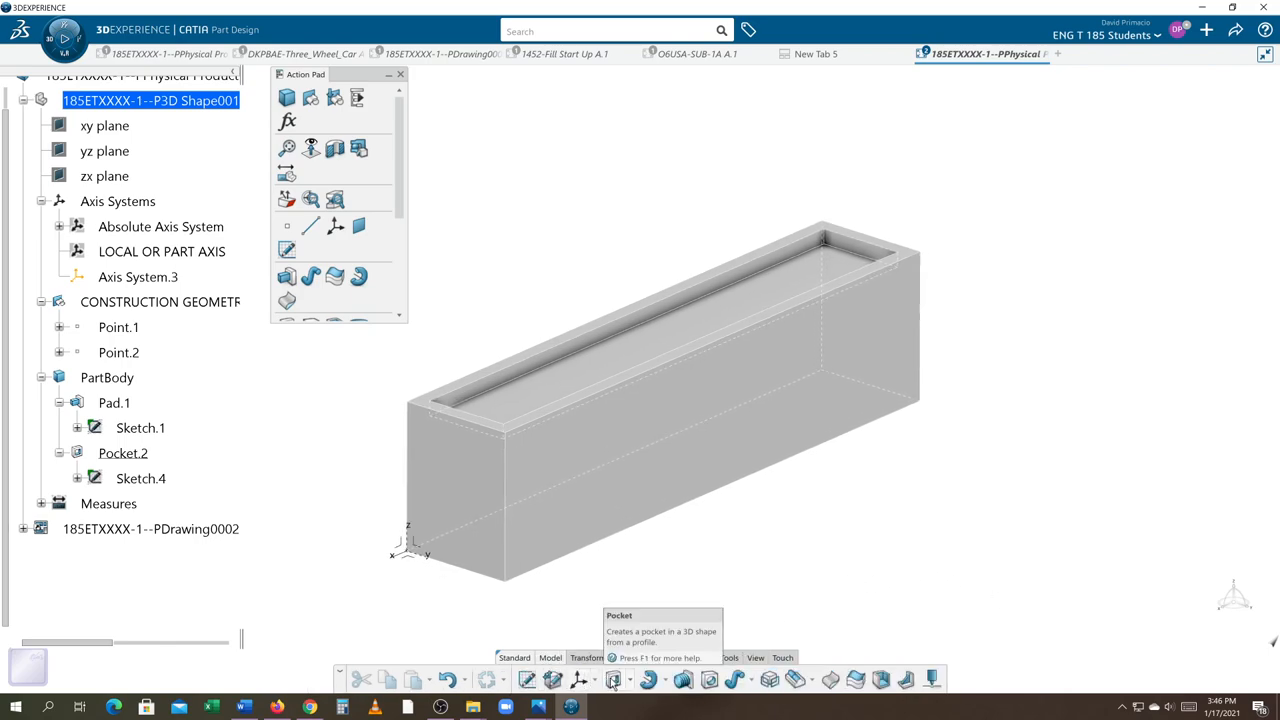
Place Hole.1 on the tray face as a blind hole and edit its main diameter
click(614, 680)
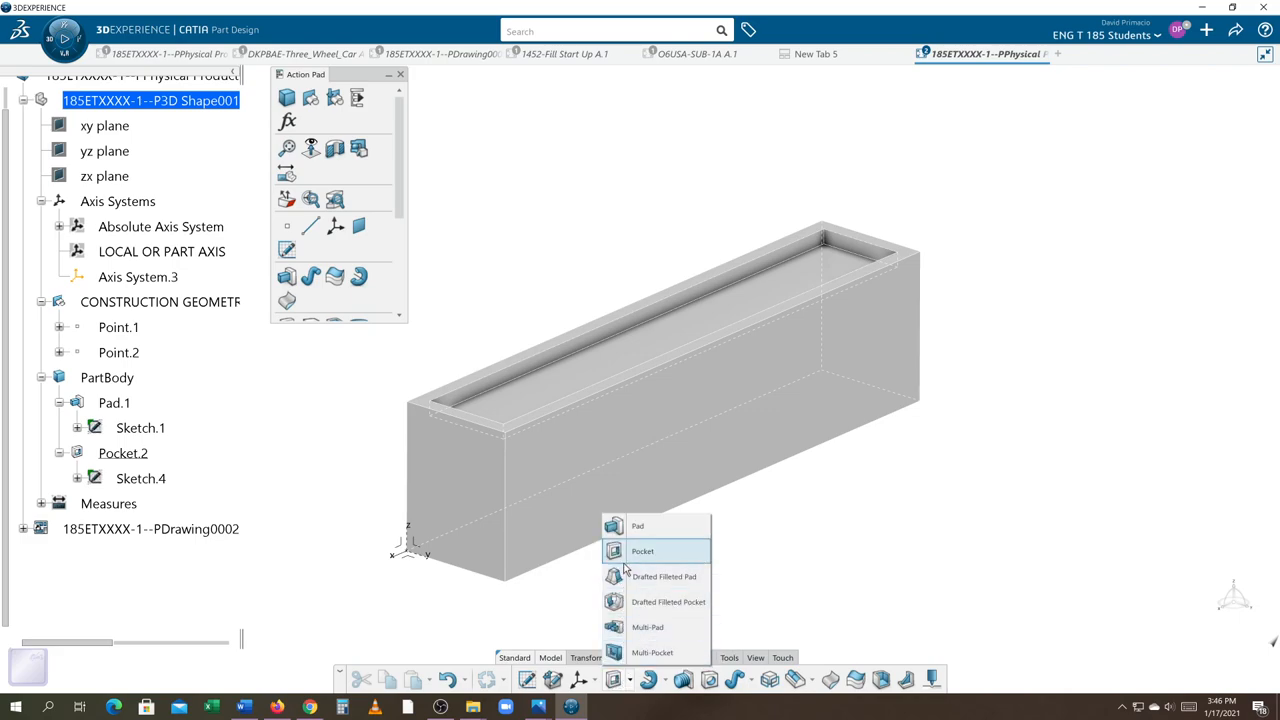
mouse_move(656, 712)
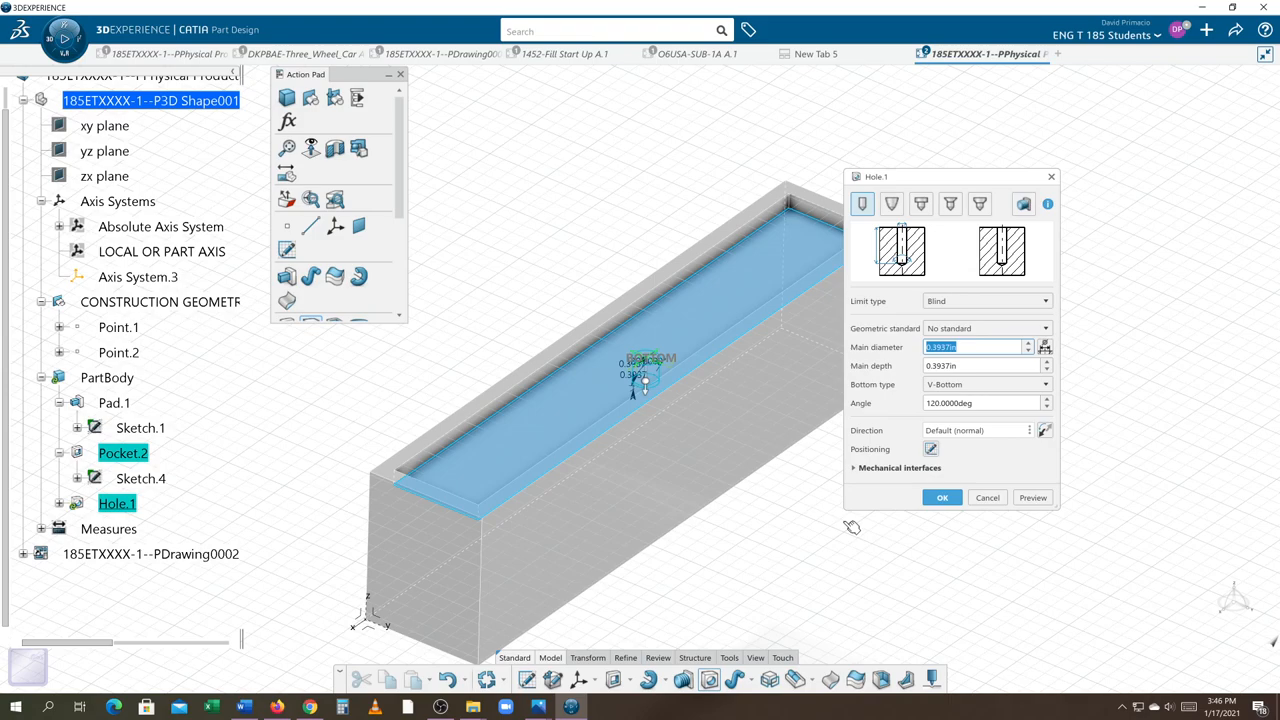
mouse_move(852, 520)
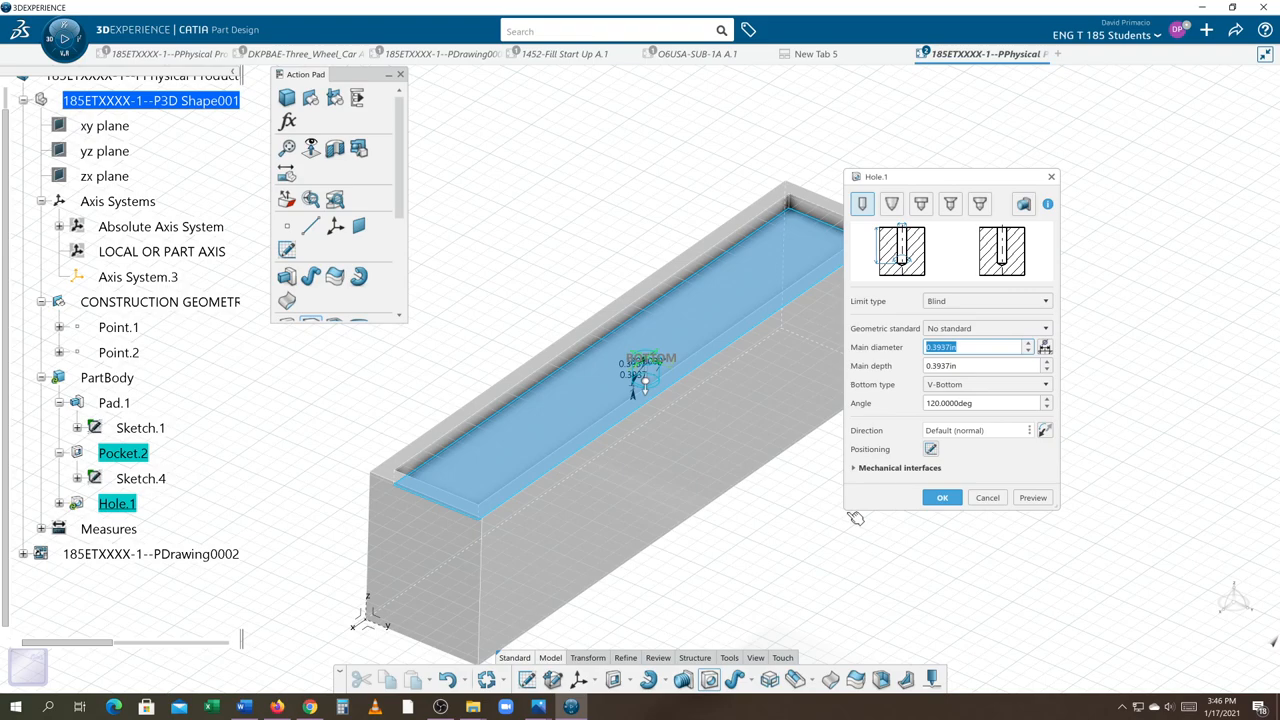
click(940, 496)
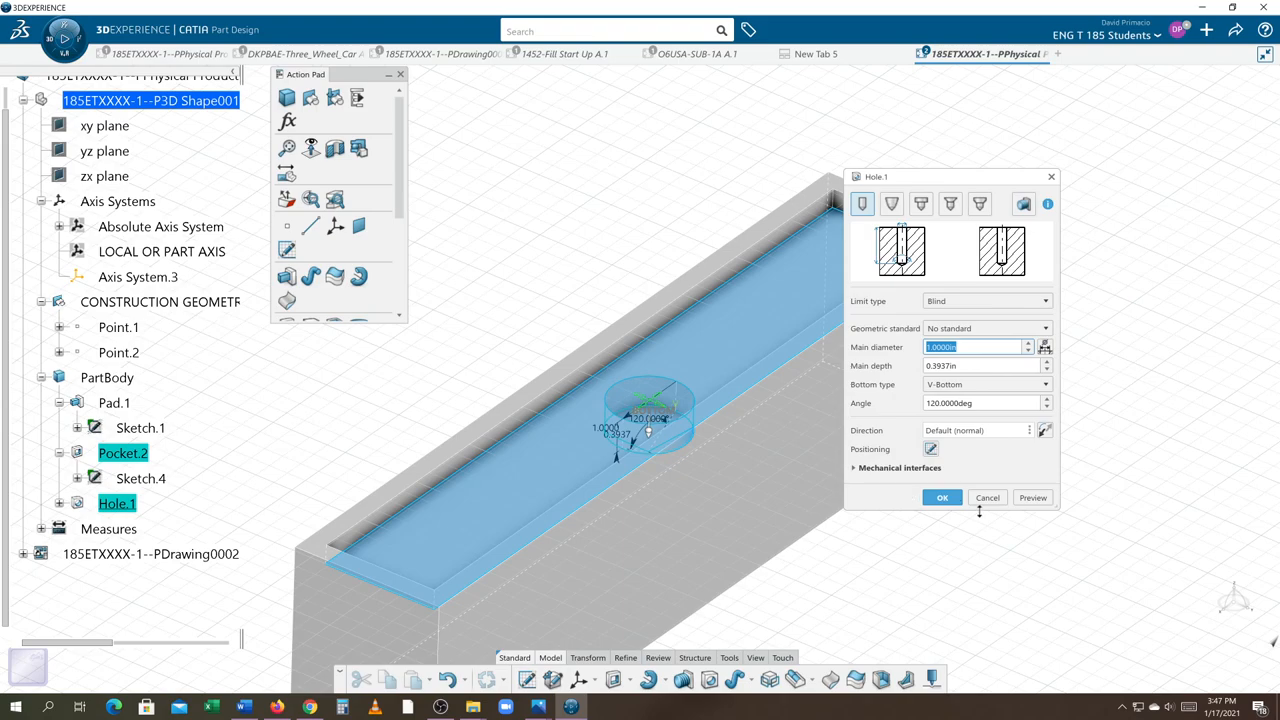
Create Hole.1, then delete it so the tray has no holes
click(940, 498)
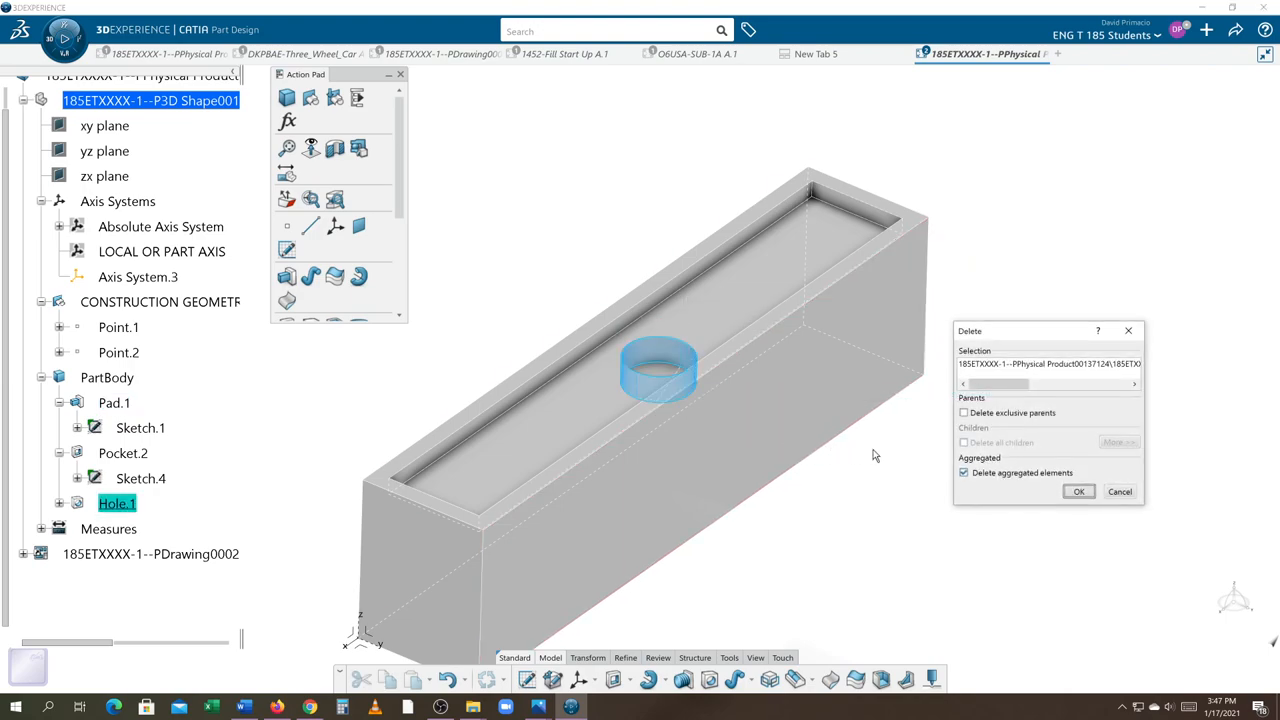
click(1078, 492)
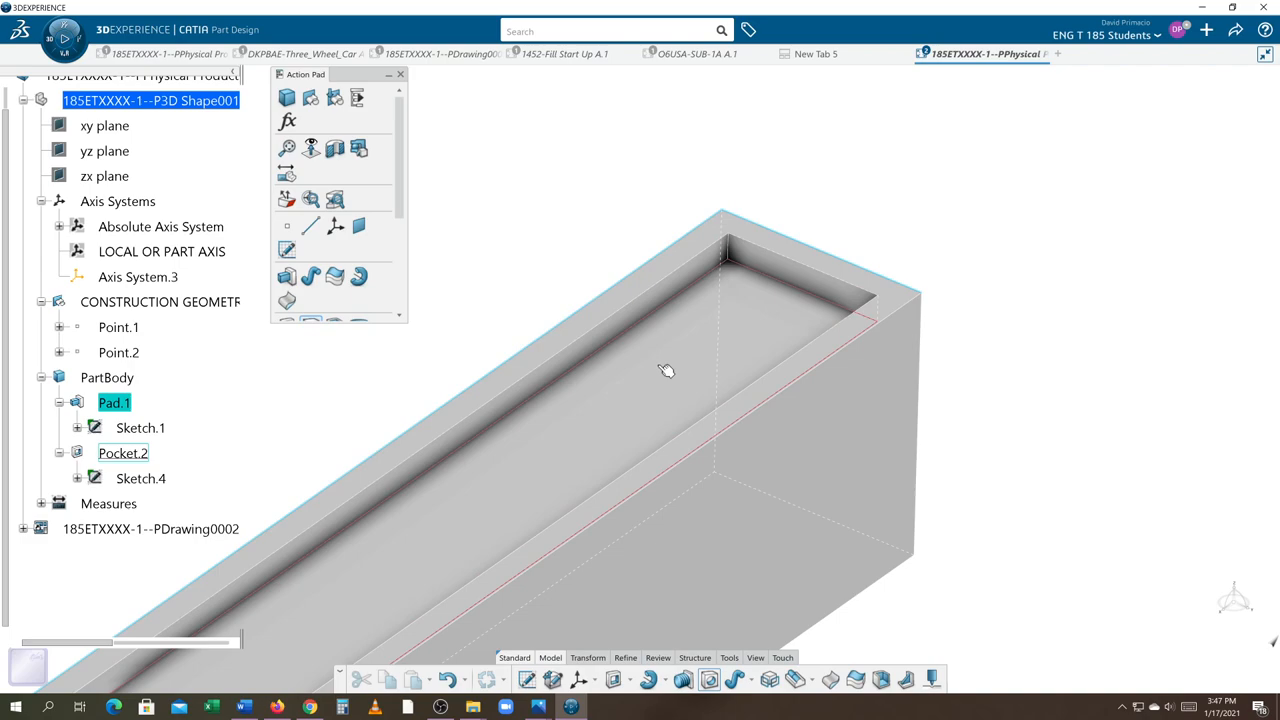
mouse_move(576, 430)
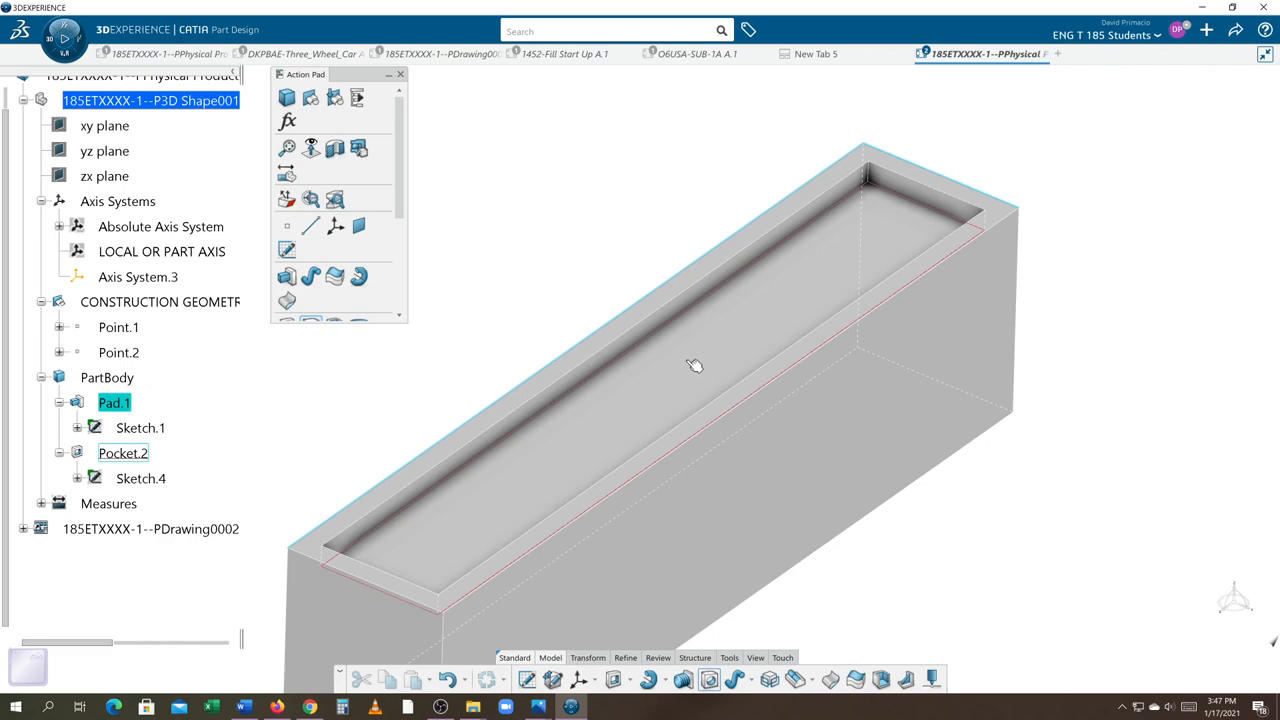
mouse_move(728, 336)
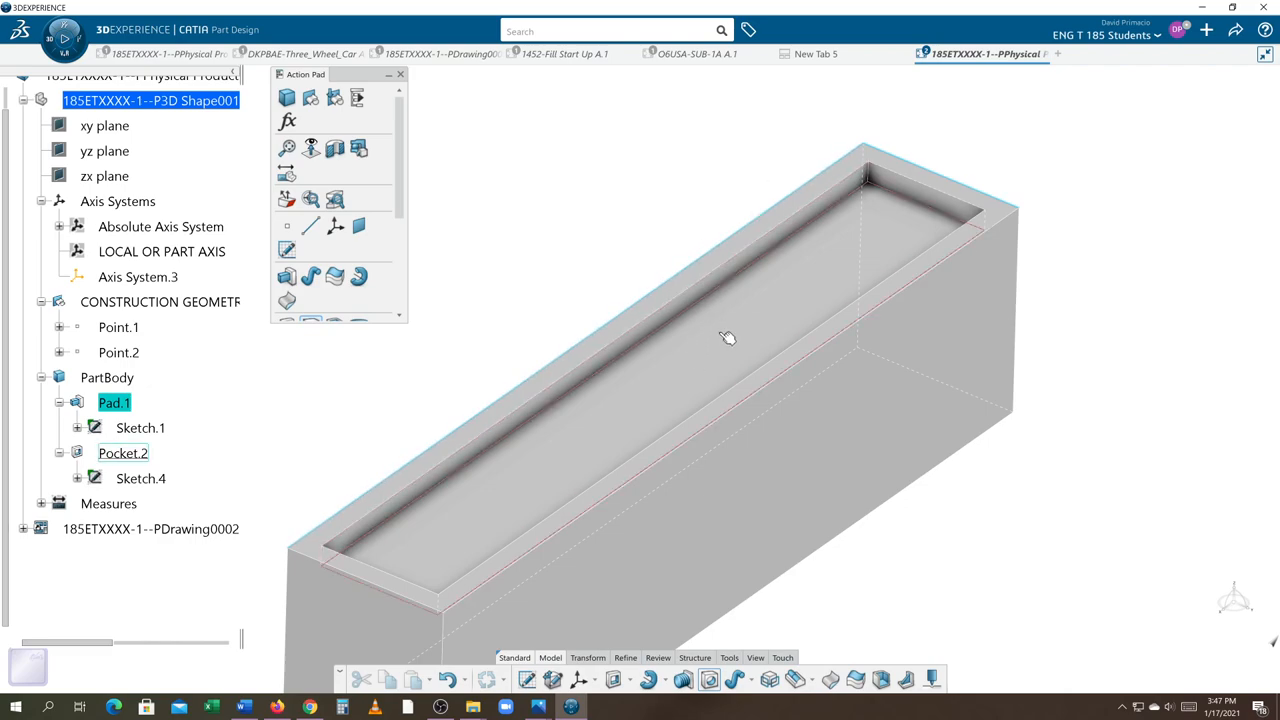
mouse_move(688, 372)
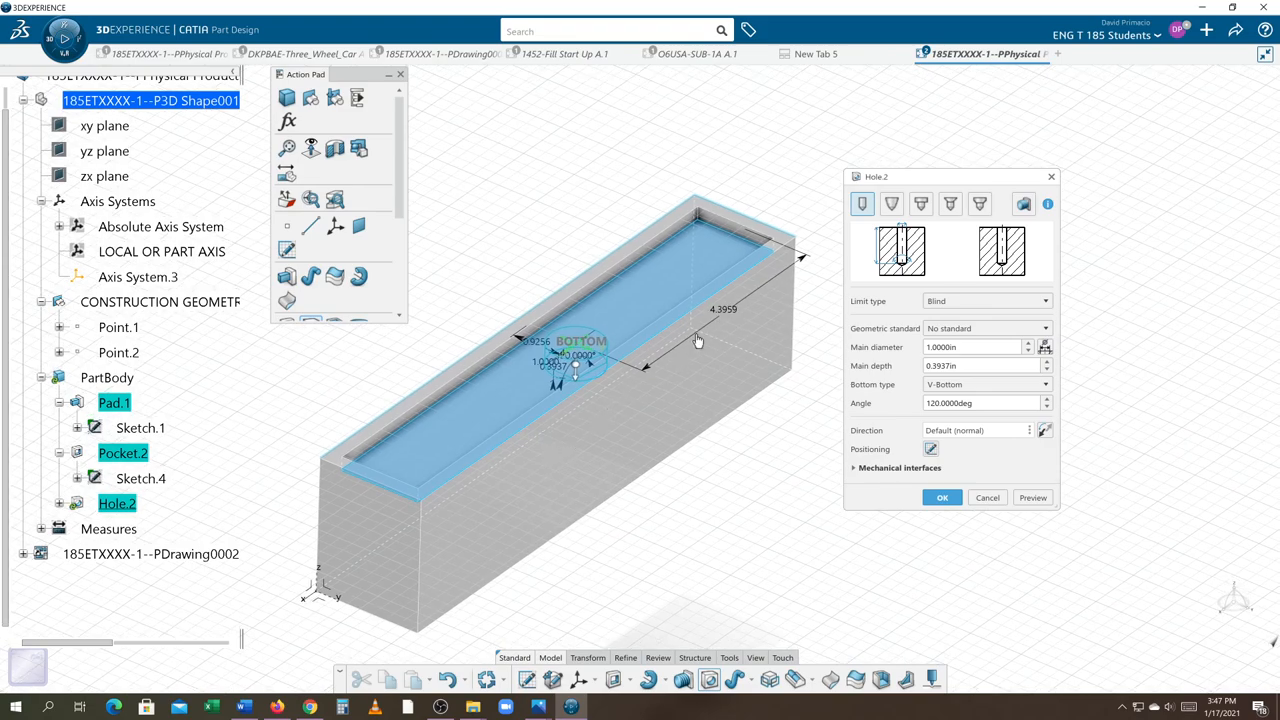
Position Hole.2 at 5 in along the tray and 1.5/2 = 0.75 in from the side edge
double_click(724, 308)
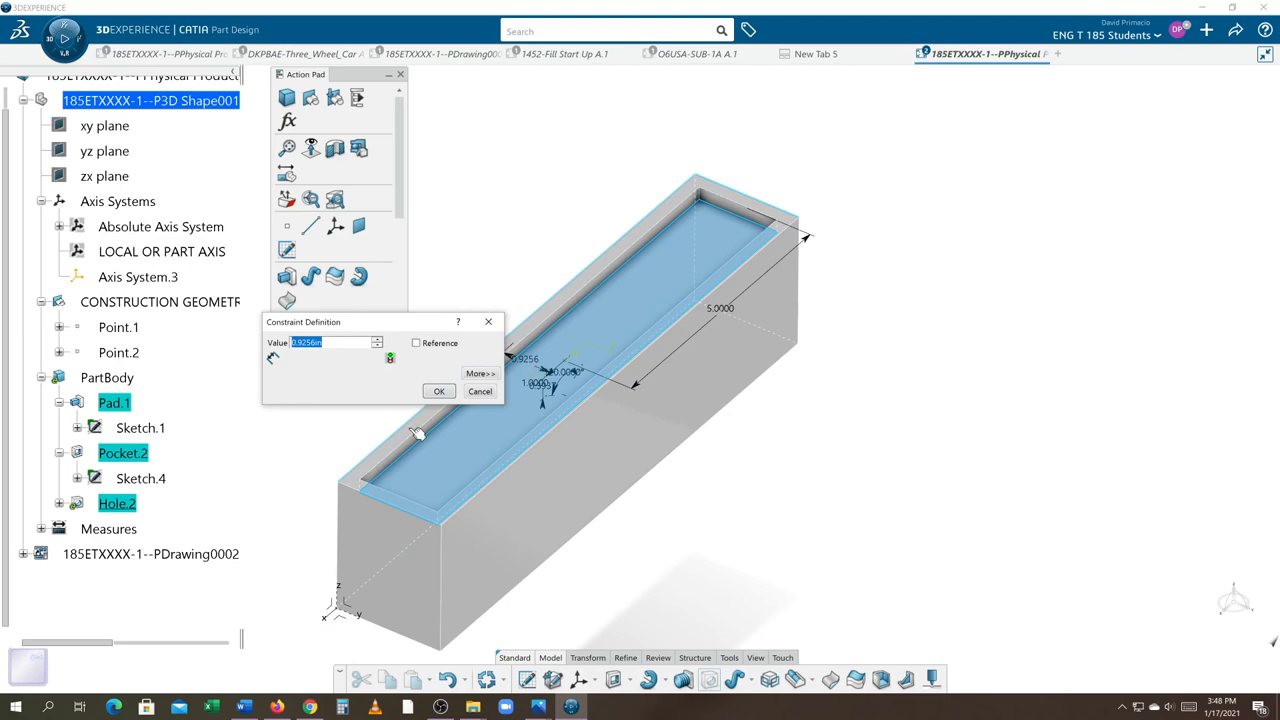
text(1)
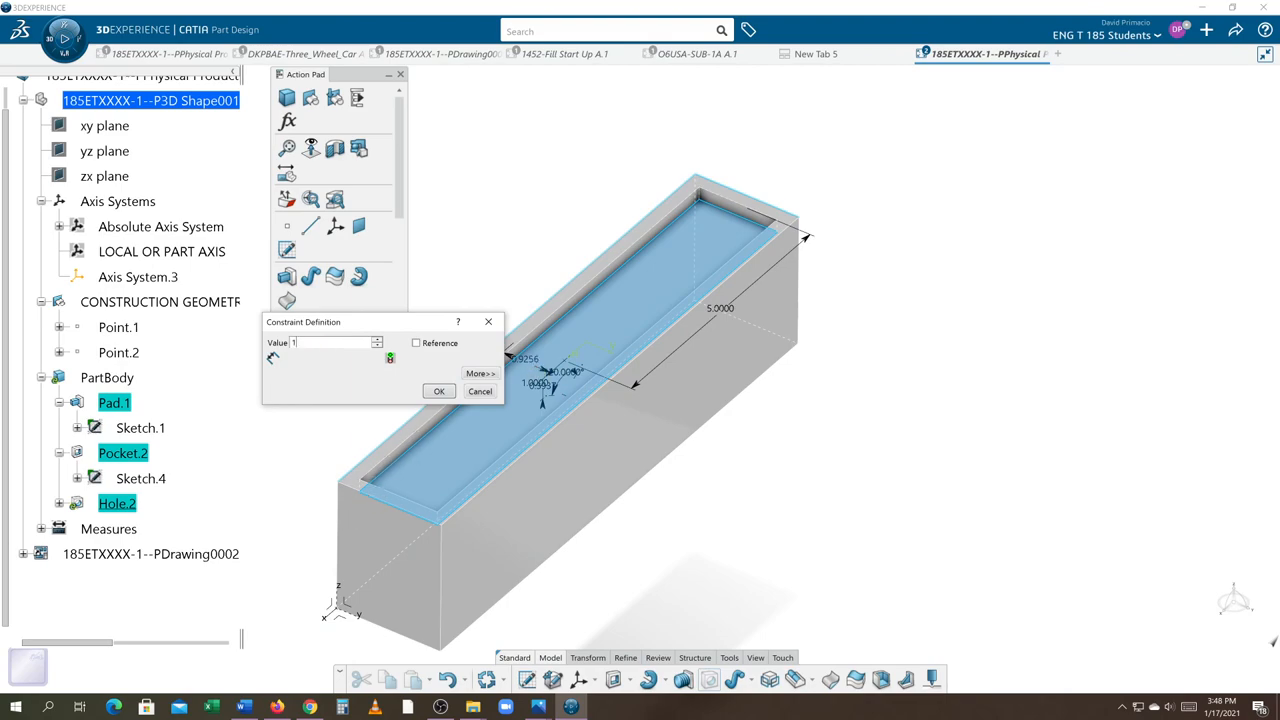
text(.5/2)
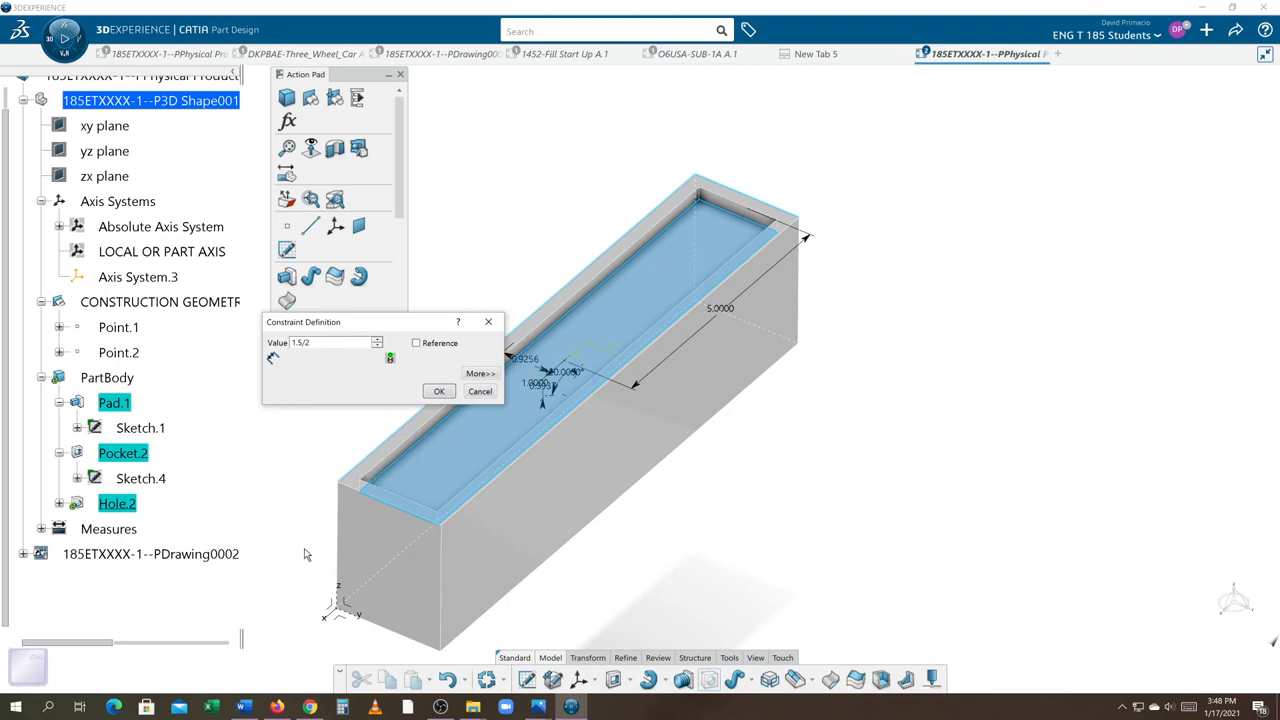
text(0.7500in)
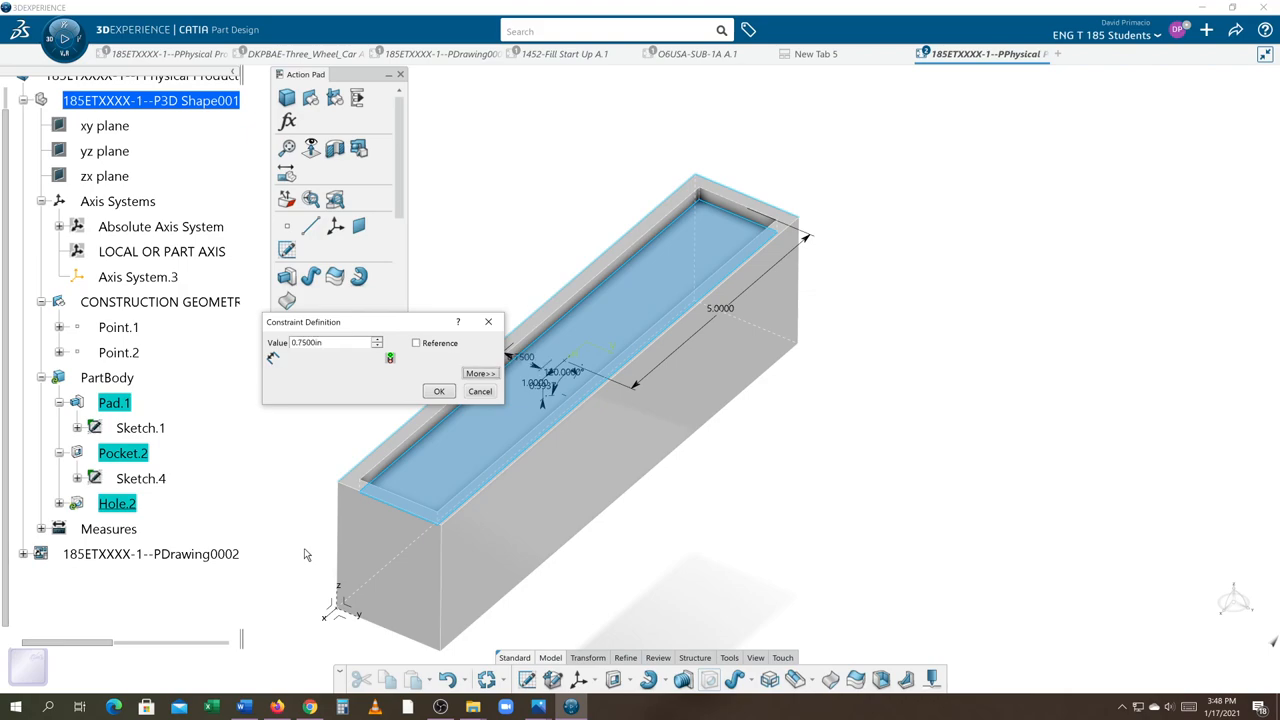
mouse_move(296, 512)
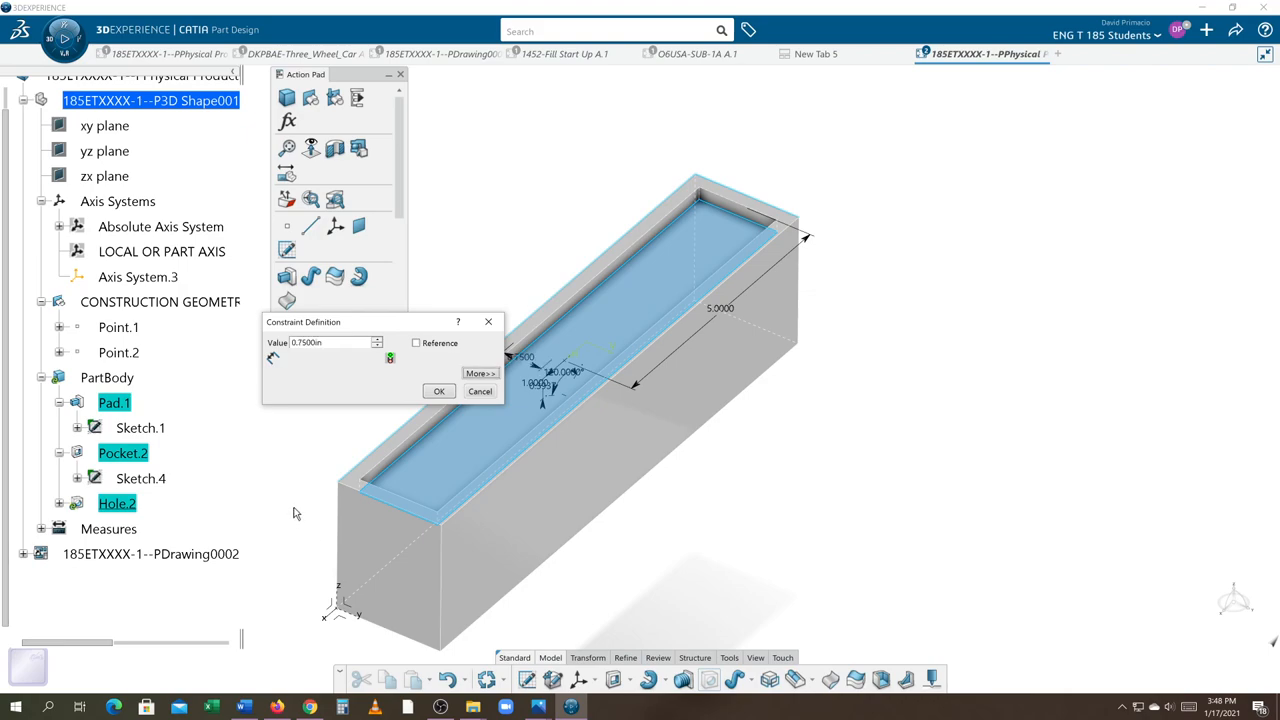
mouse_move(312, 428)
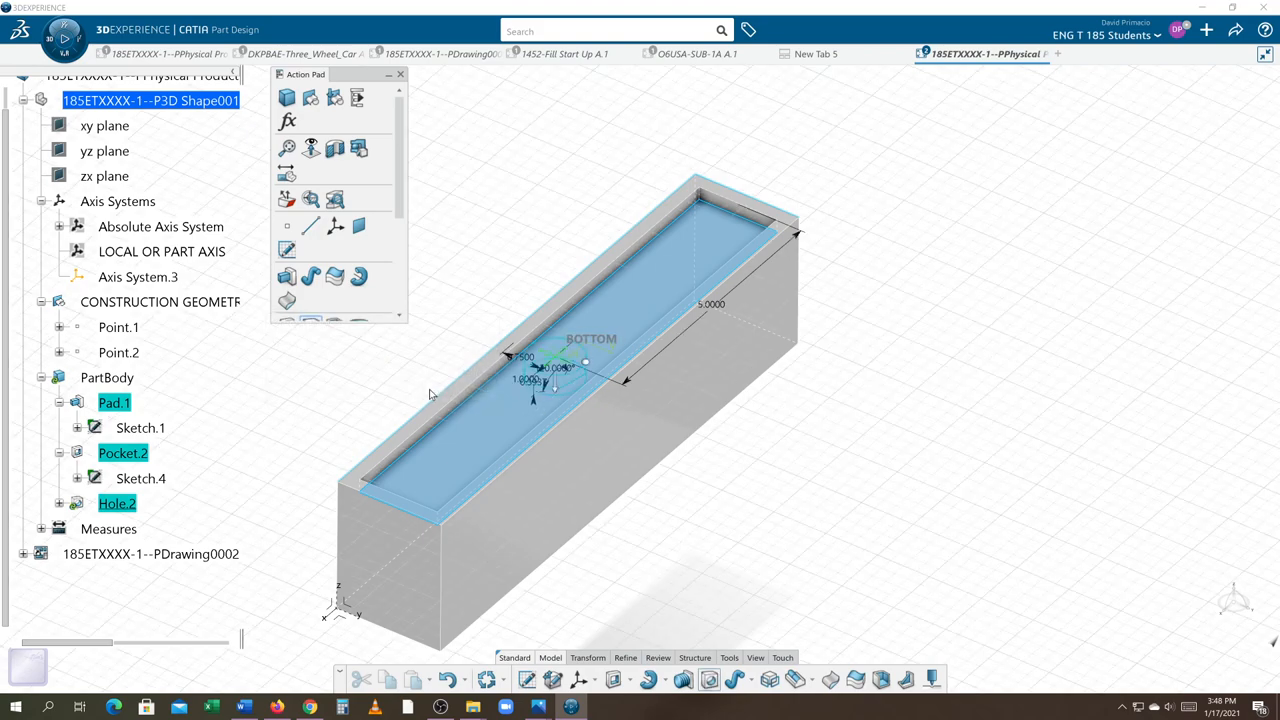
double_click(116, 504)
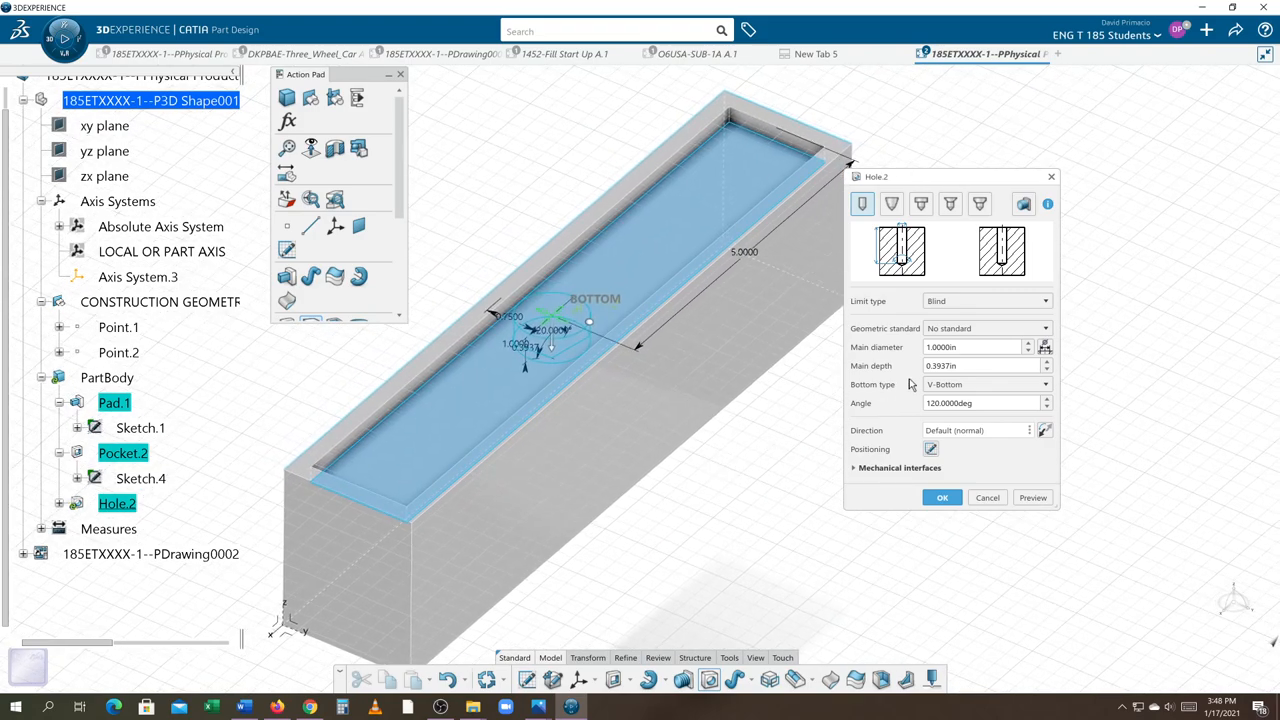
Give Hole.2 a 0.5 in main diameter and 1 in depth and create it
click(970, 348)
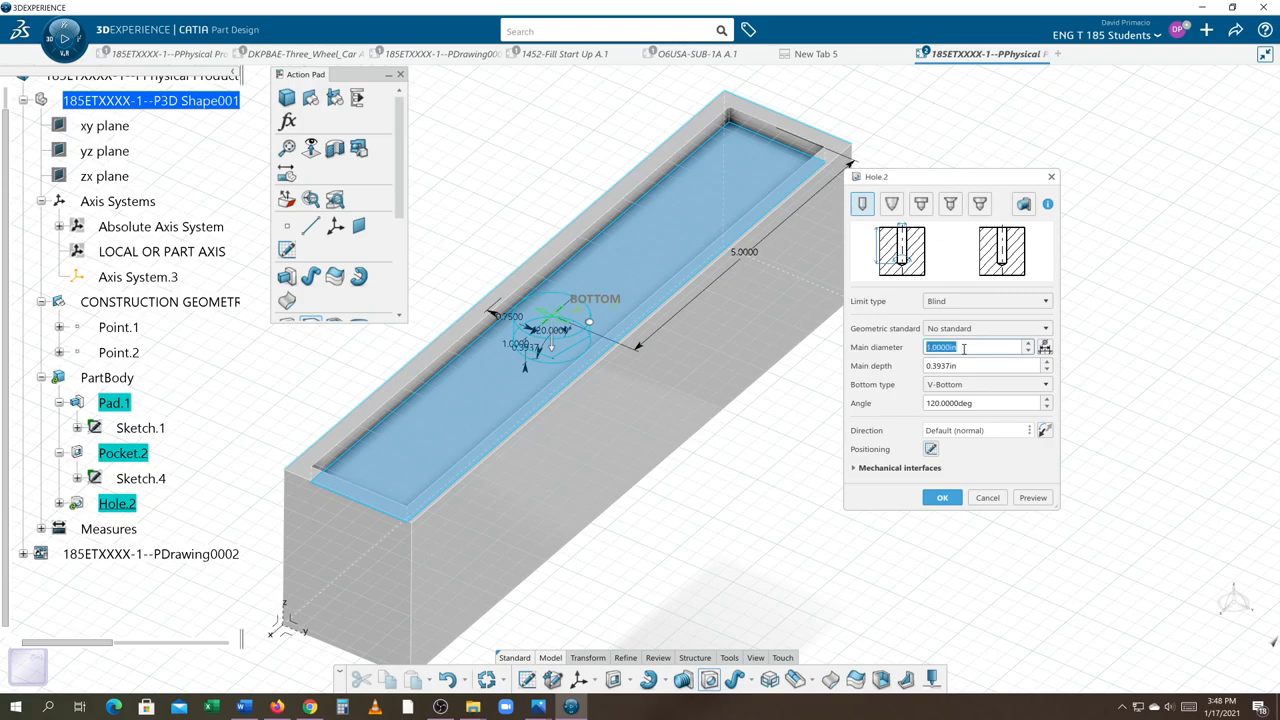
text(.5)
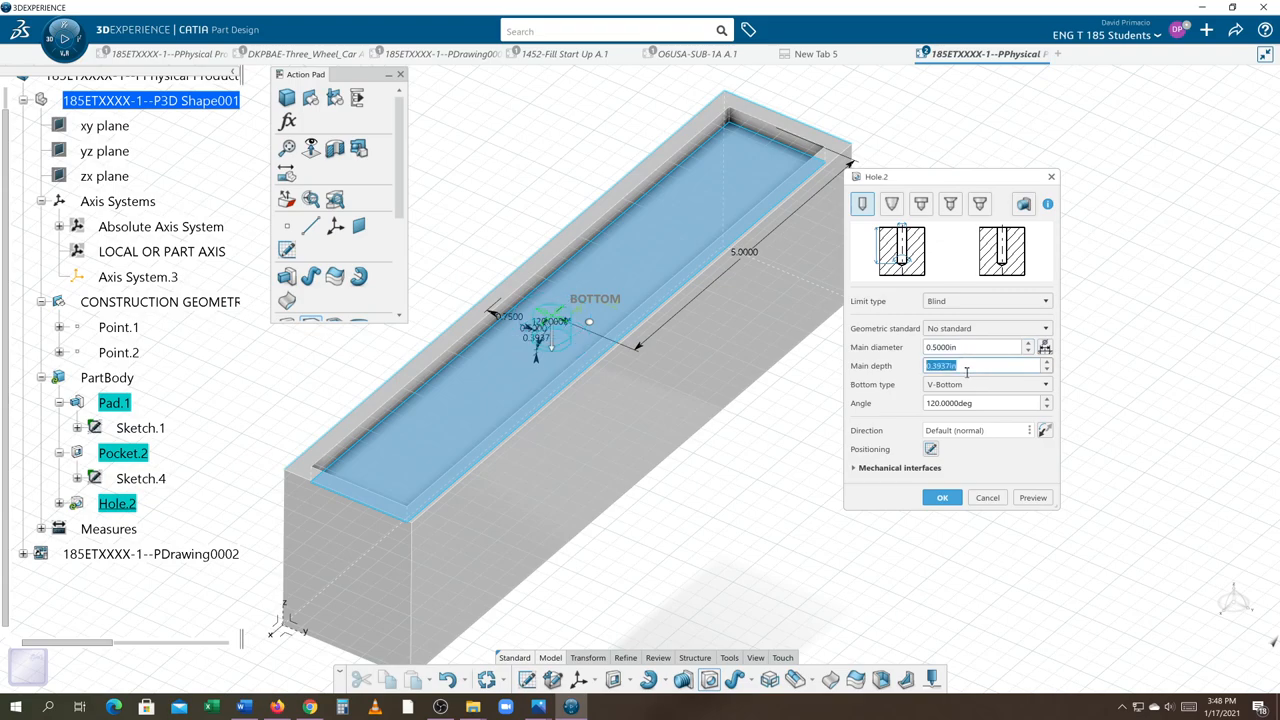
text(1.0000in)
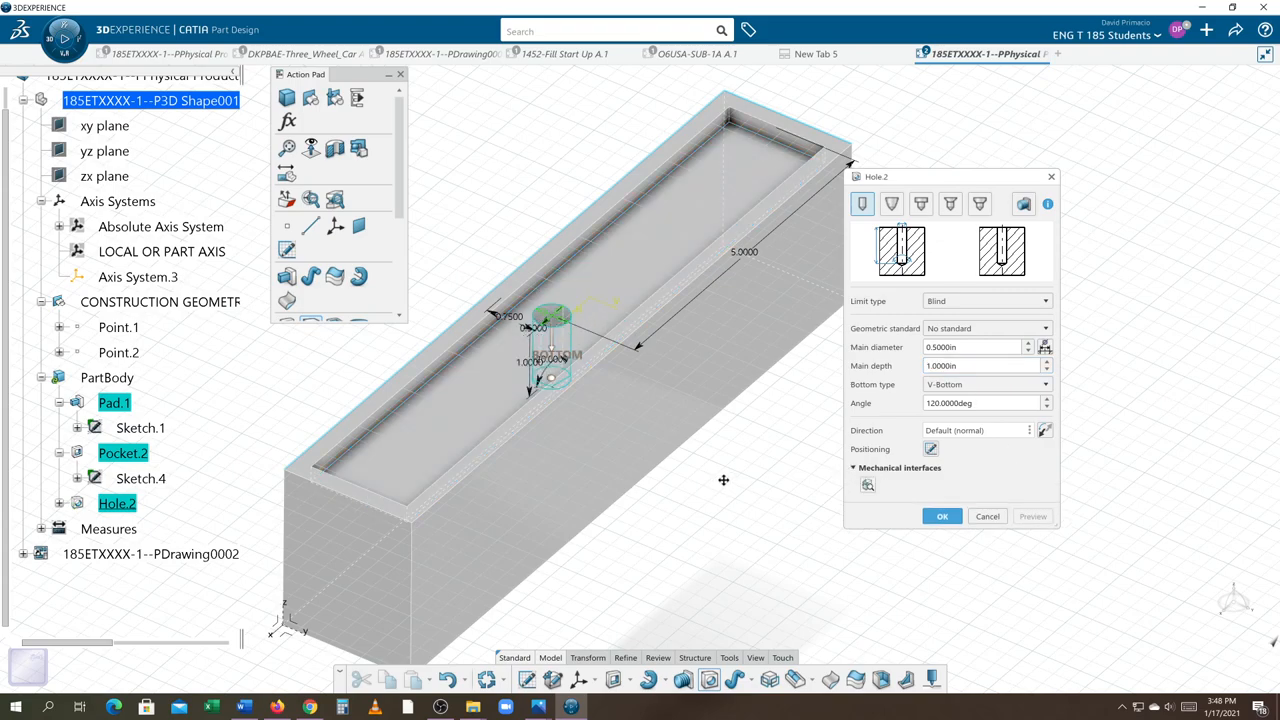
drag(724, 480, 824, 528)
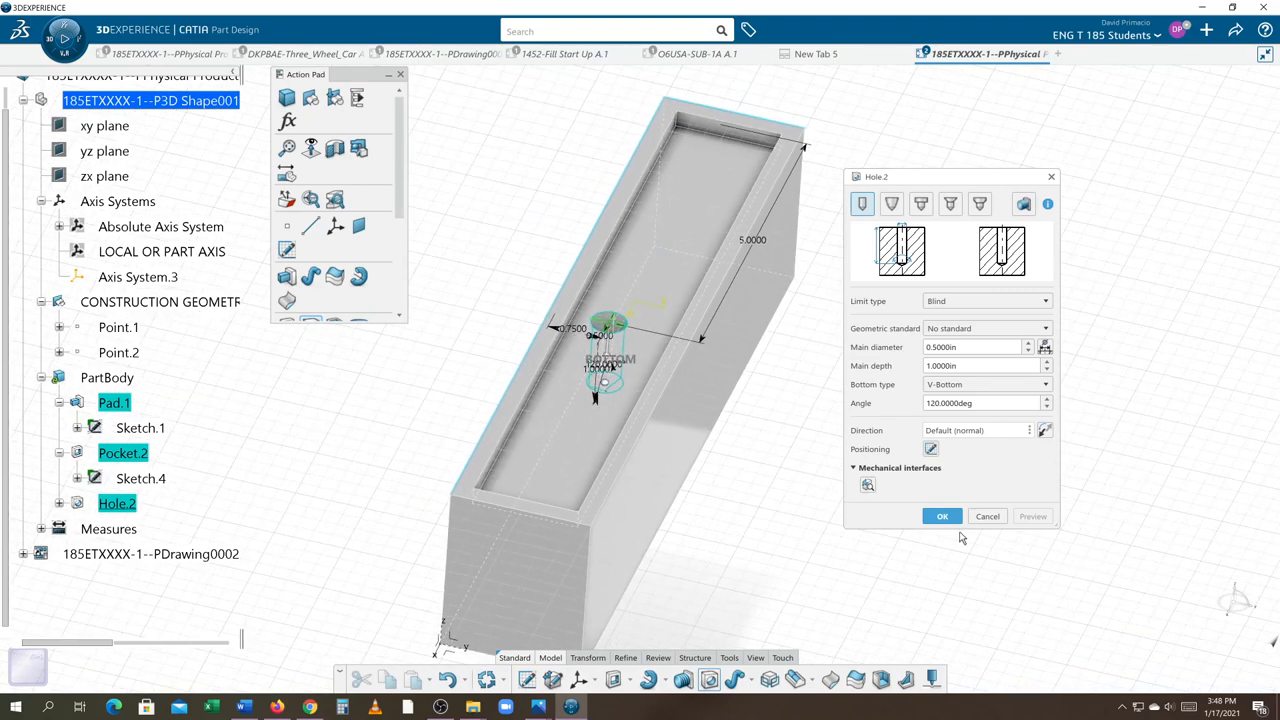
click(940, 516)
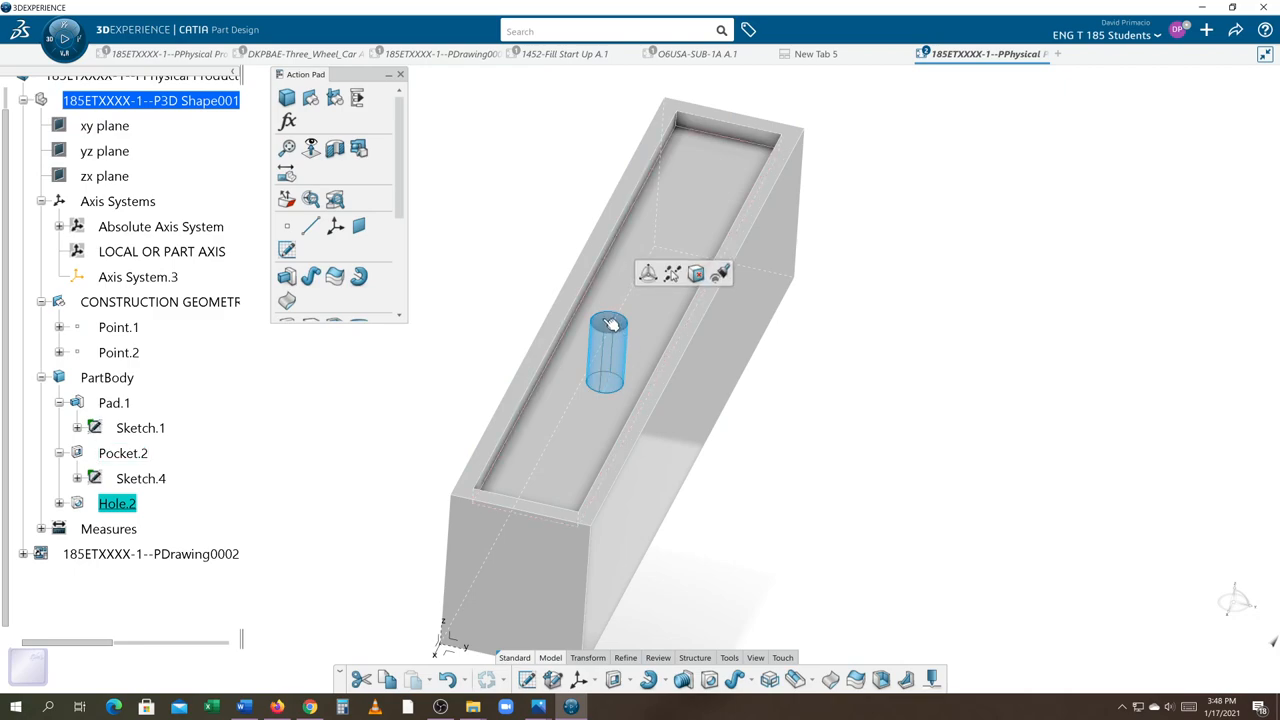
Edit Hole.2 so its offset from the side edge becomes 1 in, preview and confirm
double_click(116, 504)
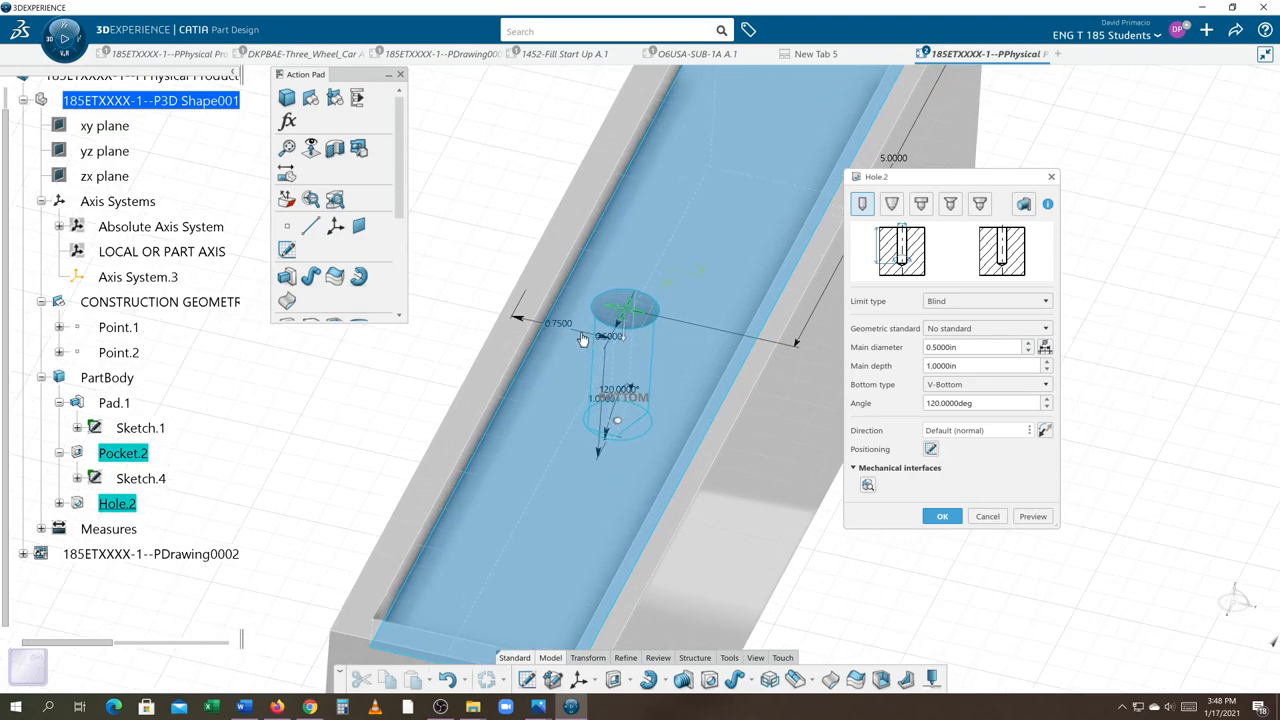
mouse_move(584, 338)
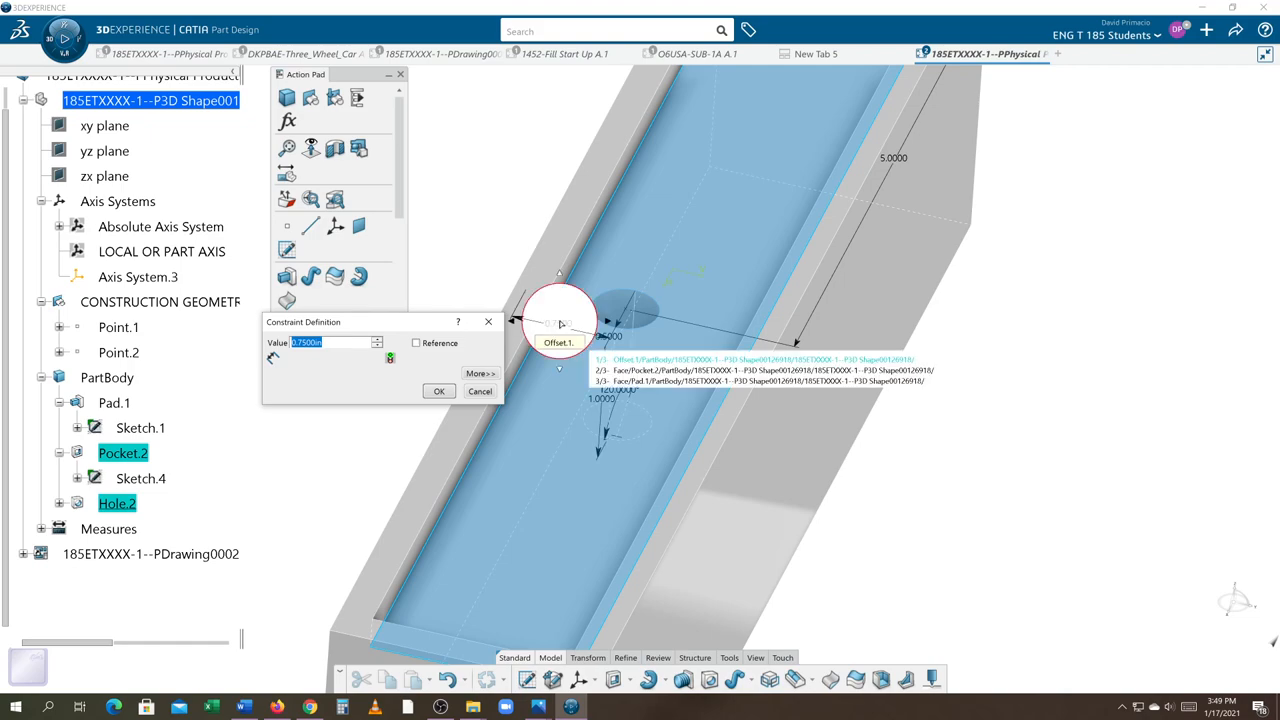
text(4)
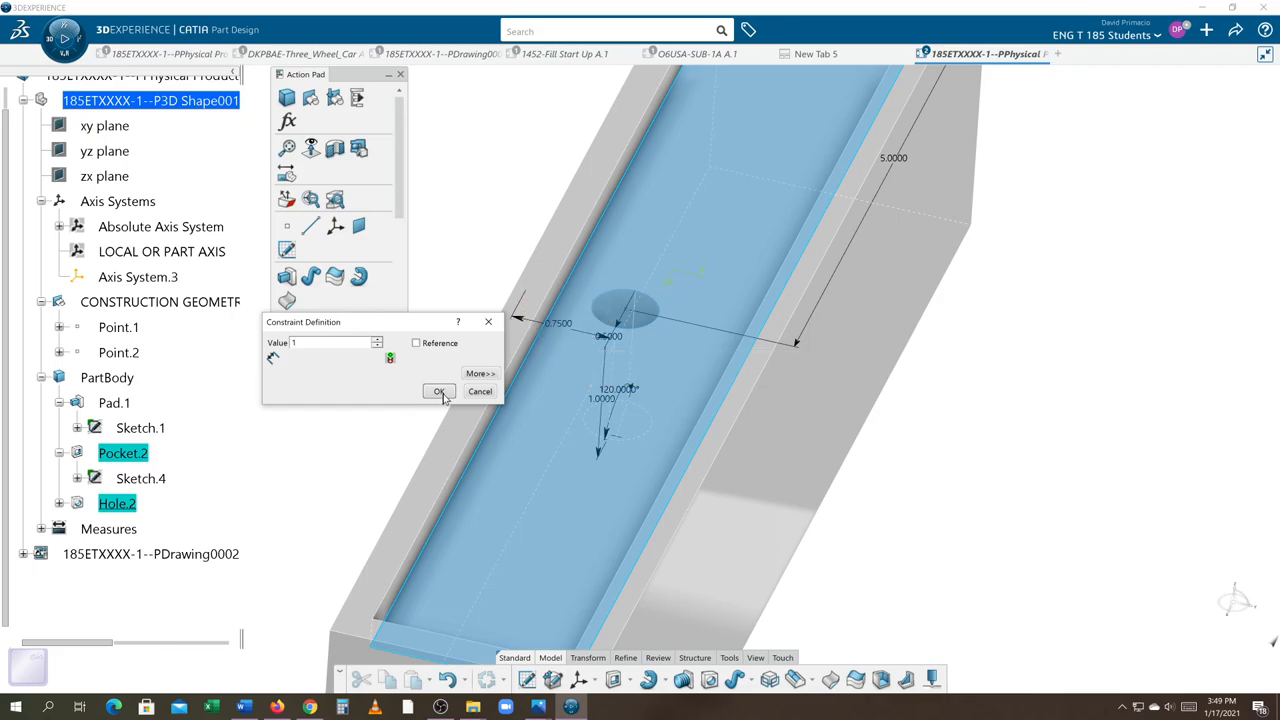
click(438, 390)
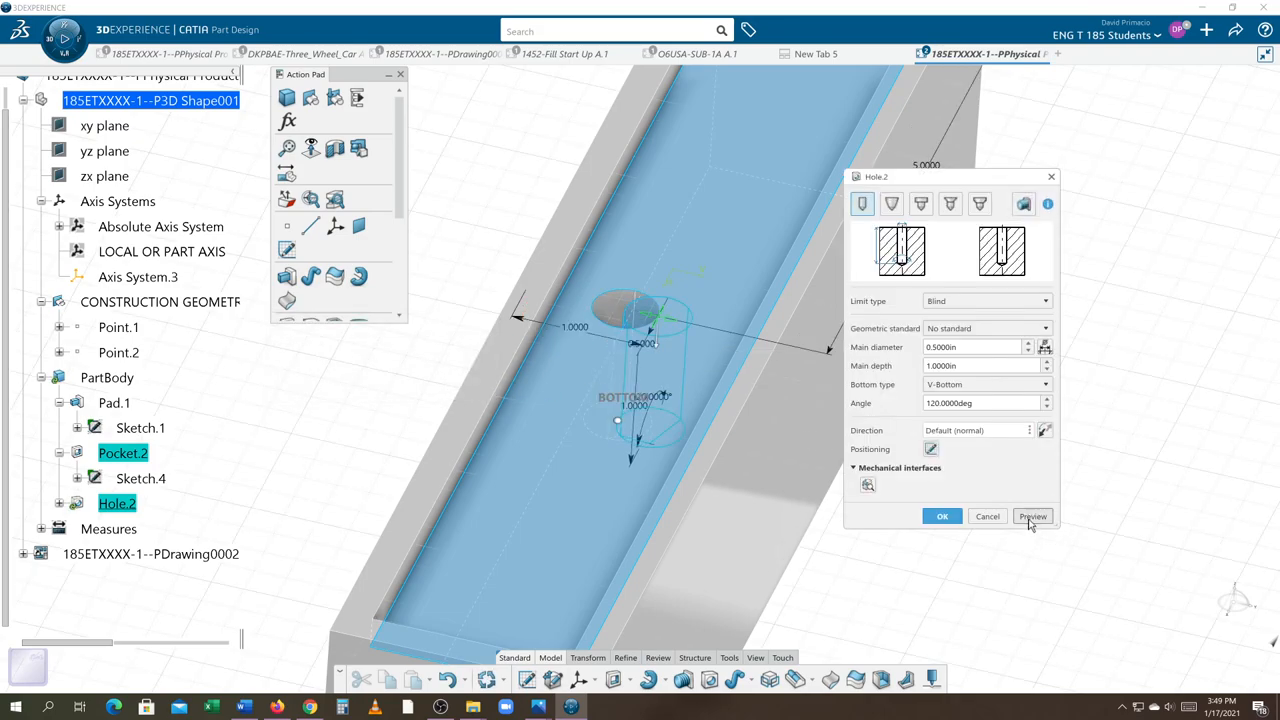
click(1032, 516)
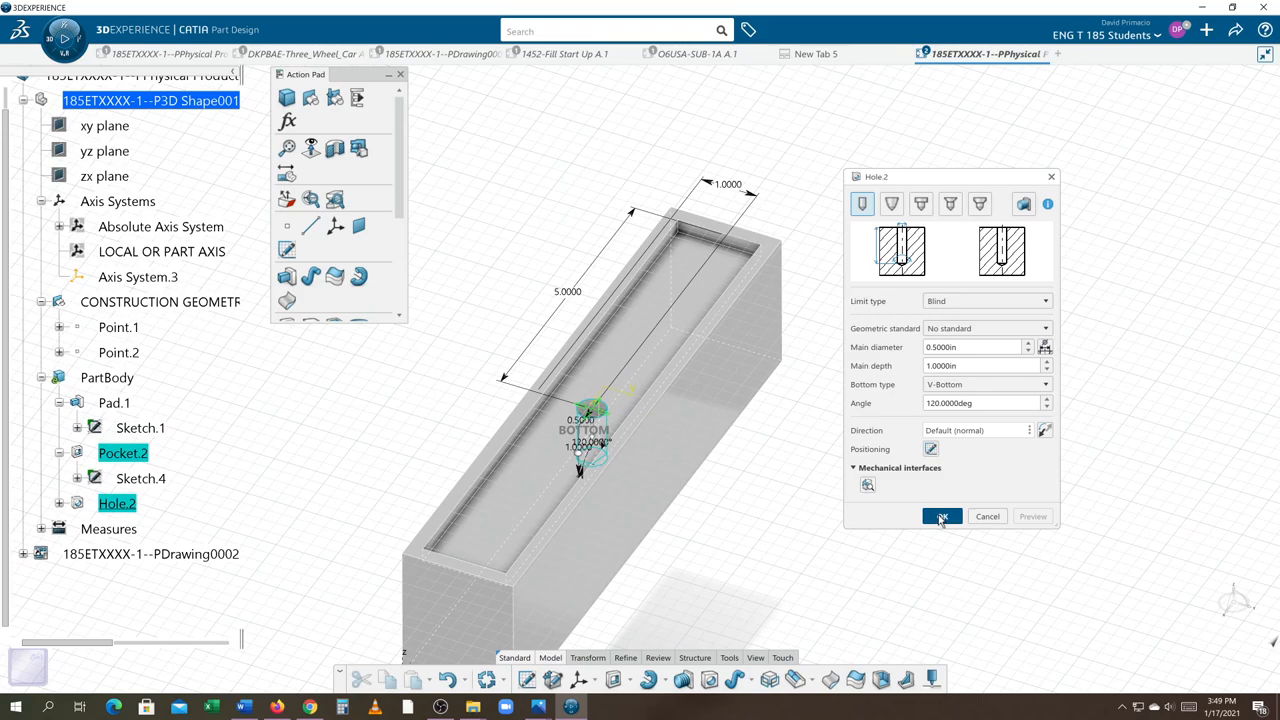
click(940, 516)
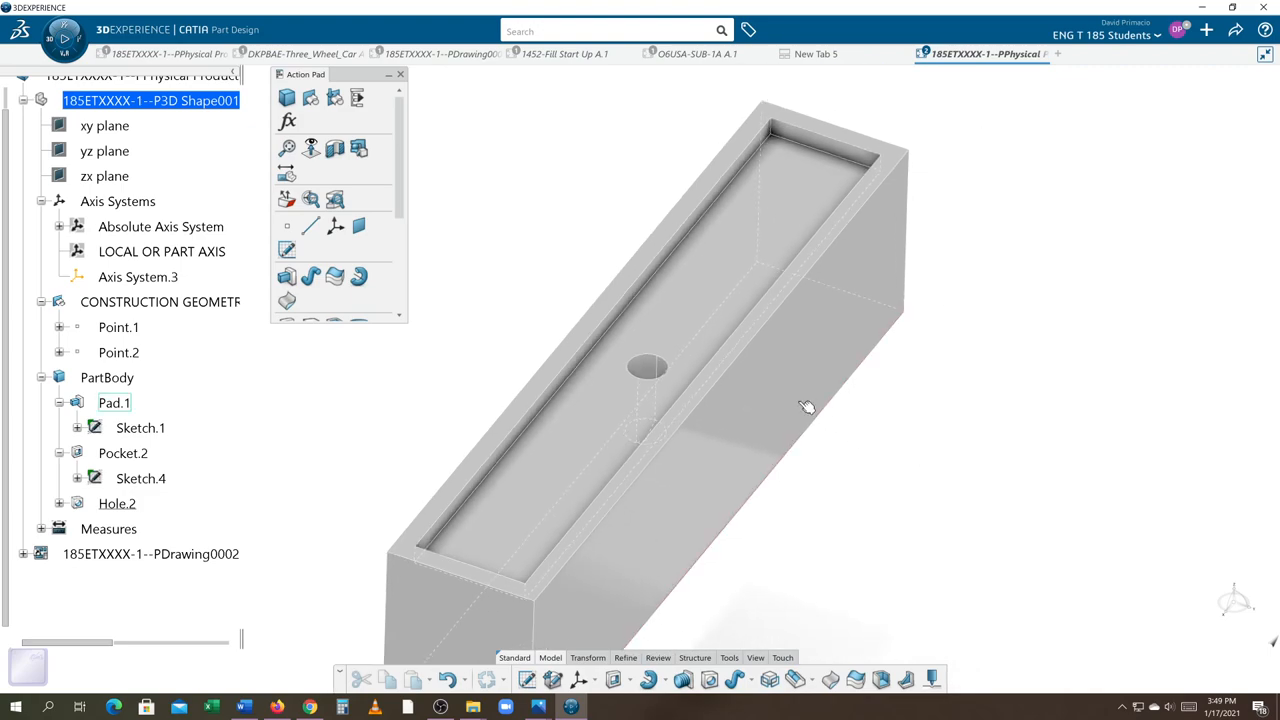
Confirm the blind Hole.2, then cancel the extra Hole.3 that was started
click(648, 368)
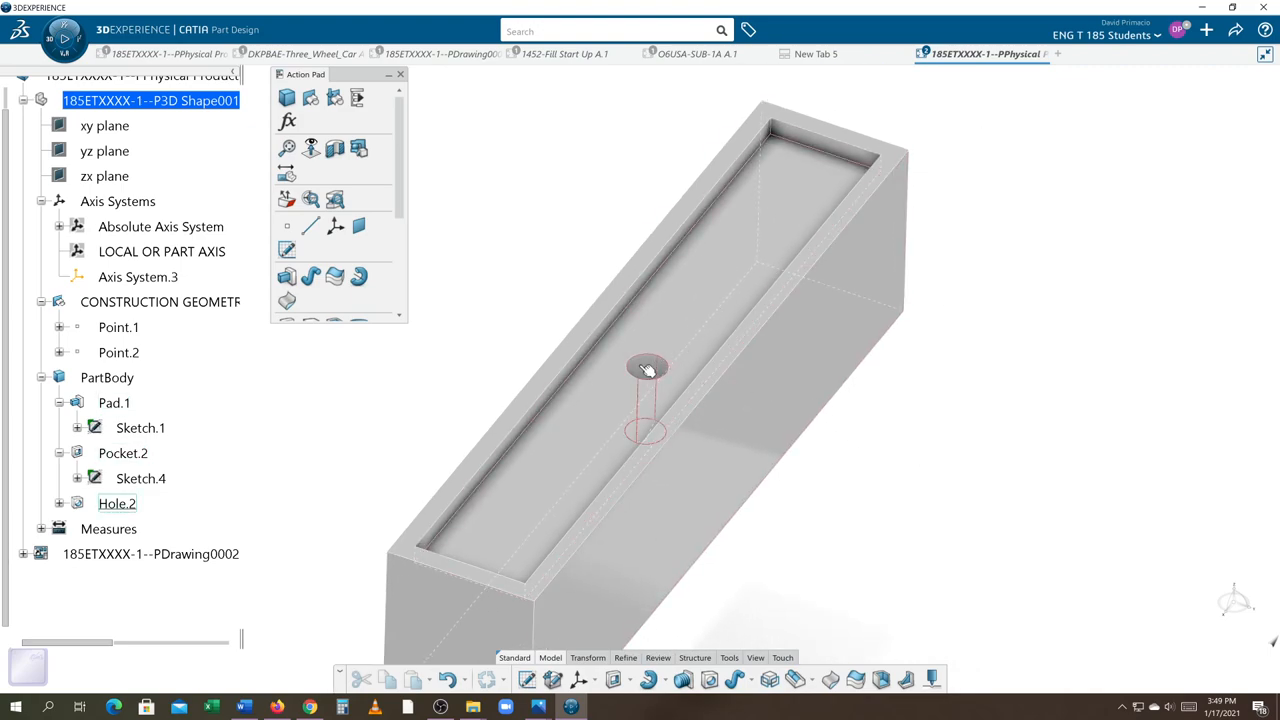
double_click(116, 504)
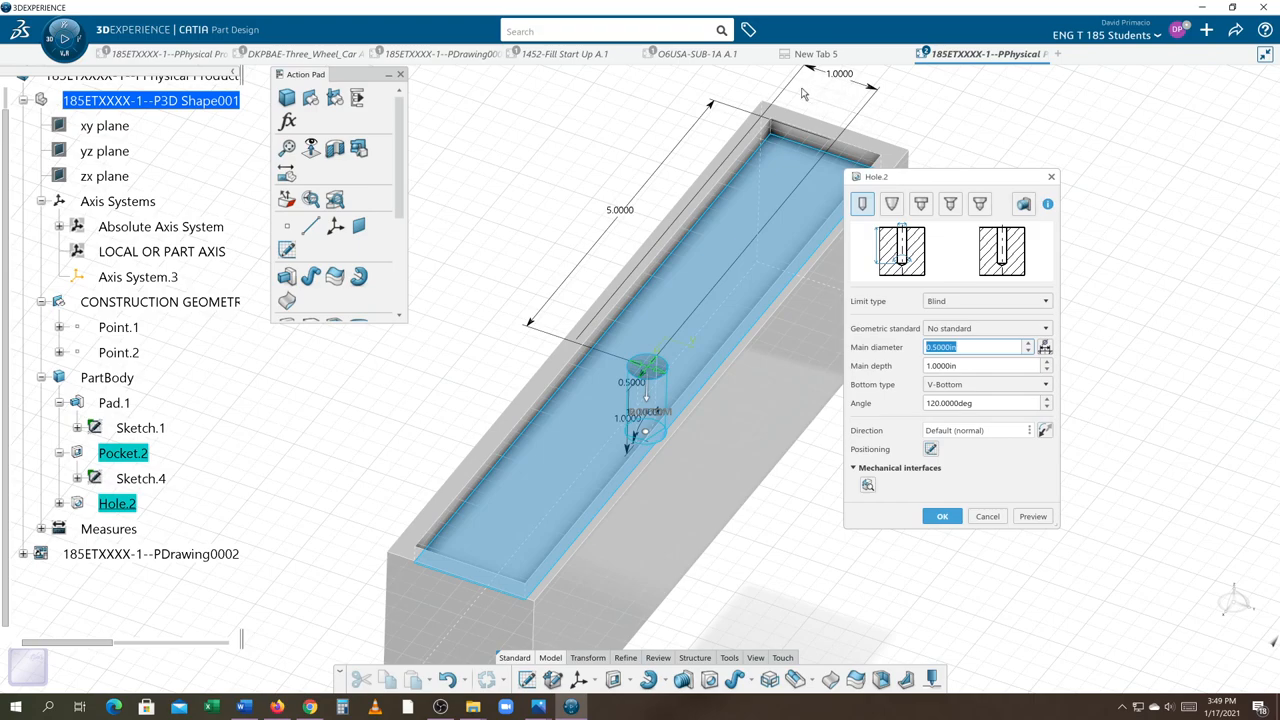
mouse_move(592, 280)
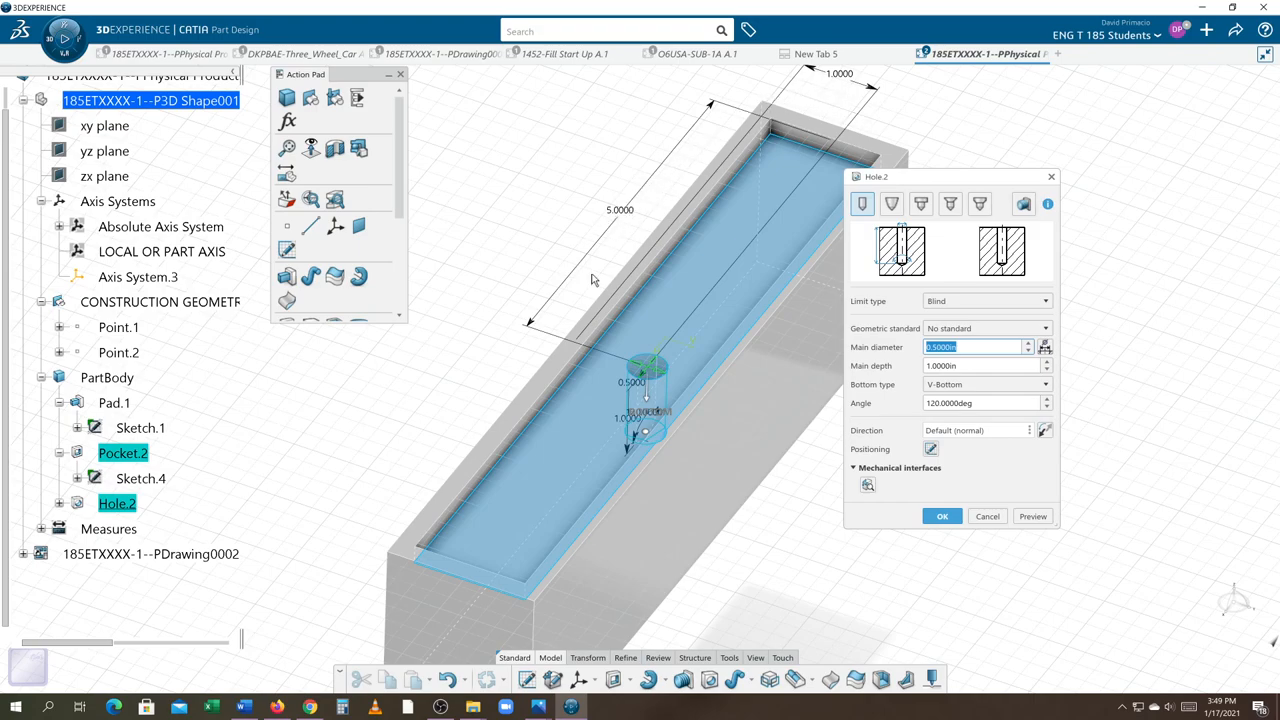
mouse_move(992, 530)
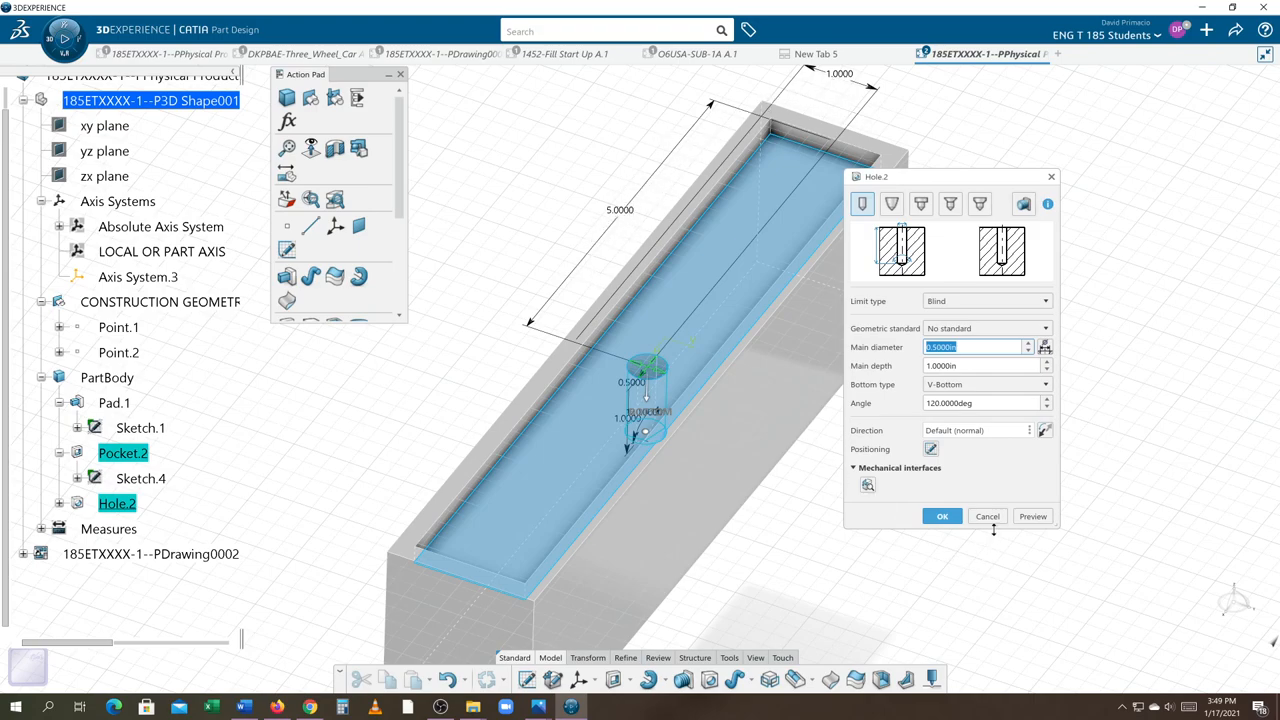
click(940, 516)
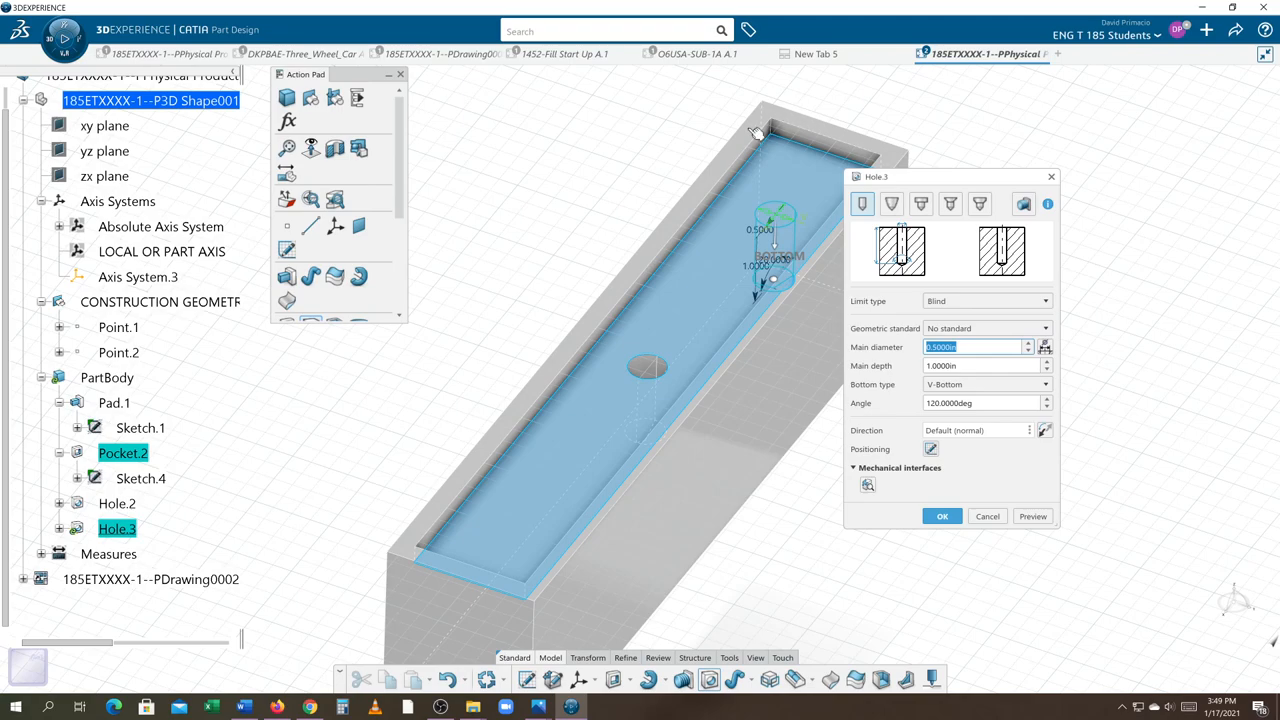
mouse_move(668, 252)
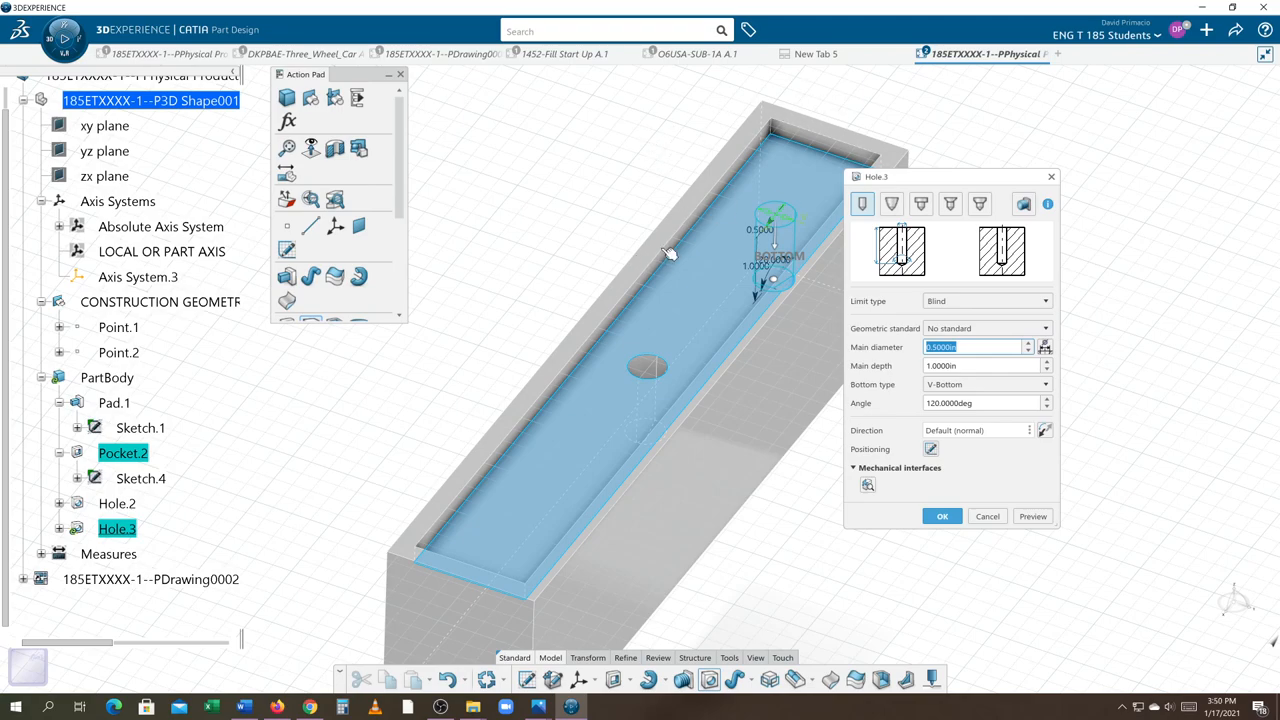
mouse_move(628, 192)
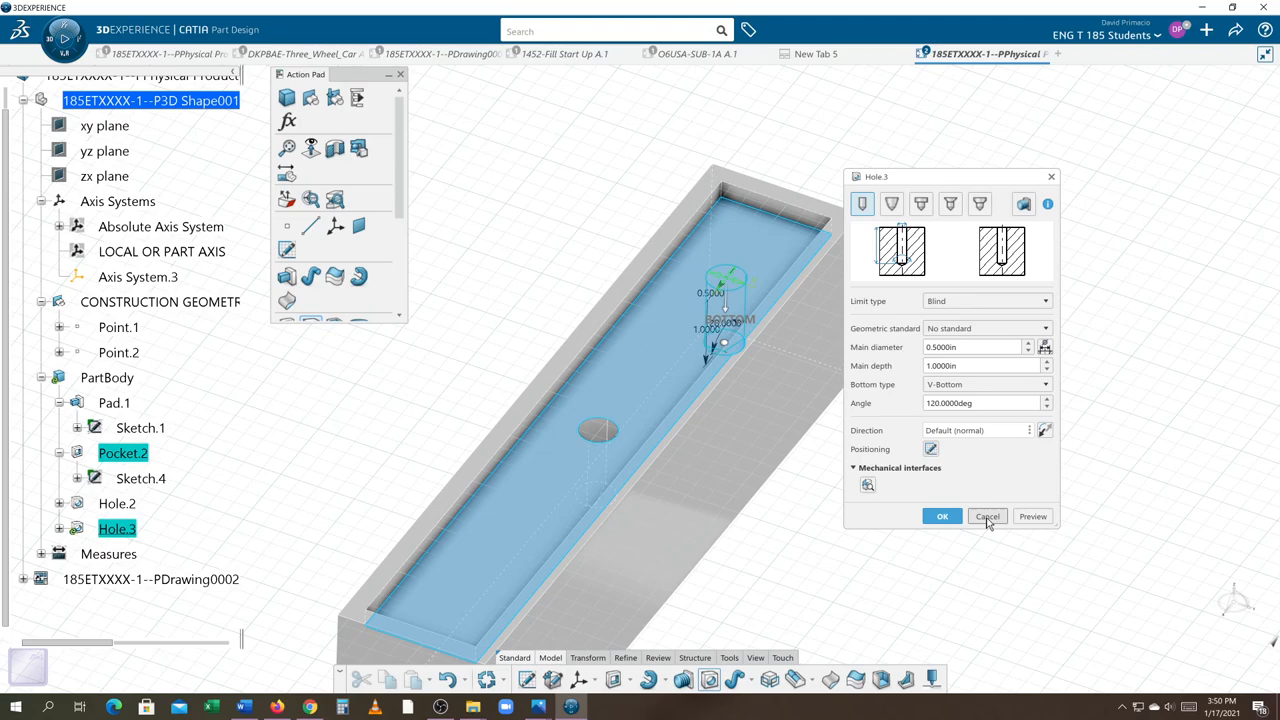
click(988, 516)
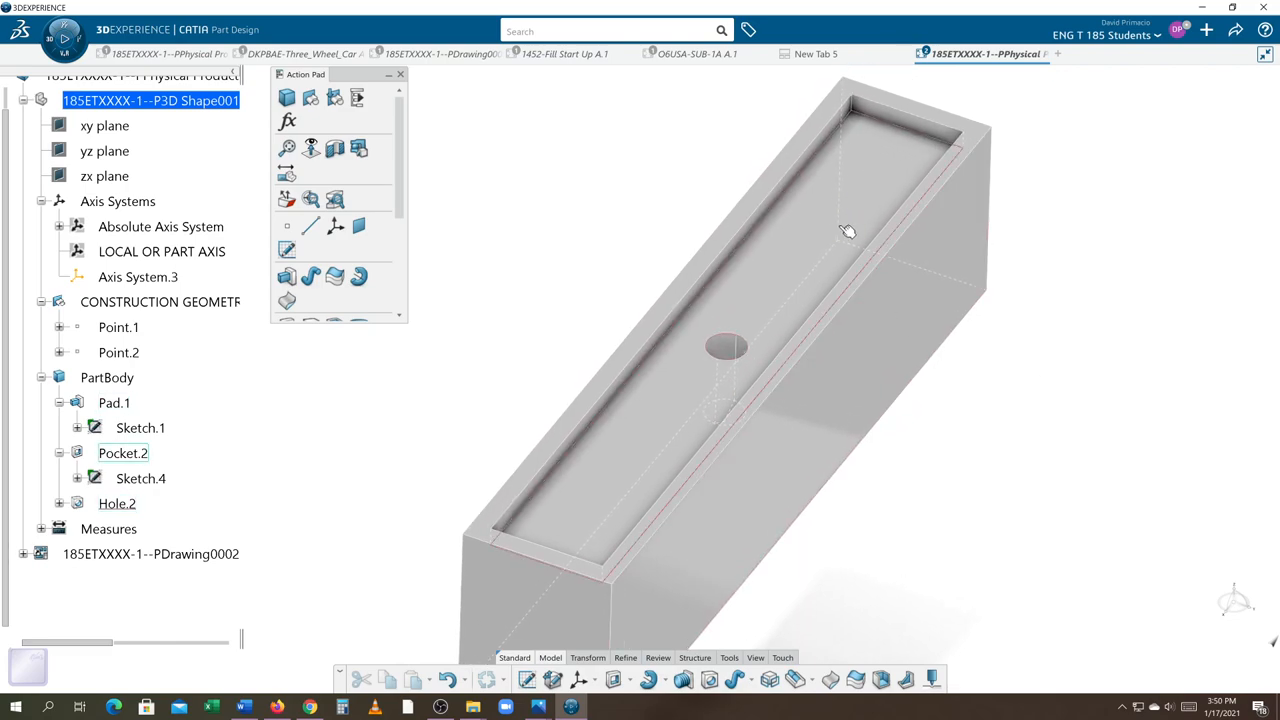
mouse_move(608, 500)
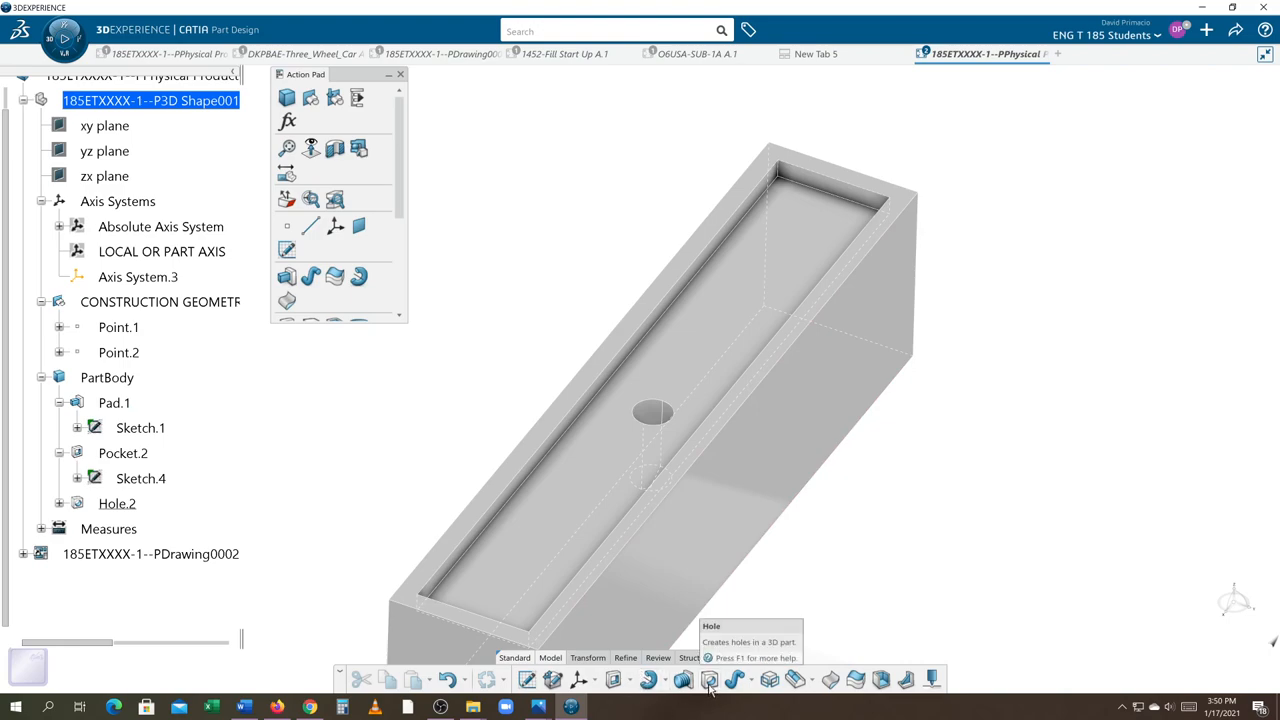
mouse_move(964, 482)
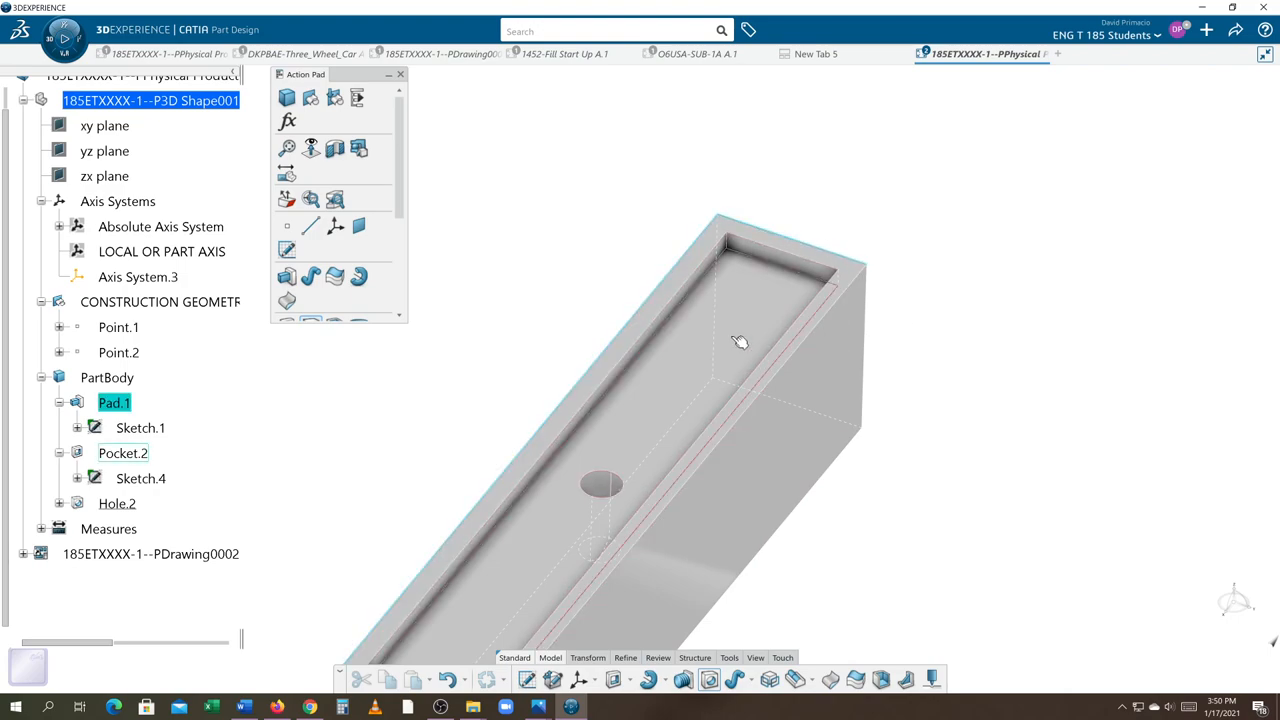
Orbit the tray to view the floor near one end for the next hole
drag(740, 342, 784, 350)
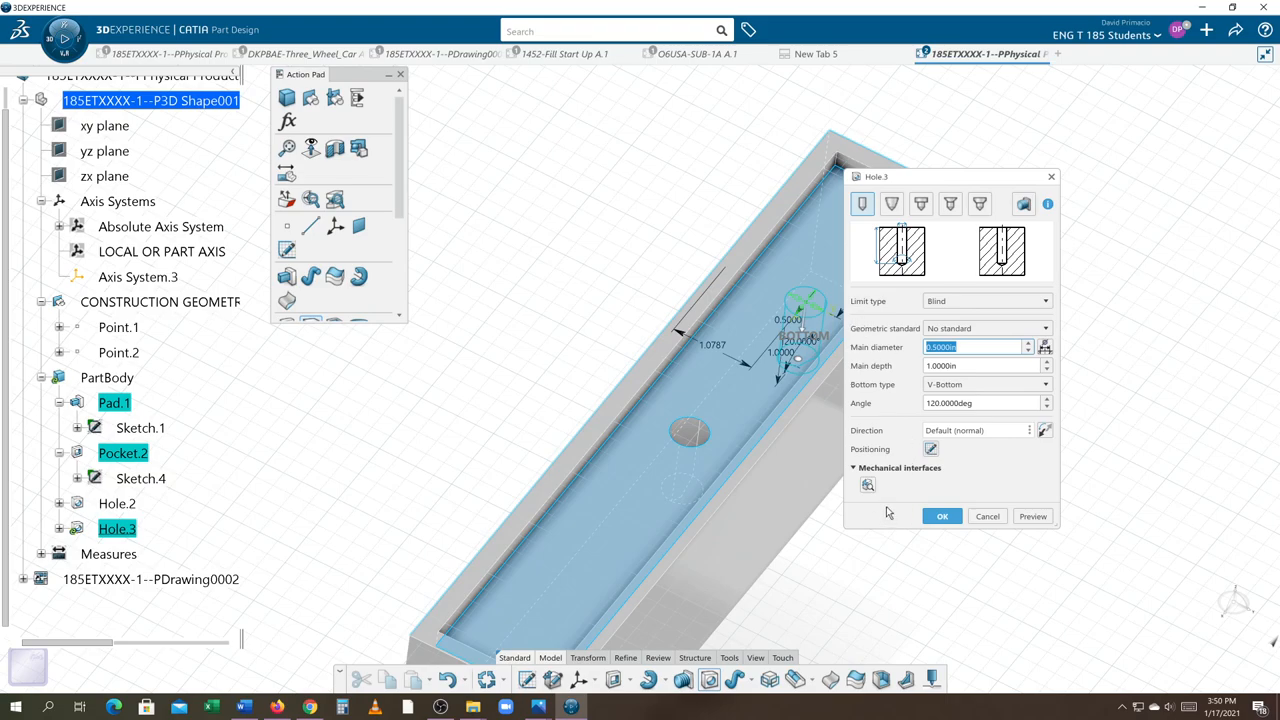
mouse_move(892, 204)
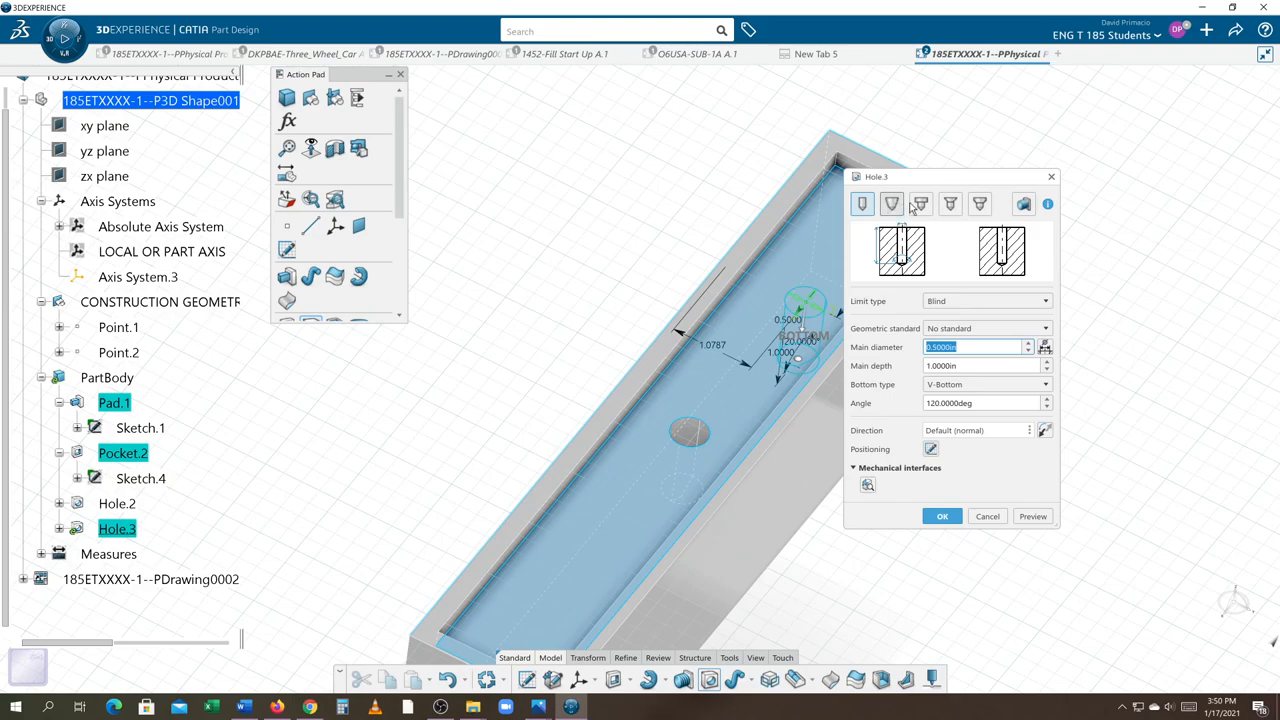
mouse_move(920, 204)
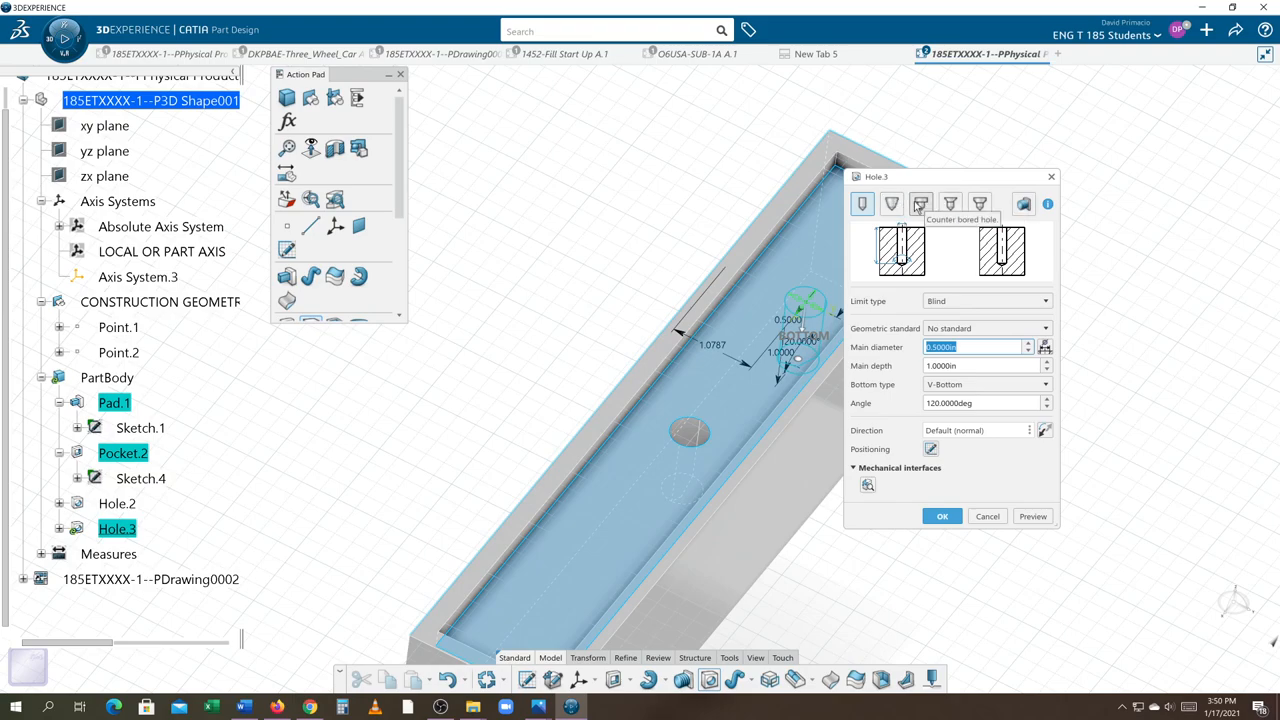
Make Hole.3 counterbored: 9/16 in counterbore diameter, 3/8 in main diameter, 1/4 in counterbore depth
click(920, 204)
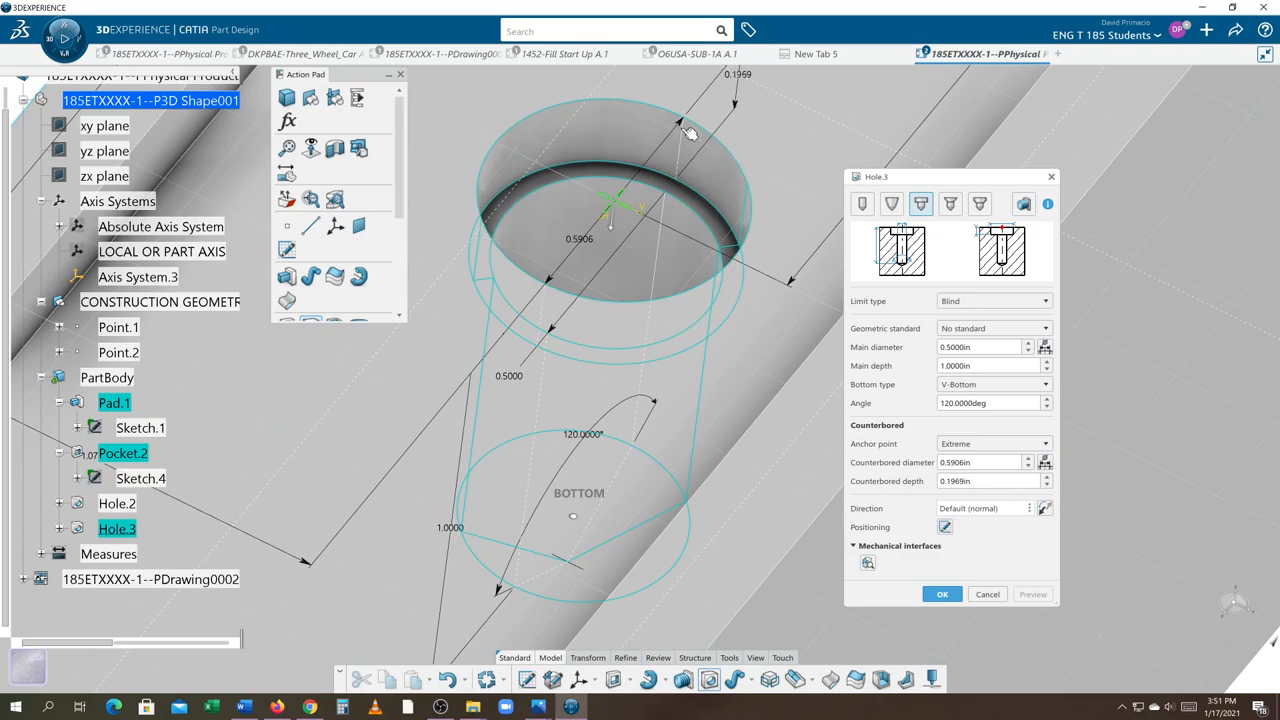
mouse_move(720, 272)
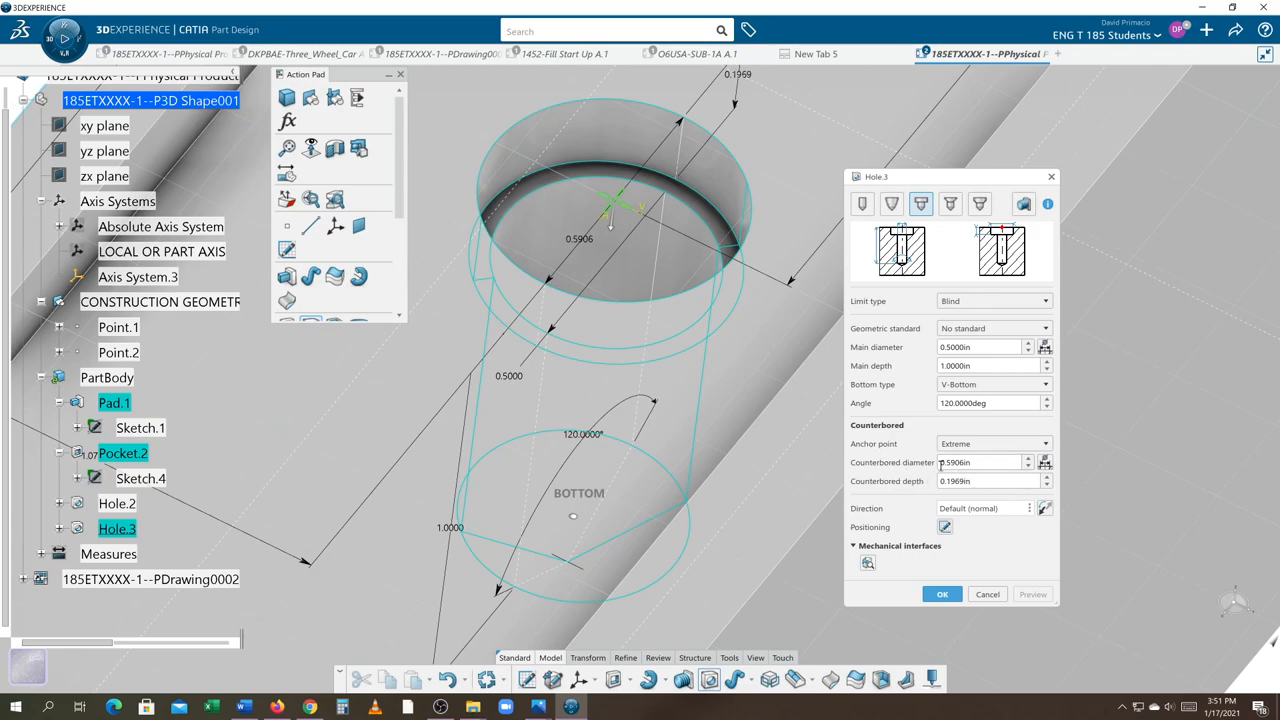
click(980, 462)
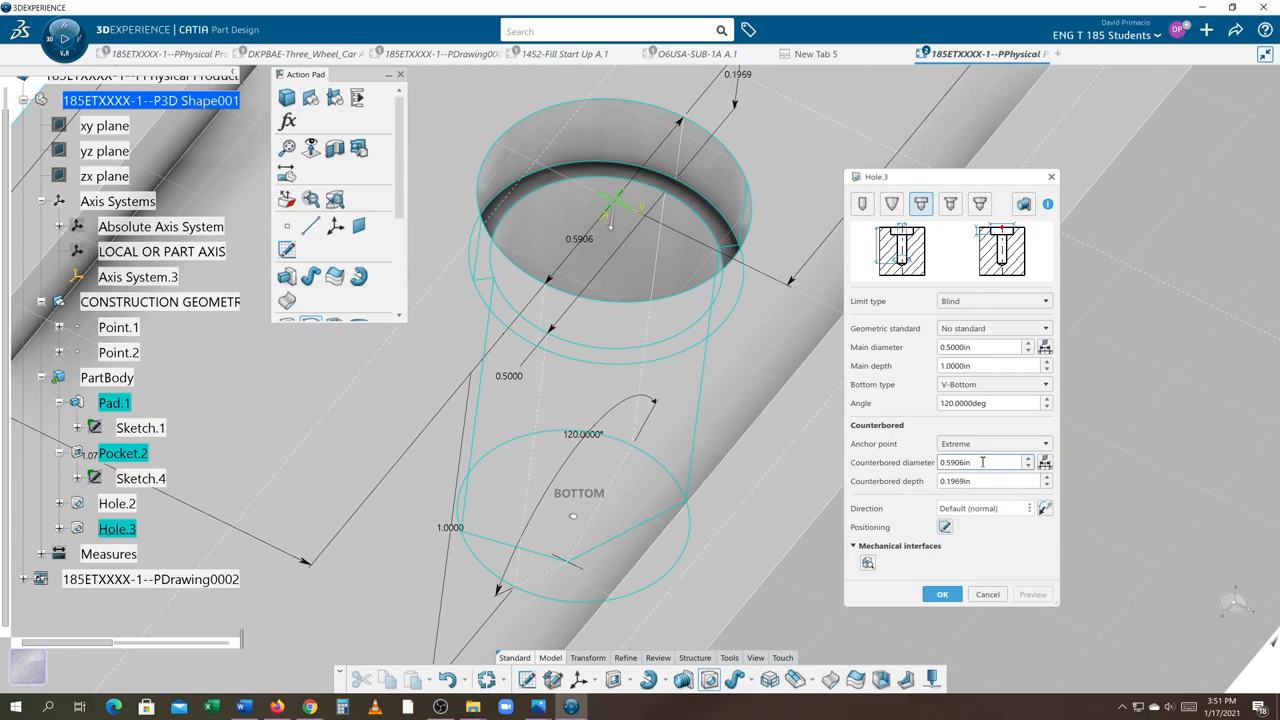
text(9/)
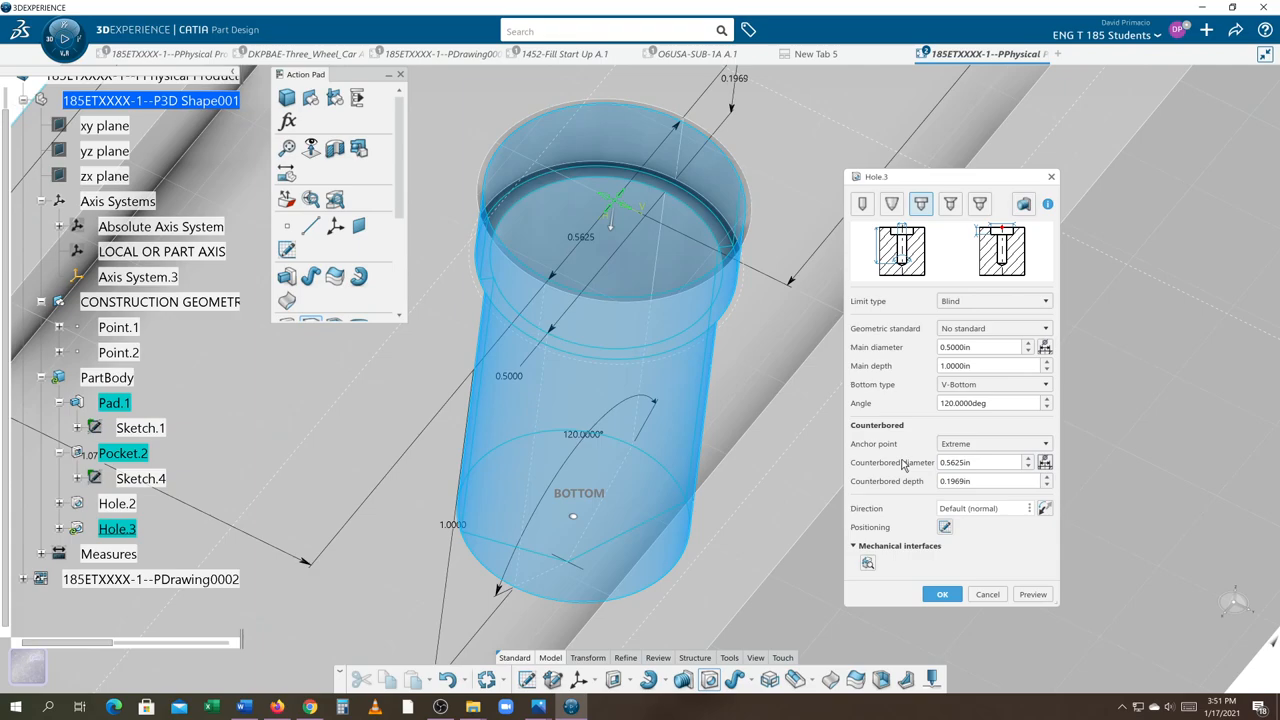
mouse_move(908, 374)
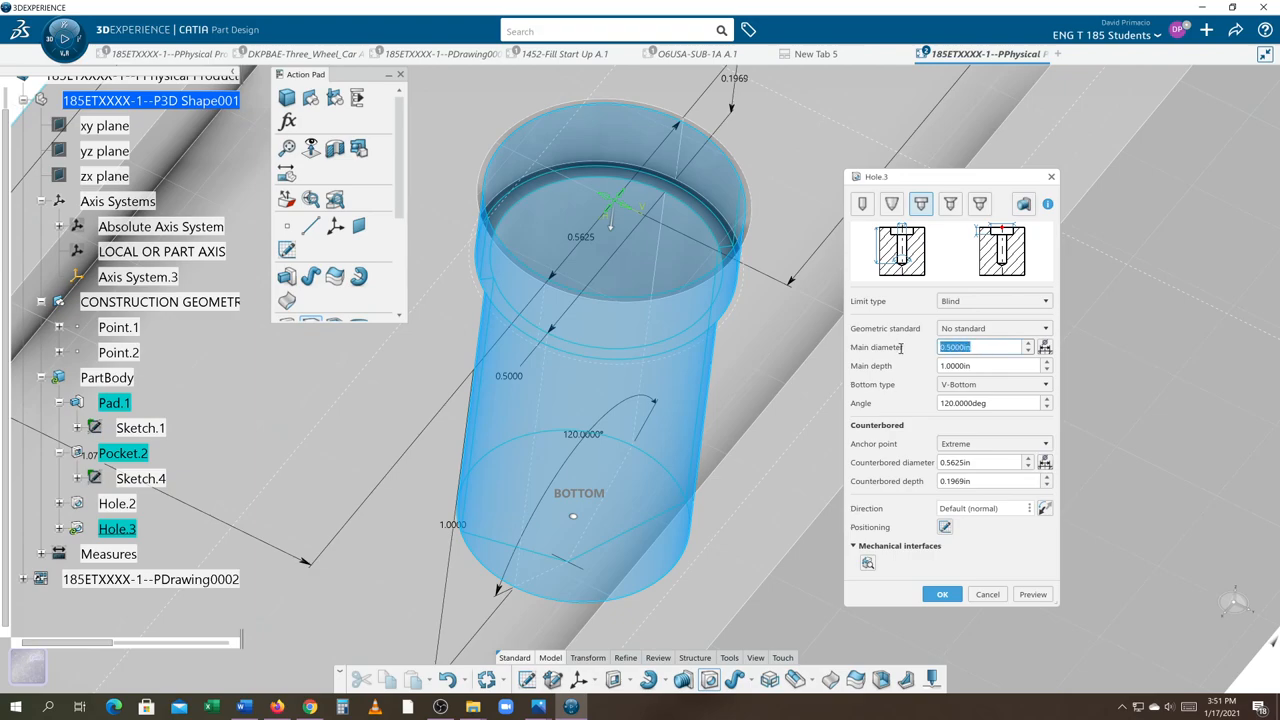
text(3/8)
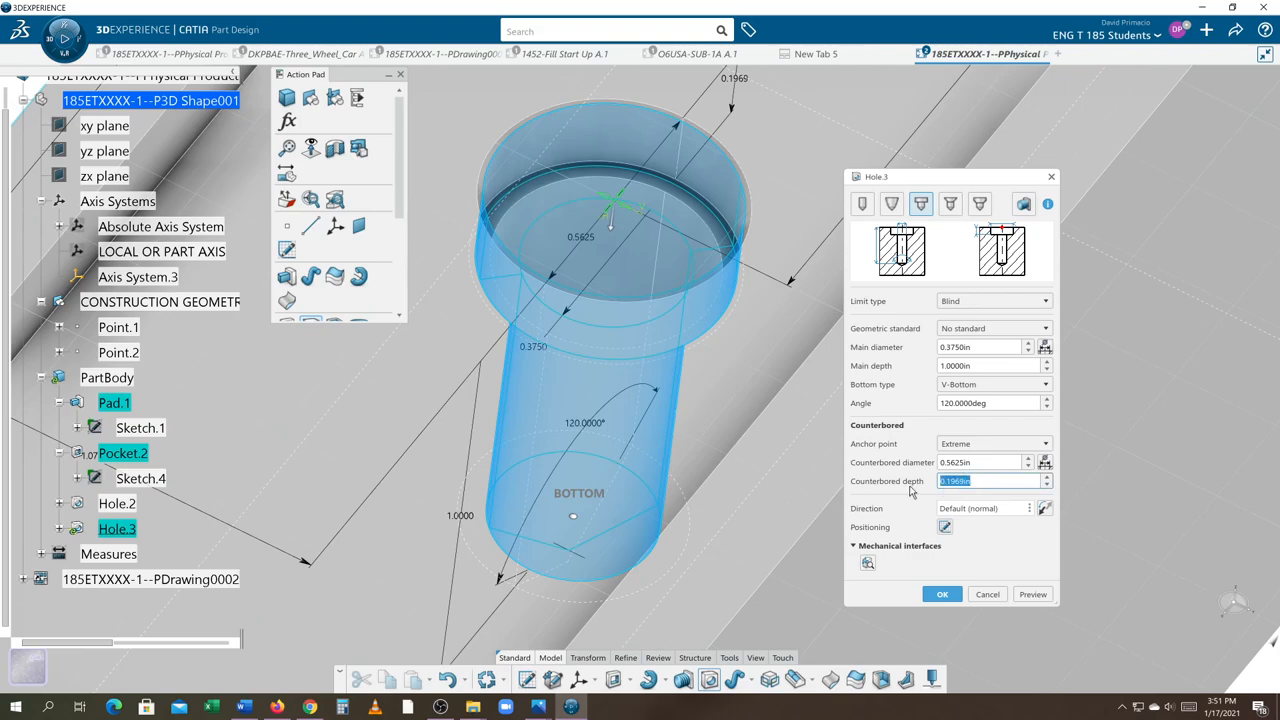
mouse_move(740, 568)
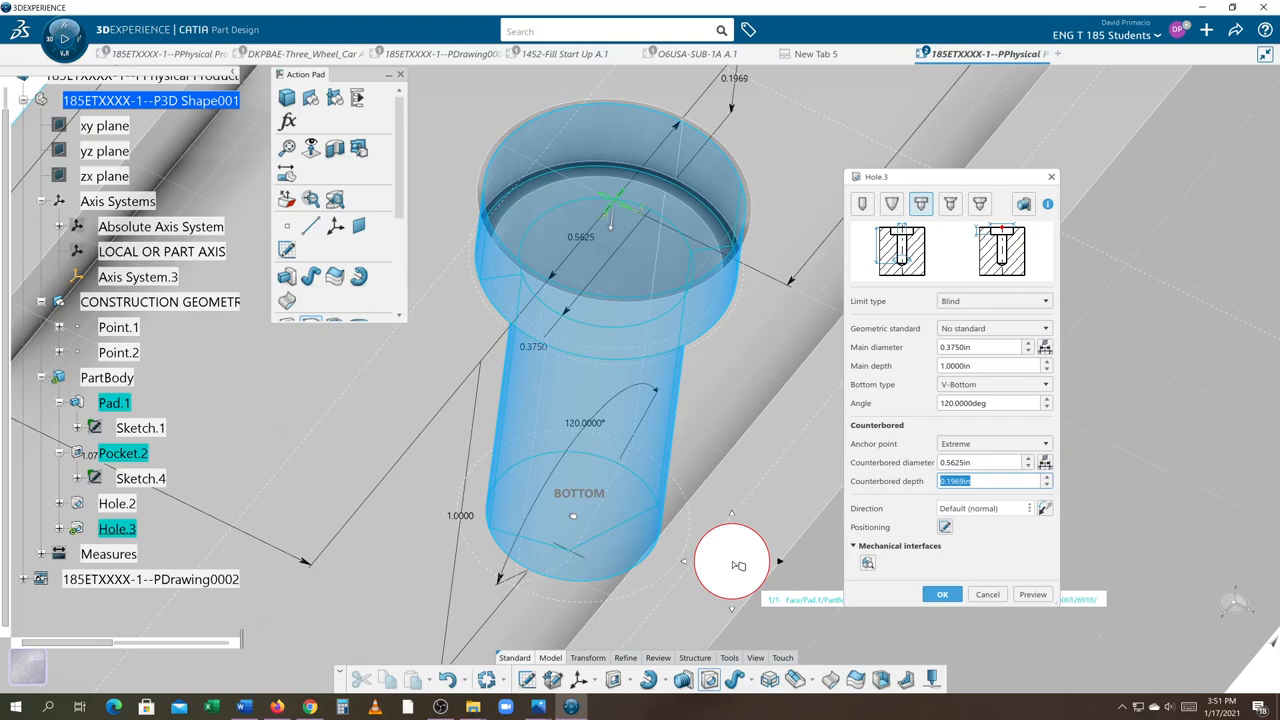
text(1/)
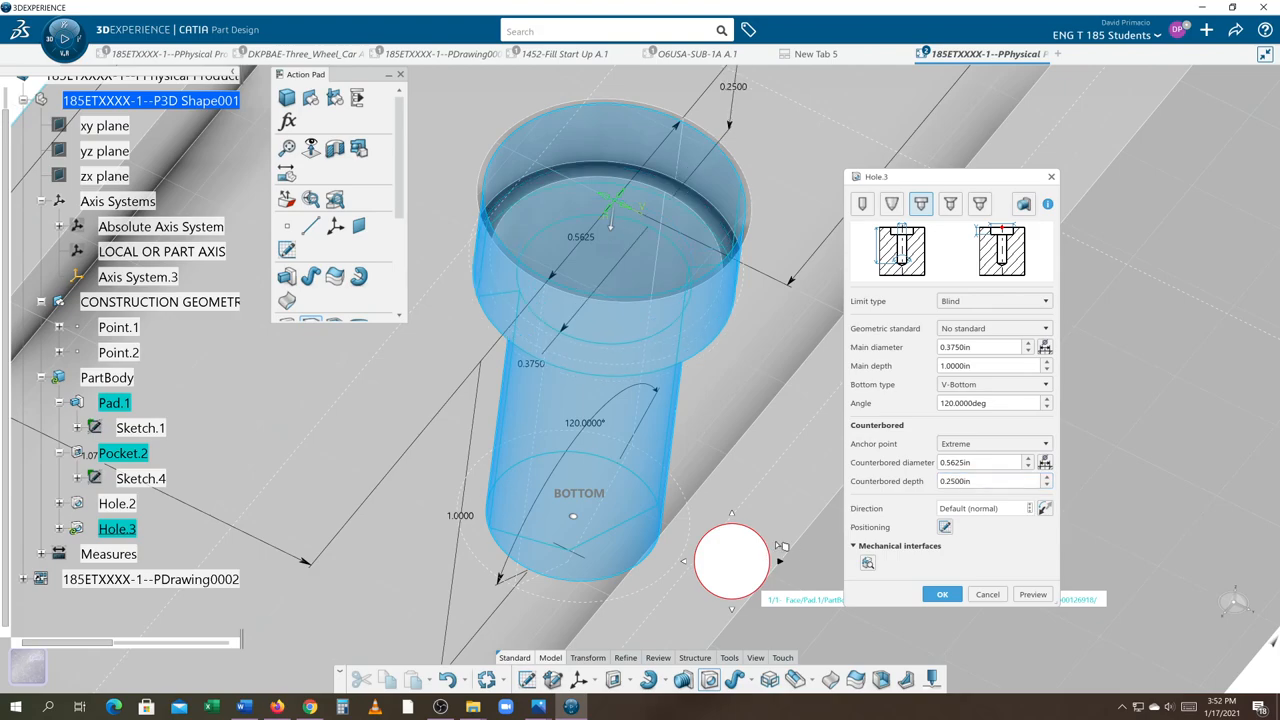
click(1032, 594)
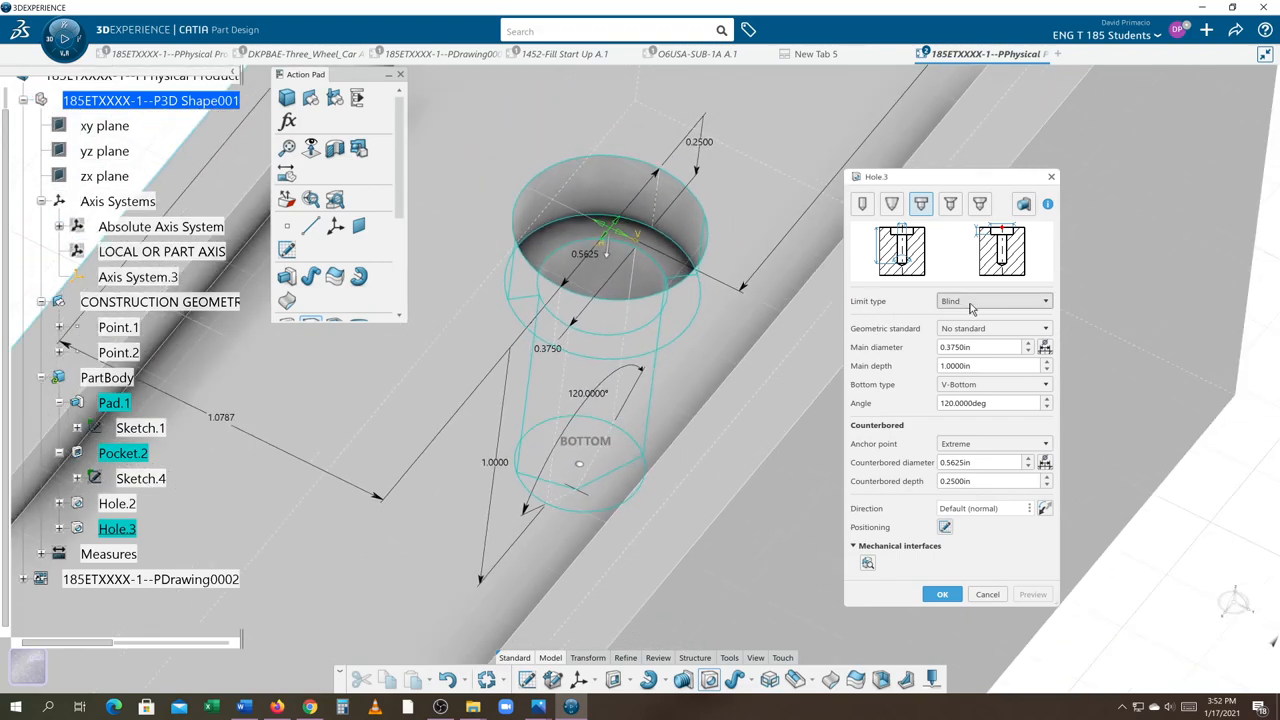
Set the counterbored hole to Up To Last, position it 1.0 and 2.5 from the edges, and create it
click(992, 300)
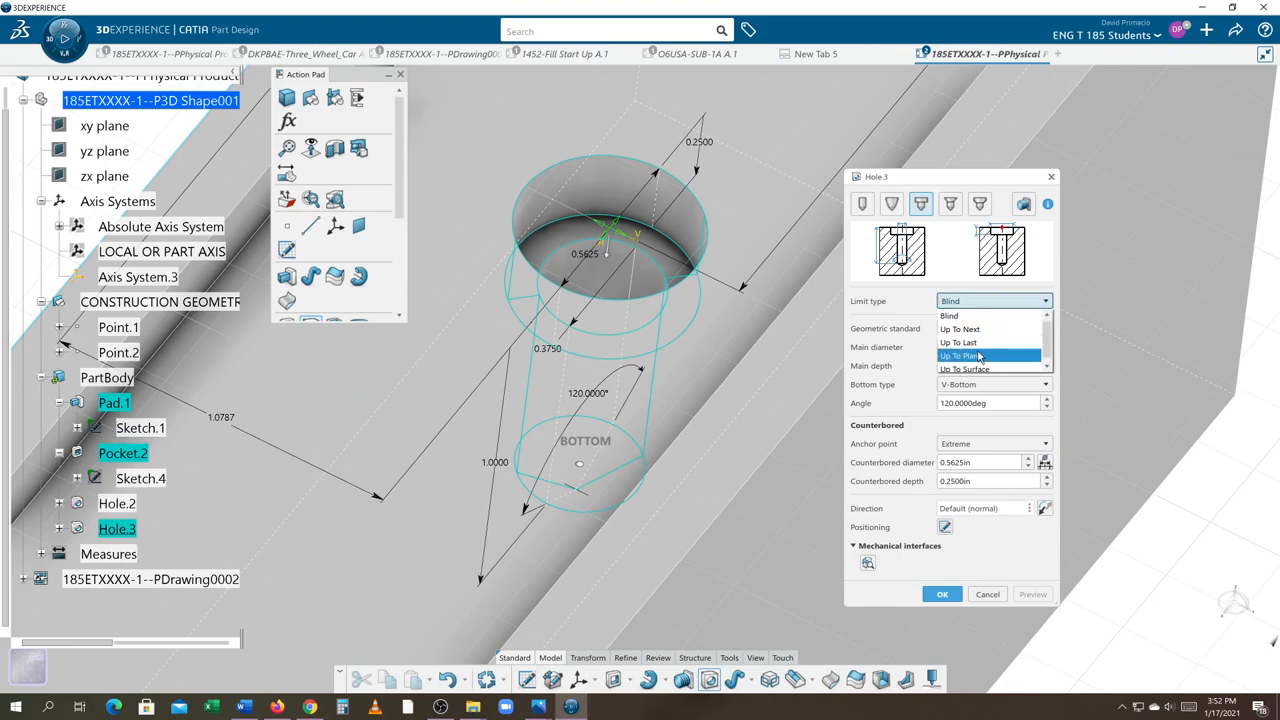
click(958, 342)
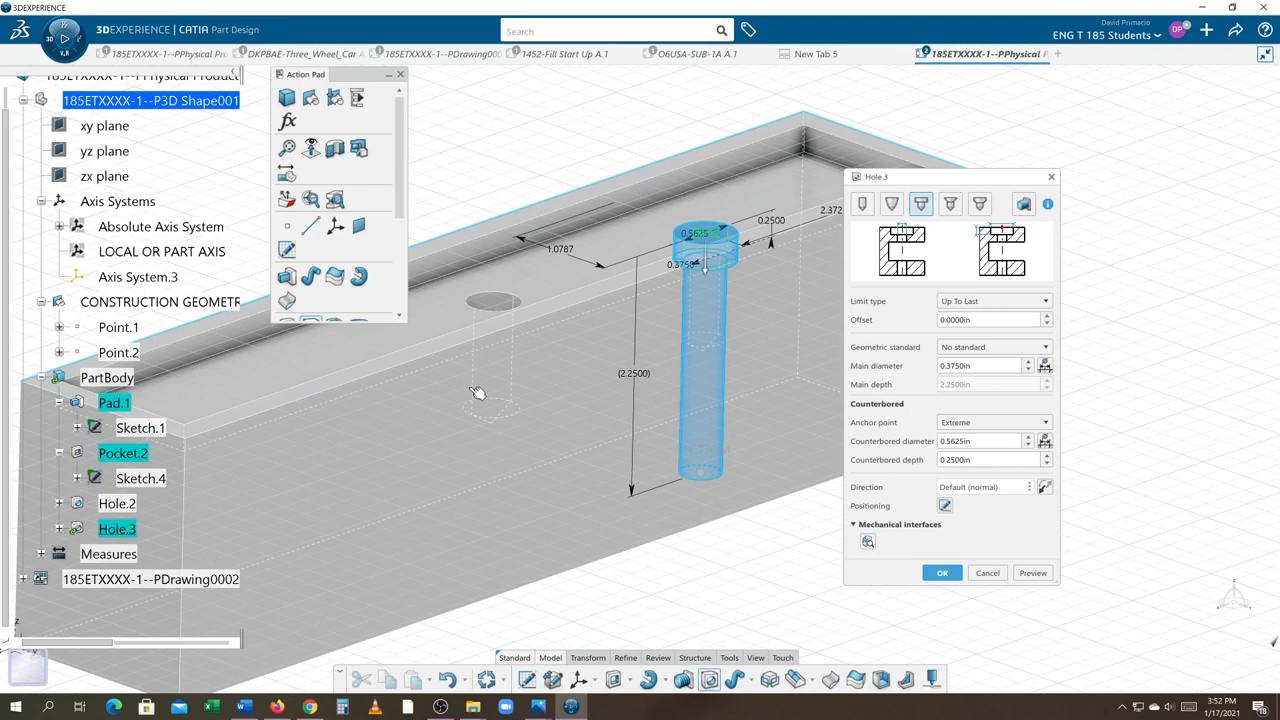
mouse_move(744, 332)
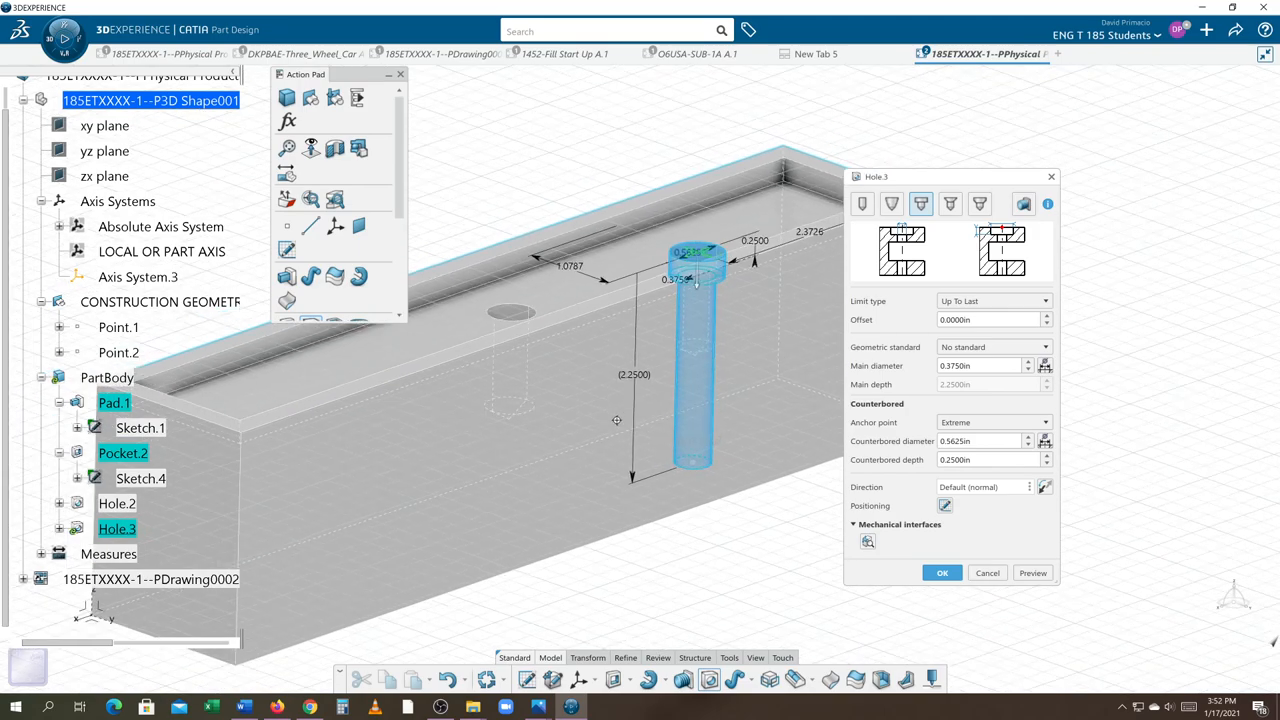
drag(616, 420, 736, 478)
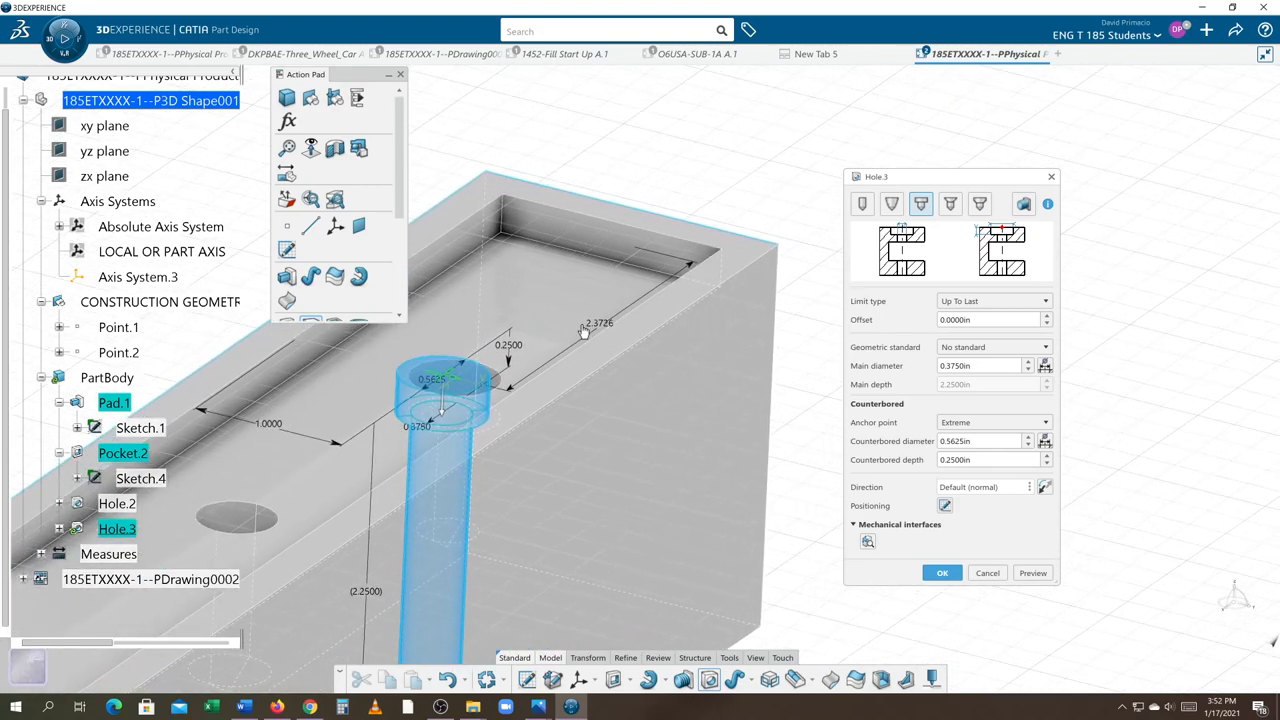
double_click(600, 328)
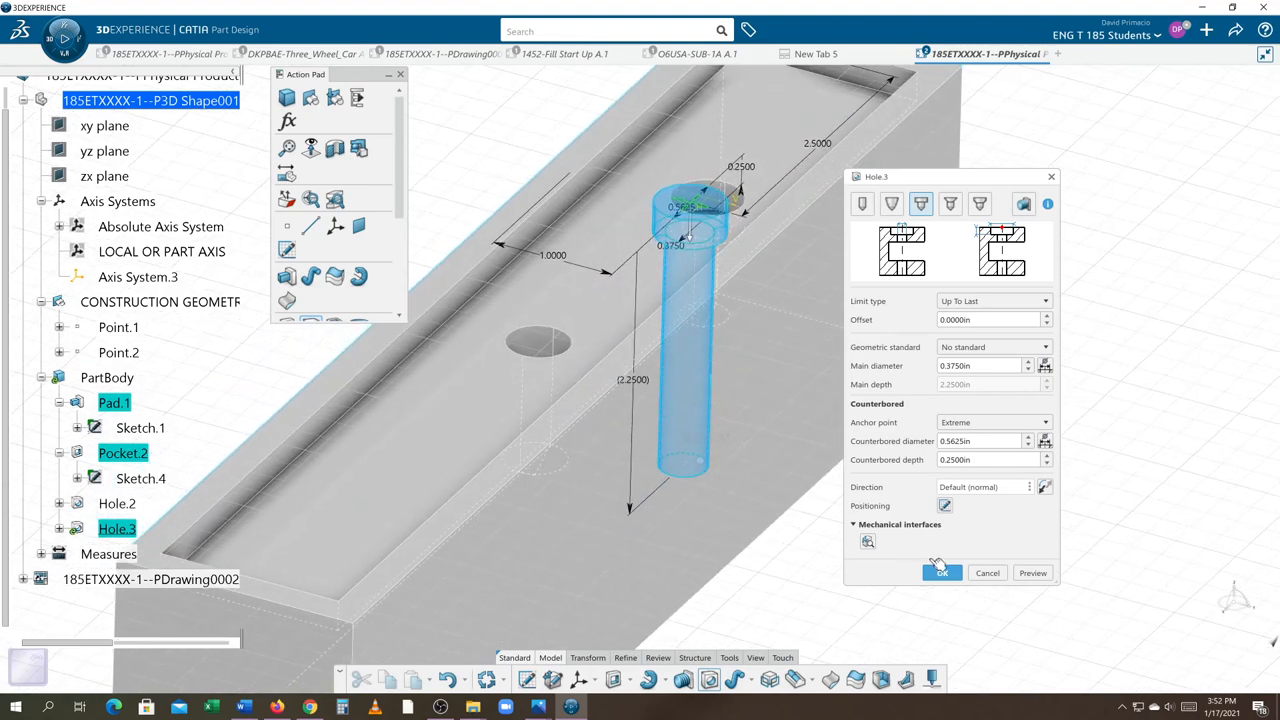
click(940, 572)
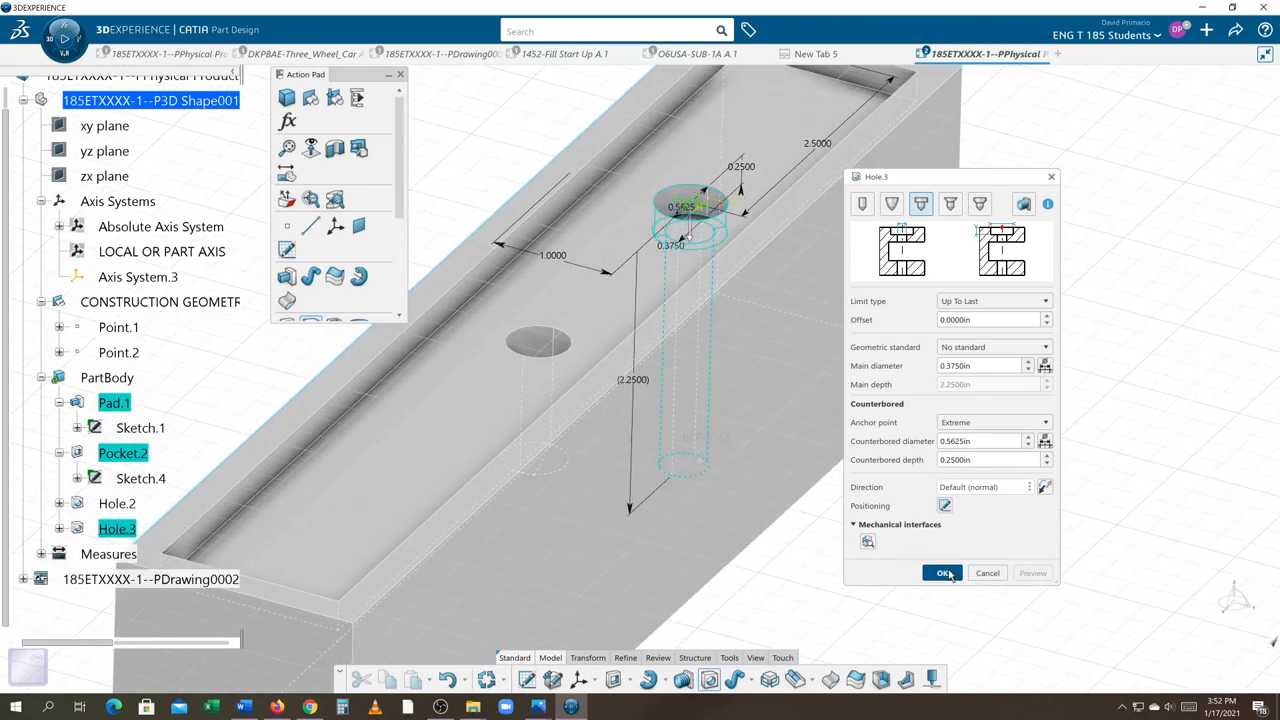
click(940, 572)
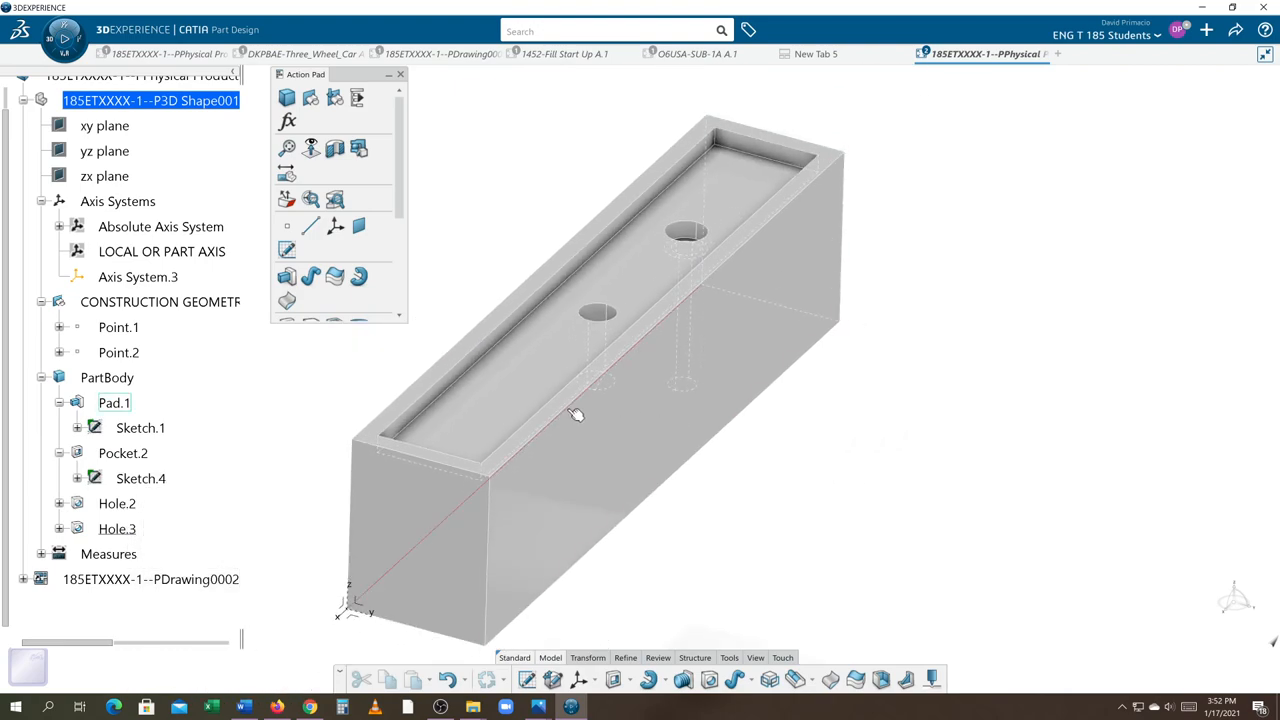
Switch to the Top standard view and select Hole.3 to inspect the two holes
drag(576, 414, 990, 348)
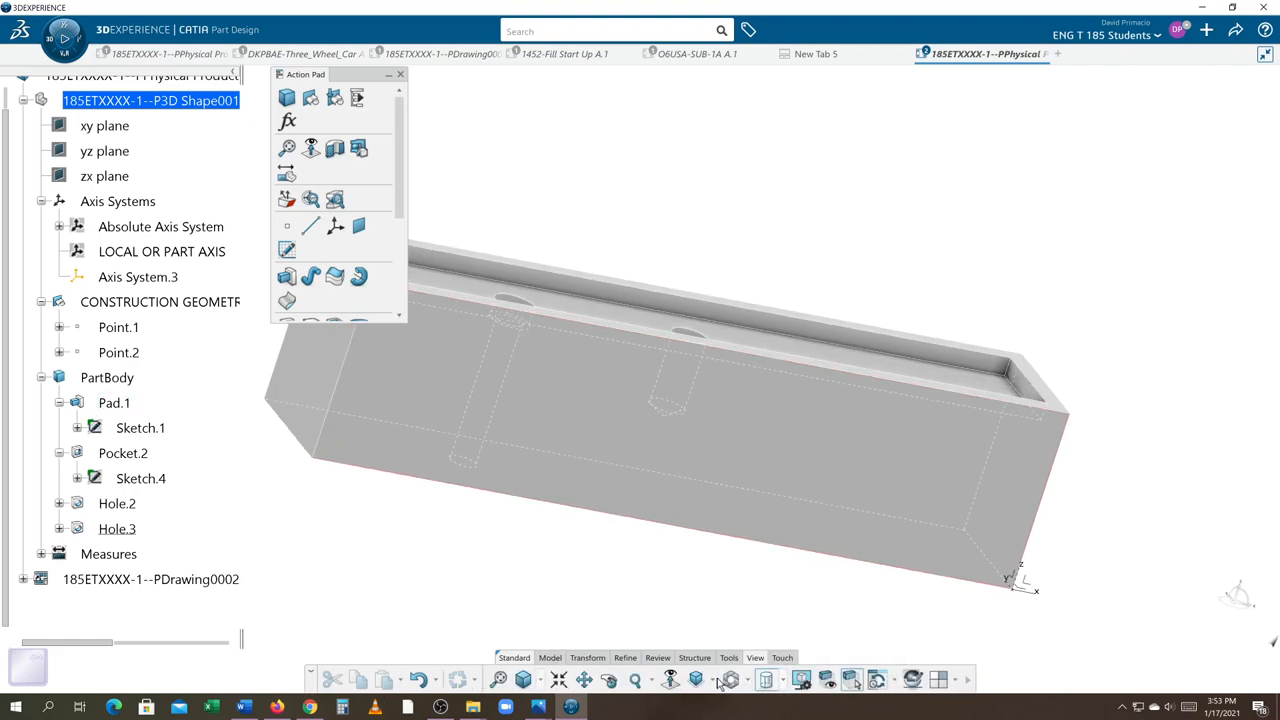
click(696, 680)
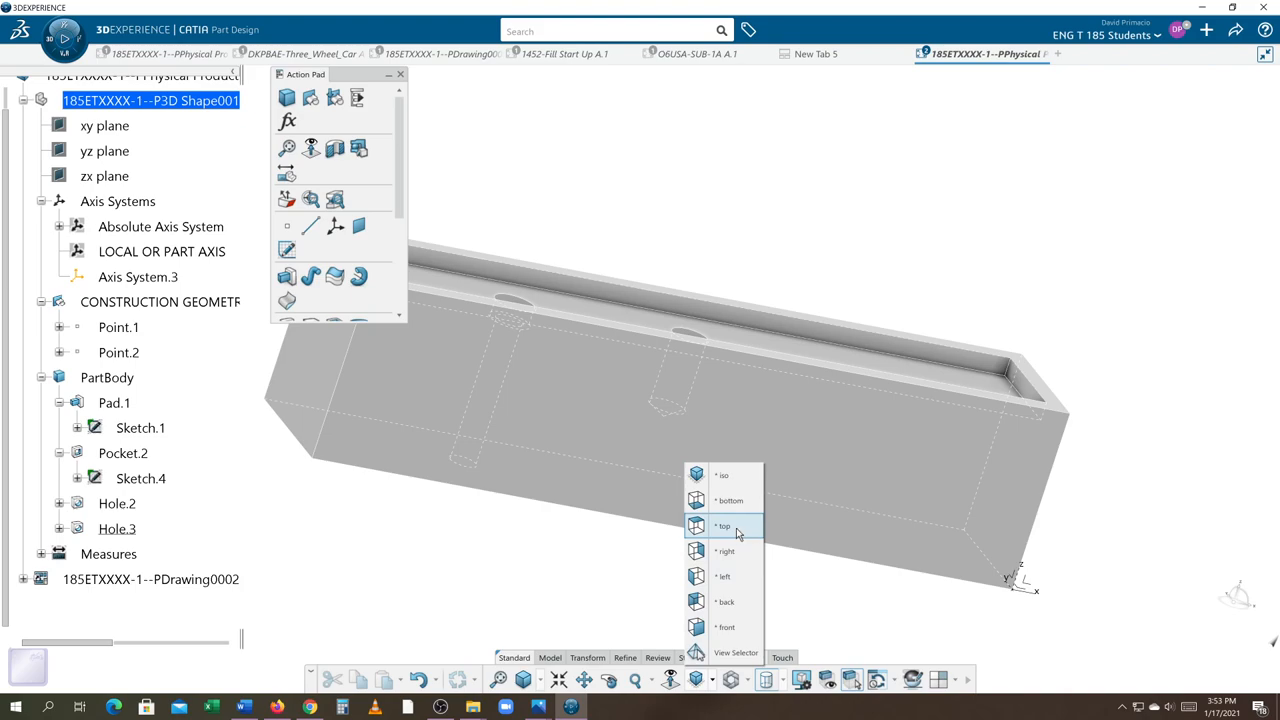
click(724, 526)
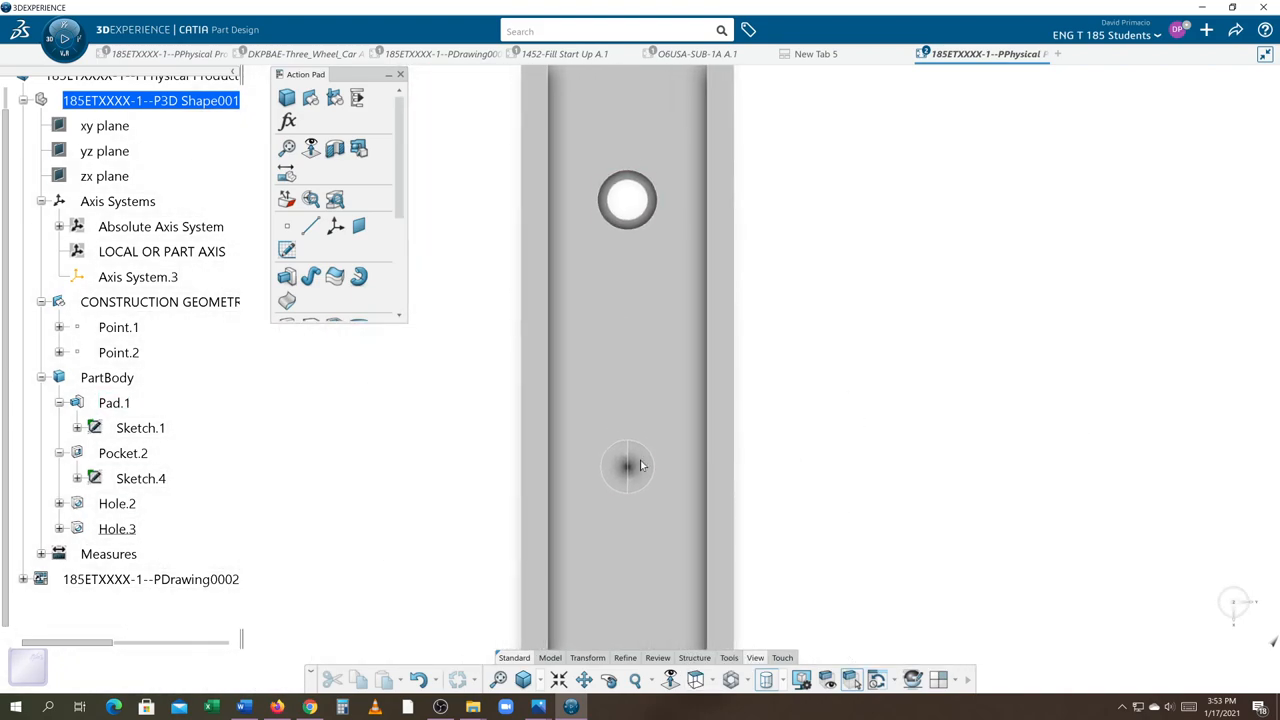
click(628, 468)
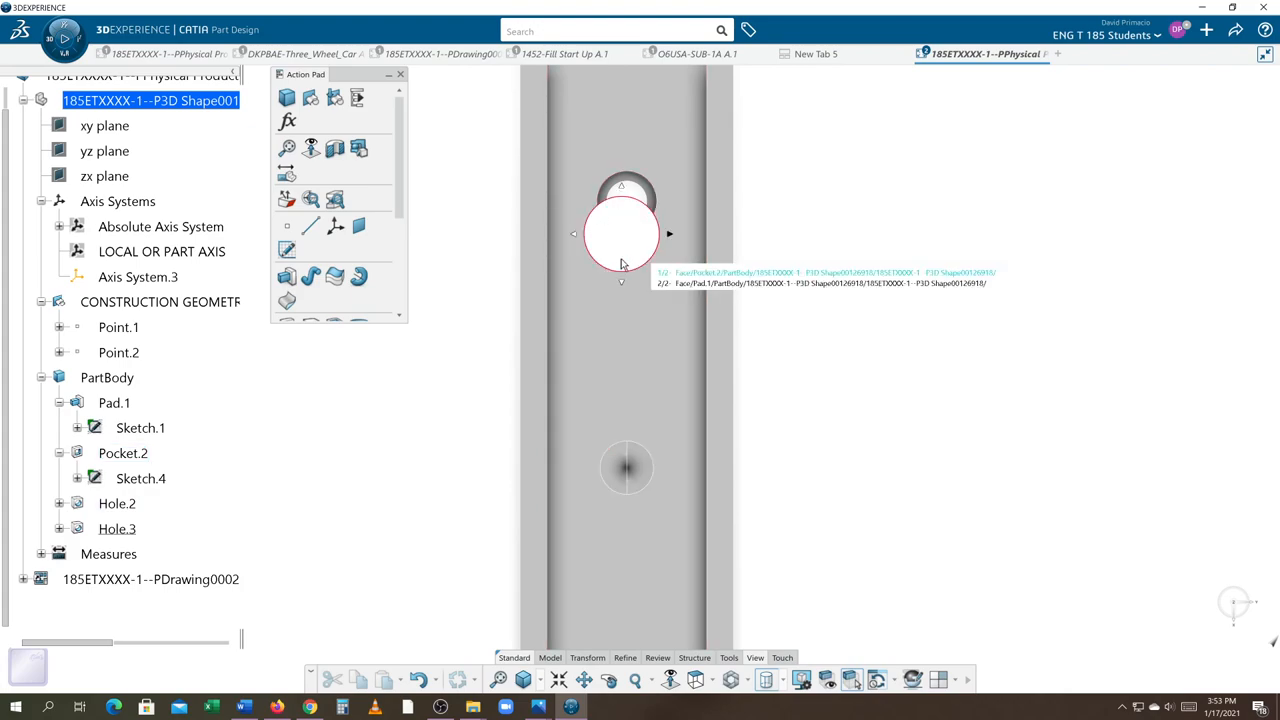
mouse_move(324, 438)
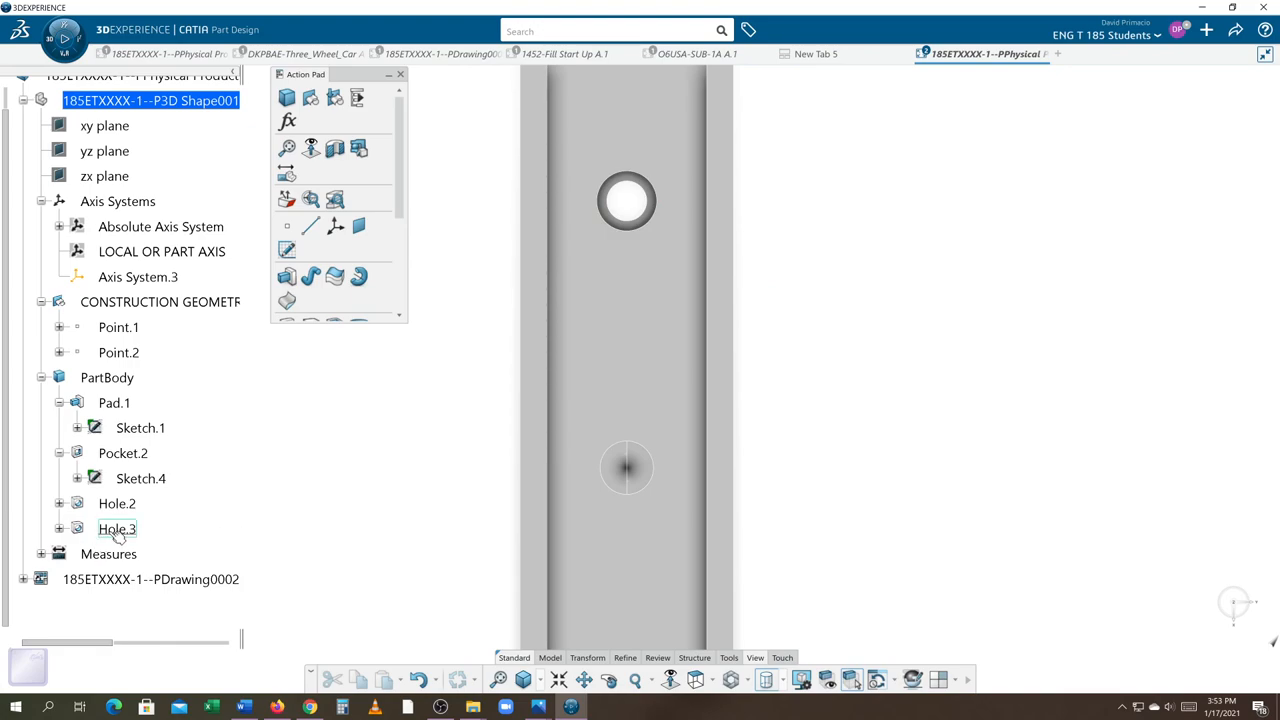
click(116, 528)
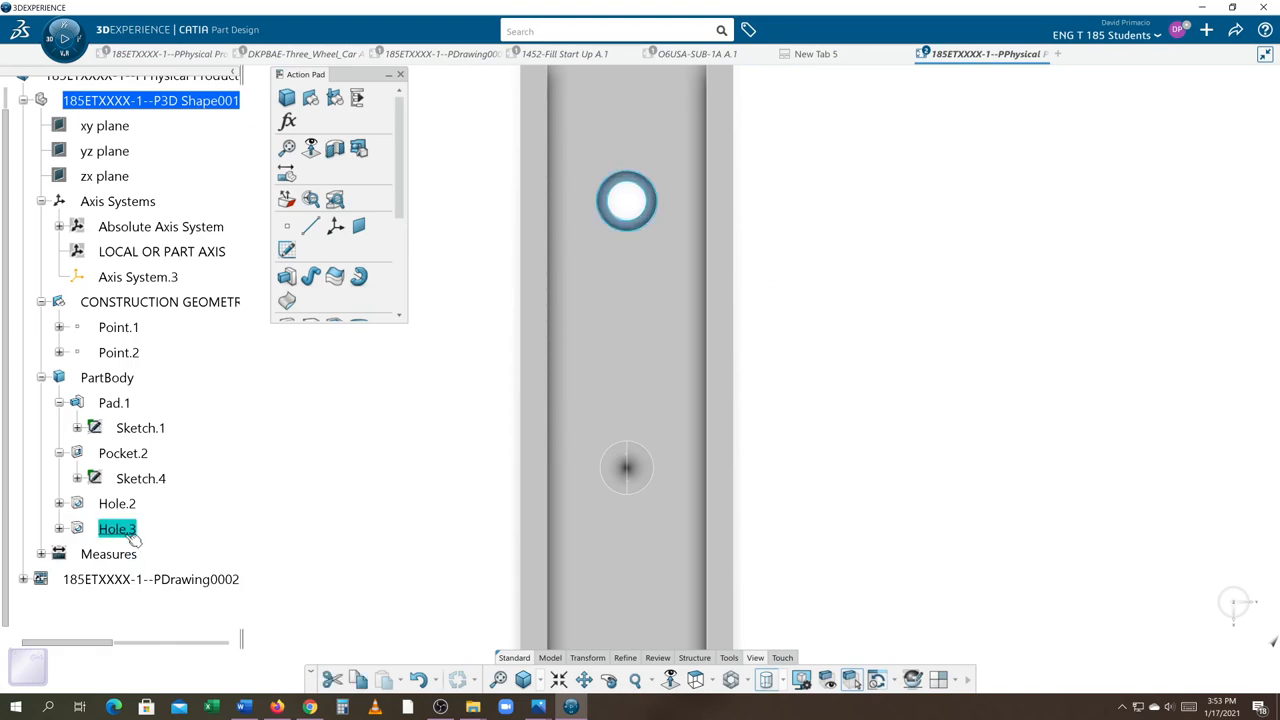
Reopen Hole.3 and revise its counterbore diameter to 0.475 in
double_click(116, 528)
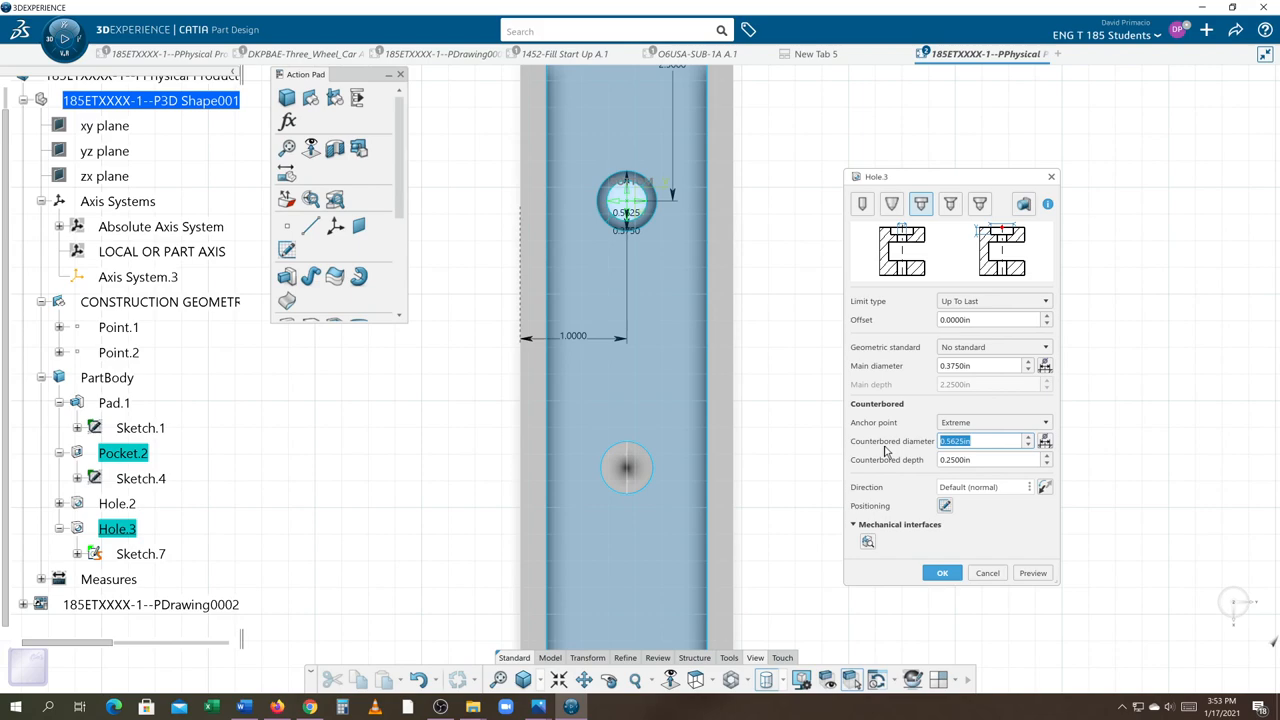
text(750)
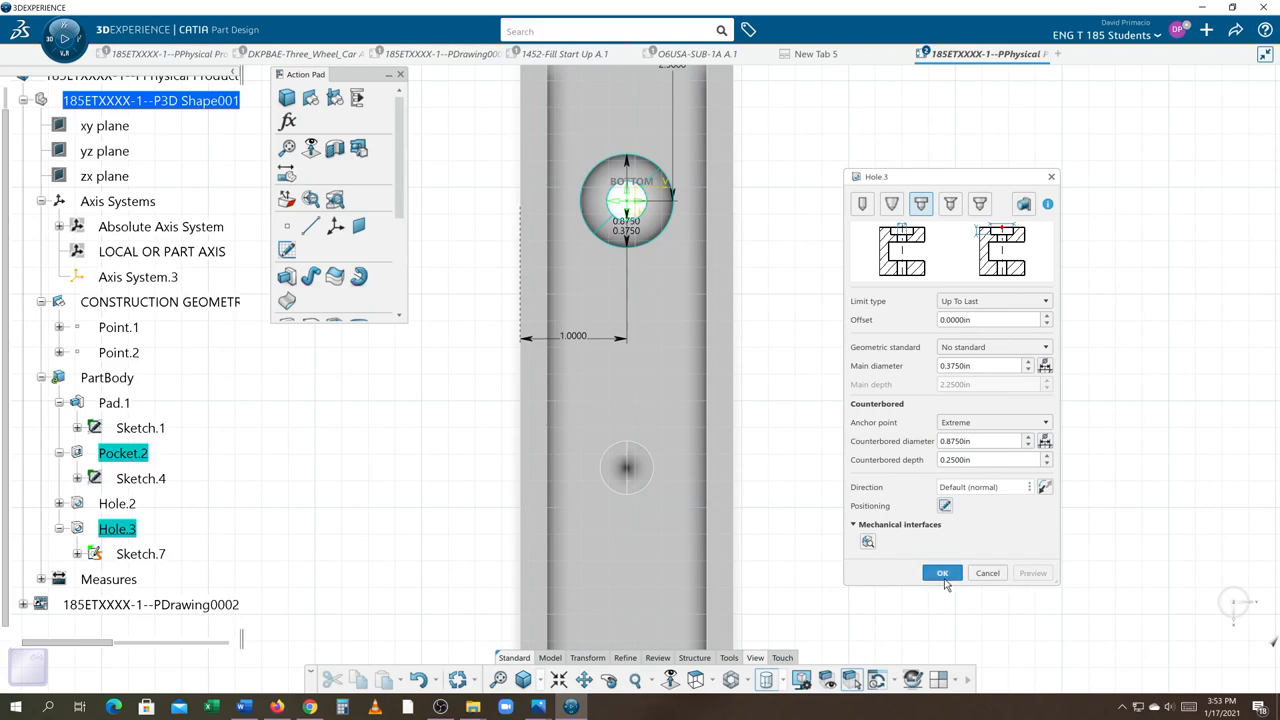
click(940, 572)
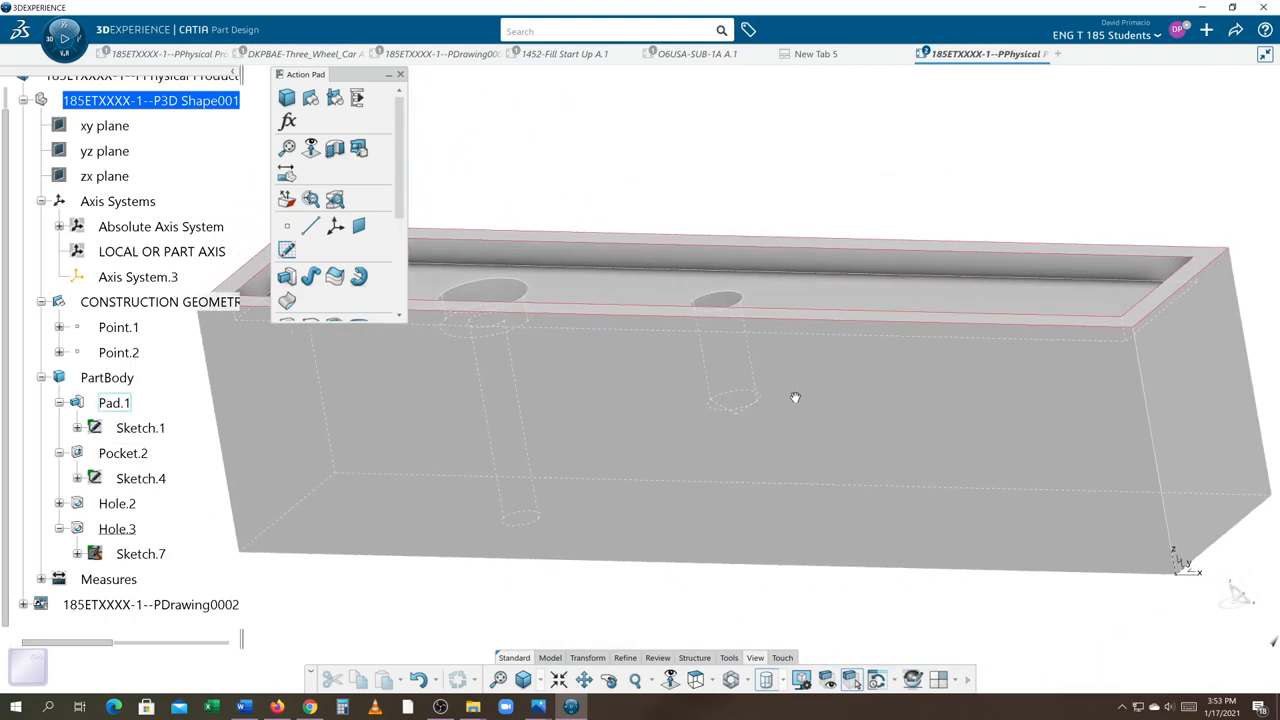
Orbit the tray to a top-down view of its inner floor and holes
drag(796, 398, 662, 610)
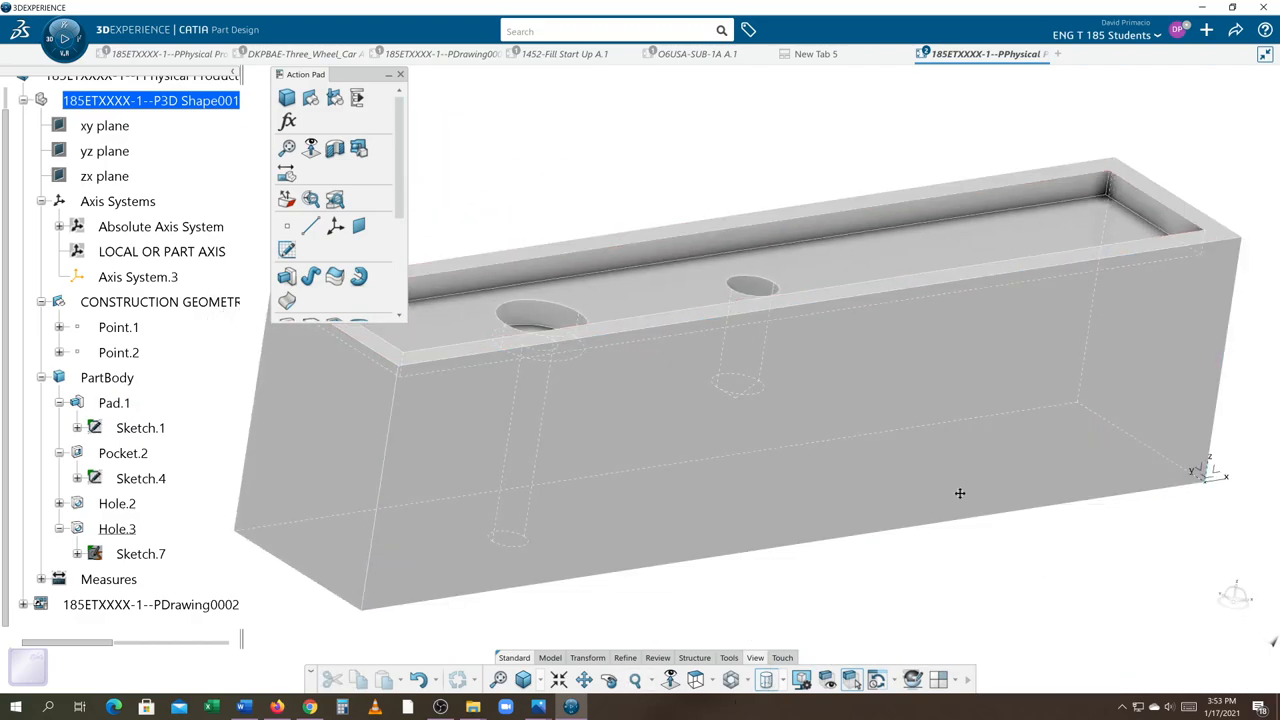
drag(960, 492, 800, 516)
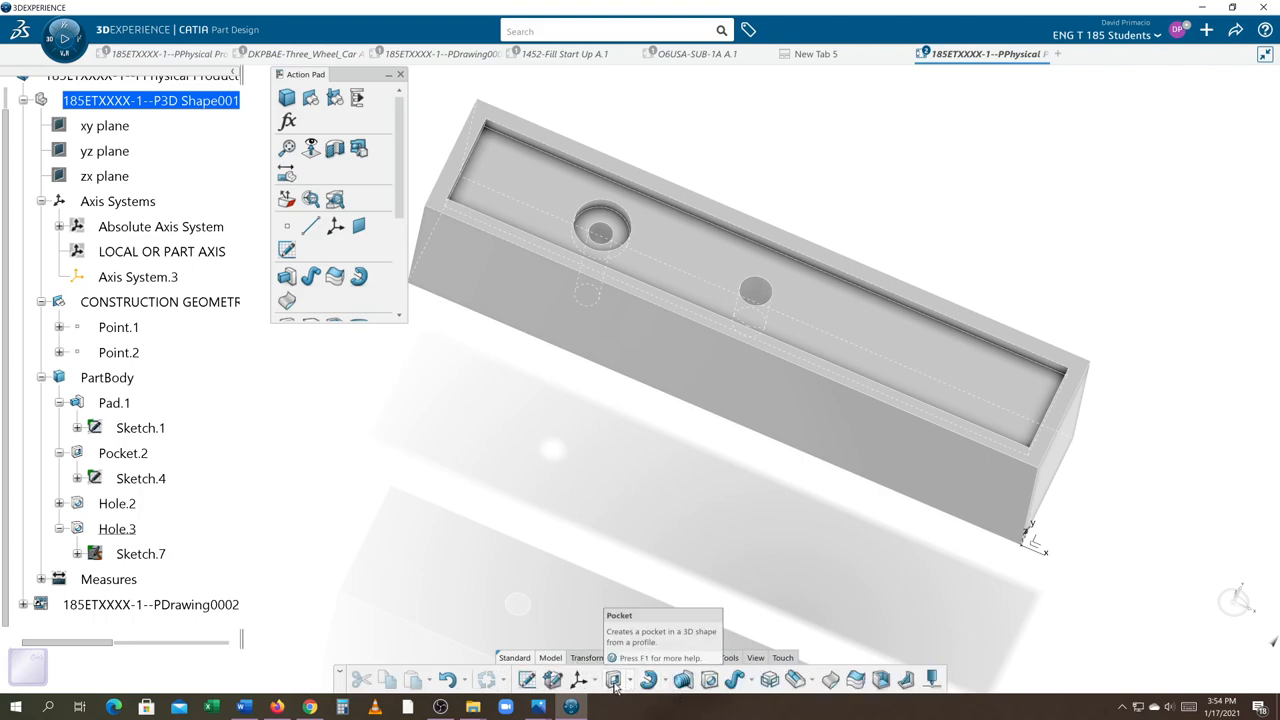
mouse_move(710, 680)
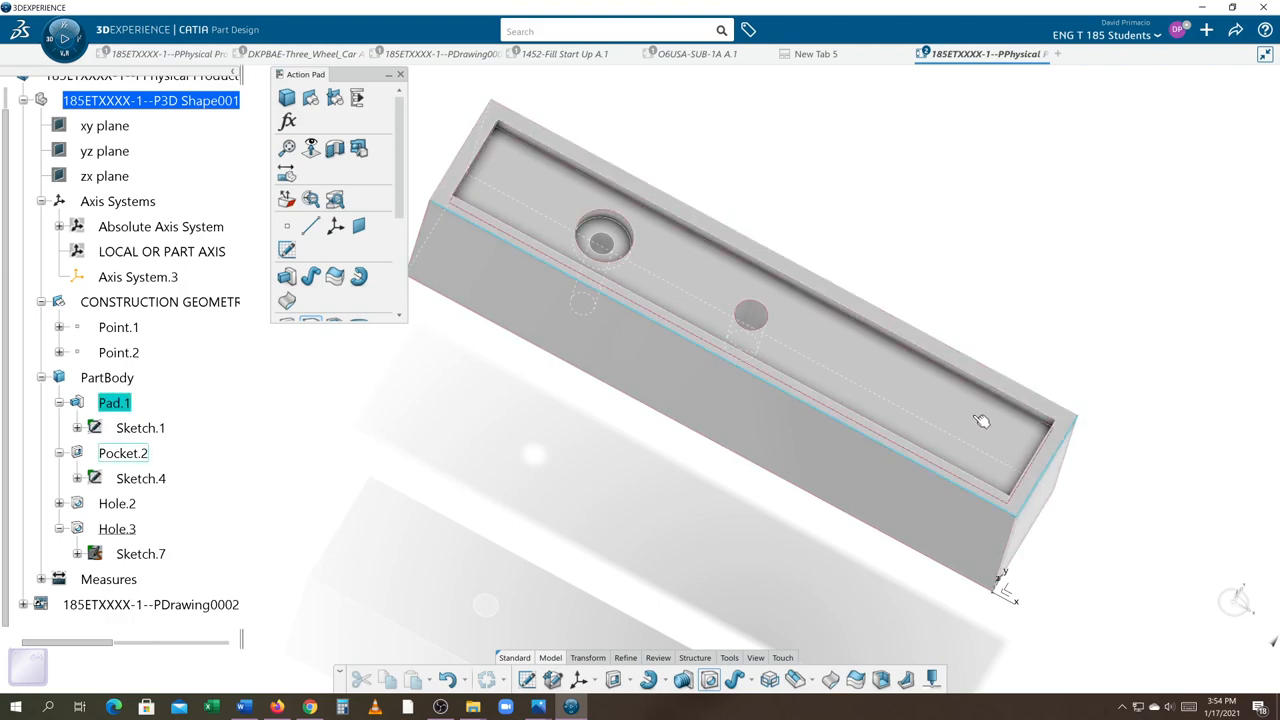
drag(984, 420, 884, 444)
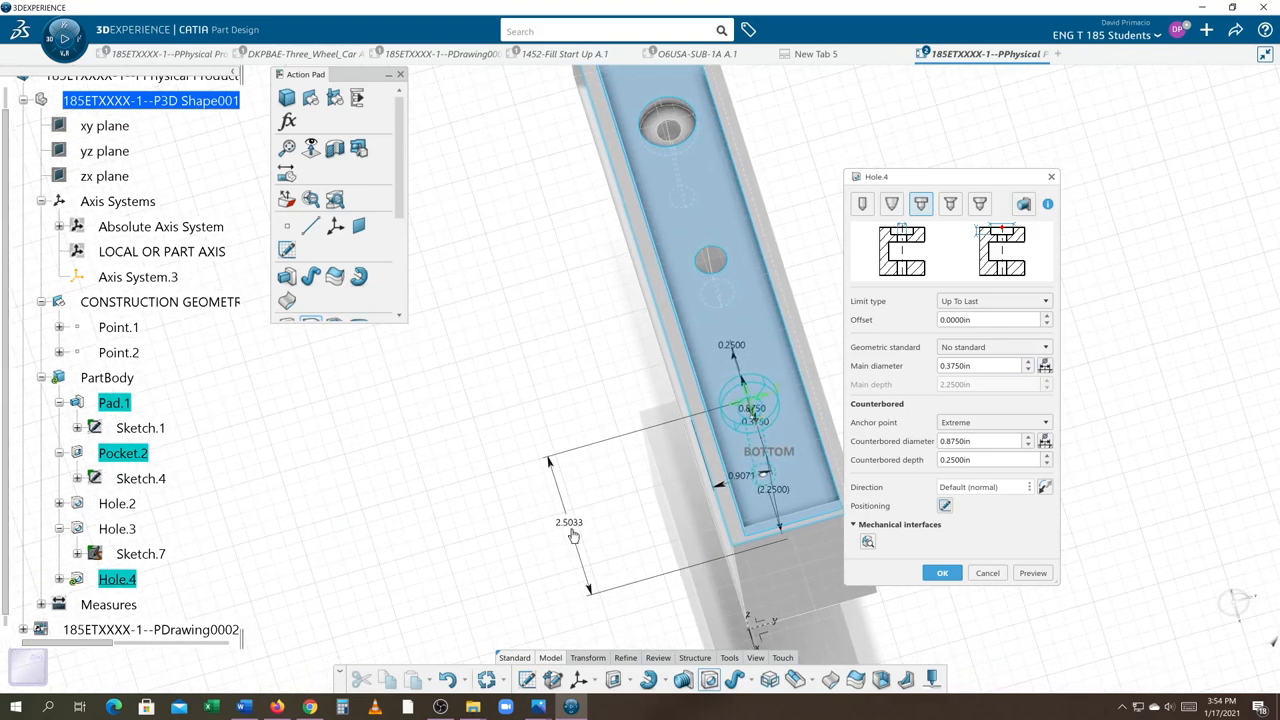
mouse_move(576, 516)
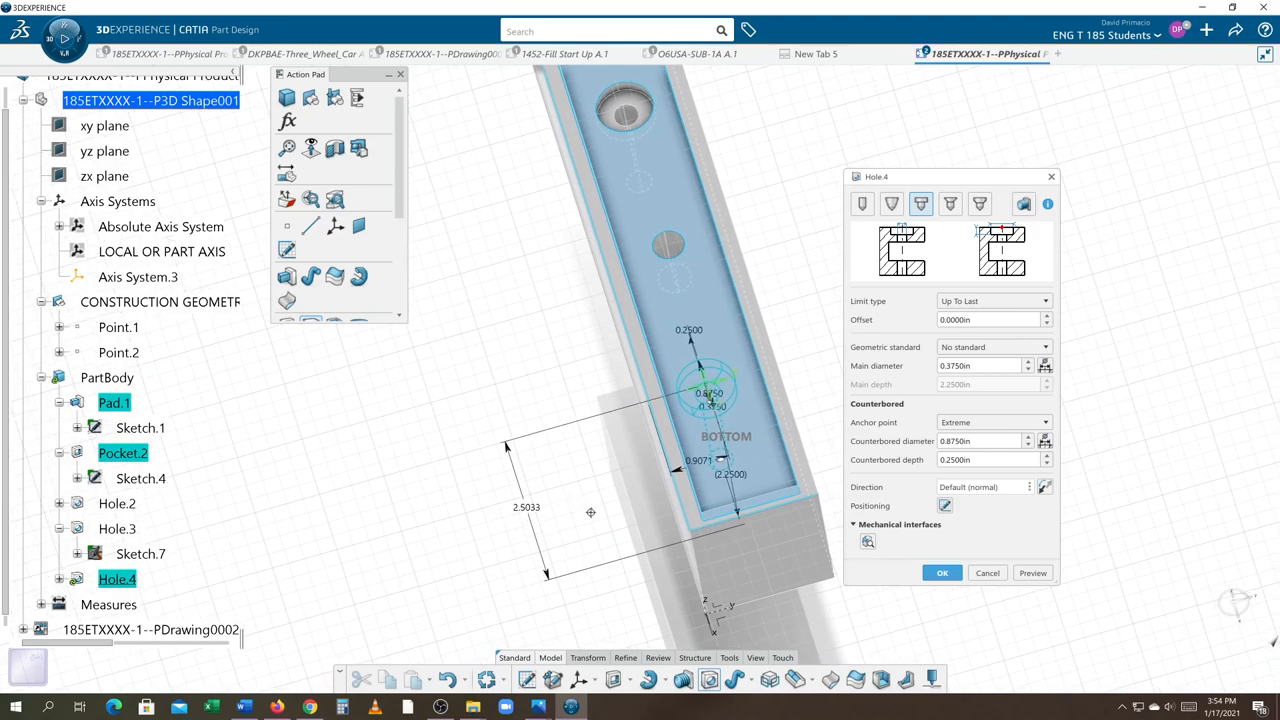
mouse_move(648, 512)
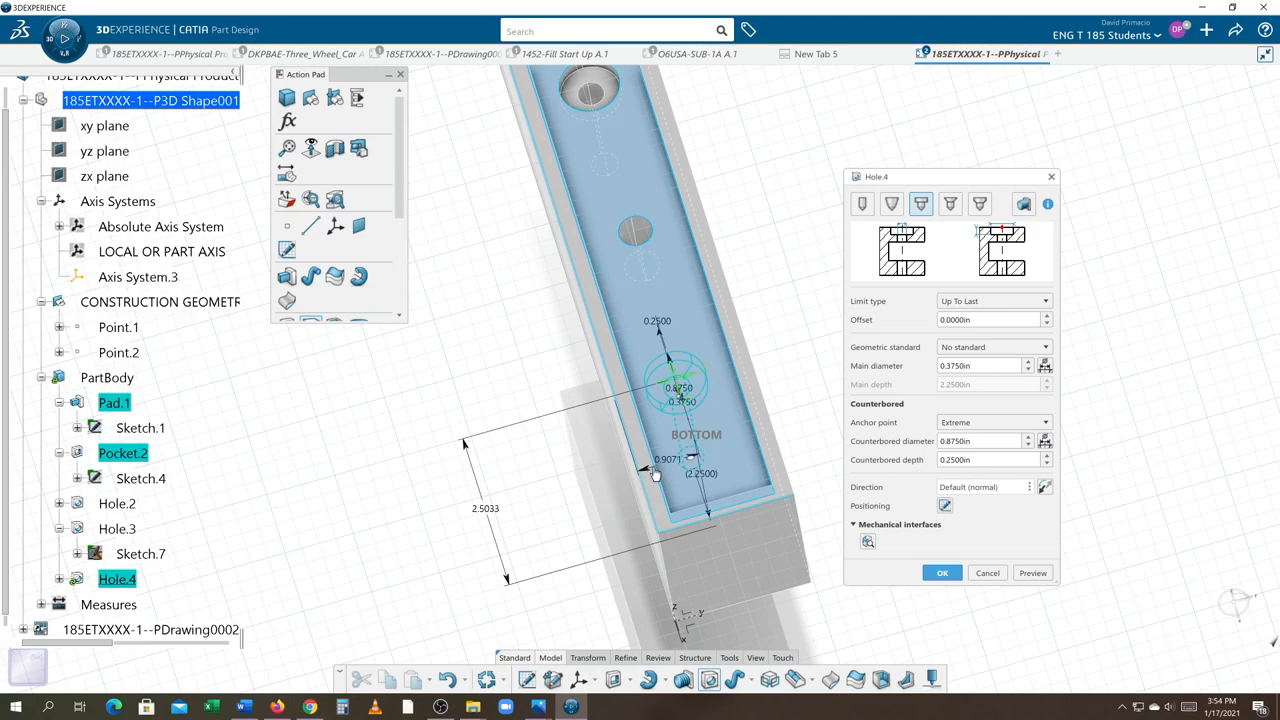
mouse_move(652, 474)
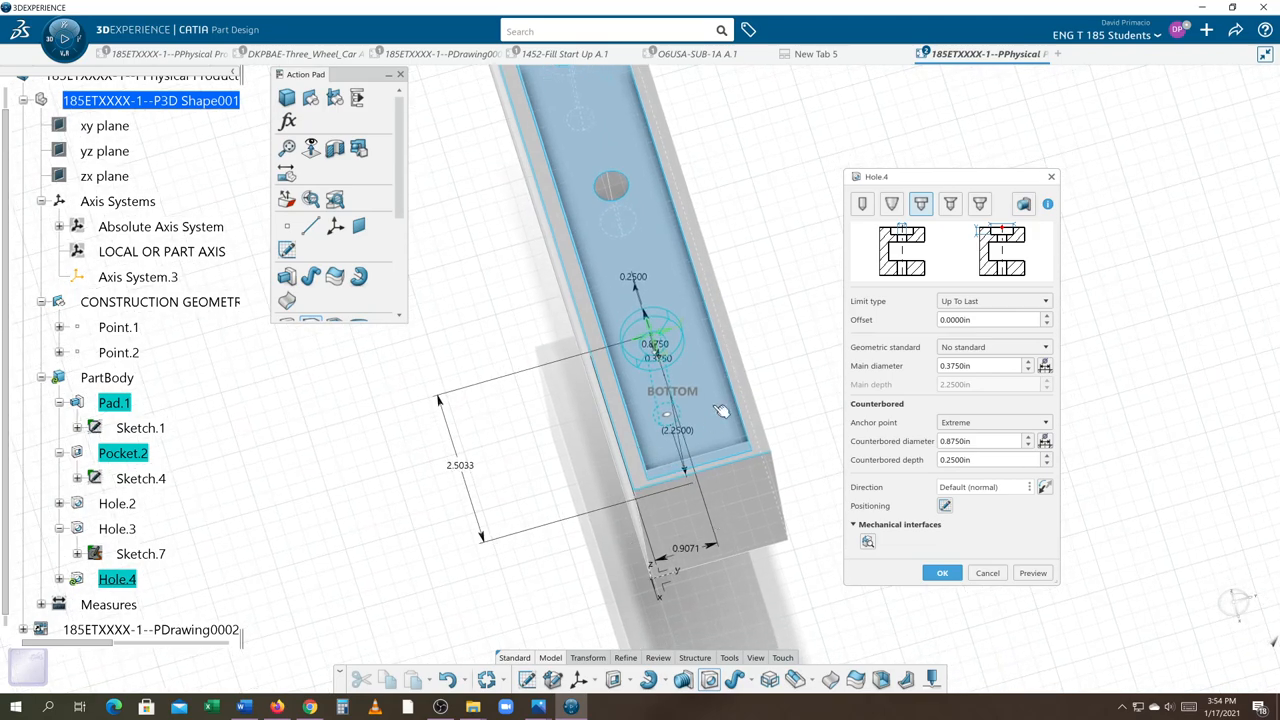
mouse_move(472, 478)
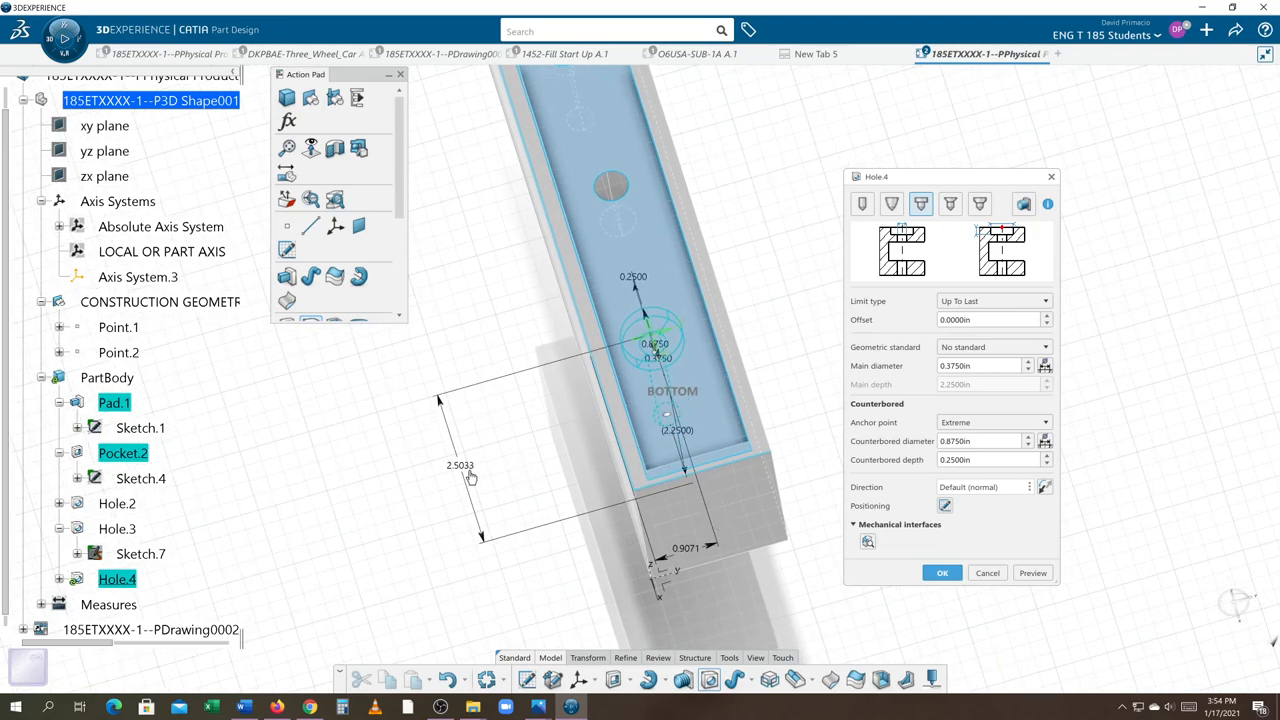
Set the new hole's positioning distances to 2.5 and 1.0 from the tray edges
double_click(460, 464)
text(2.5000)
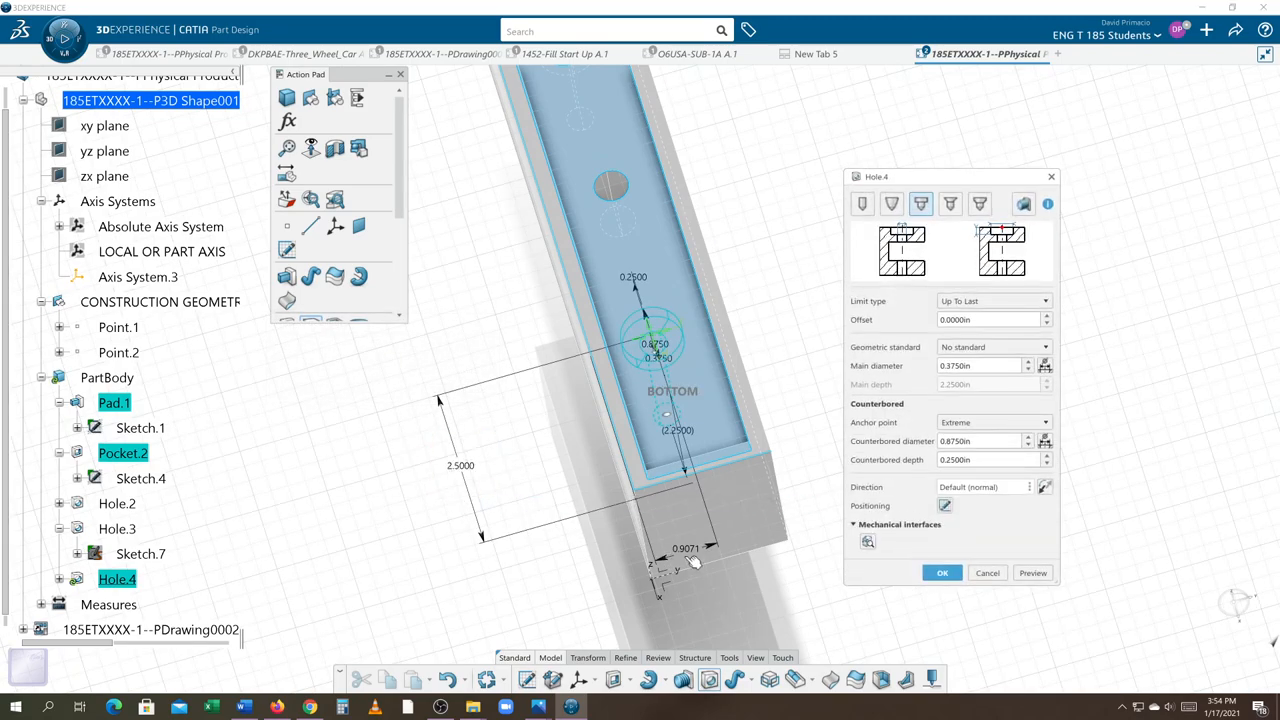
double_click(688, 548)
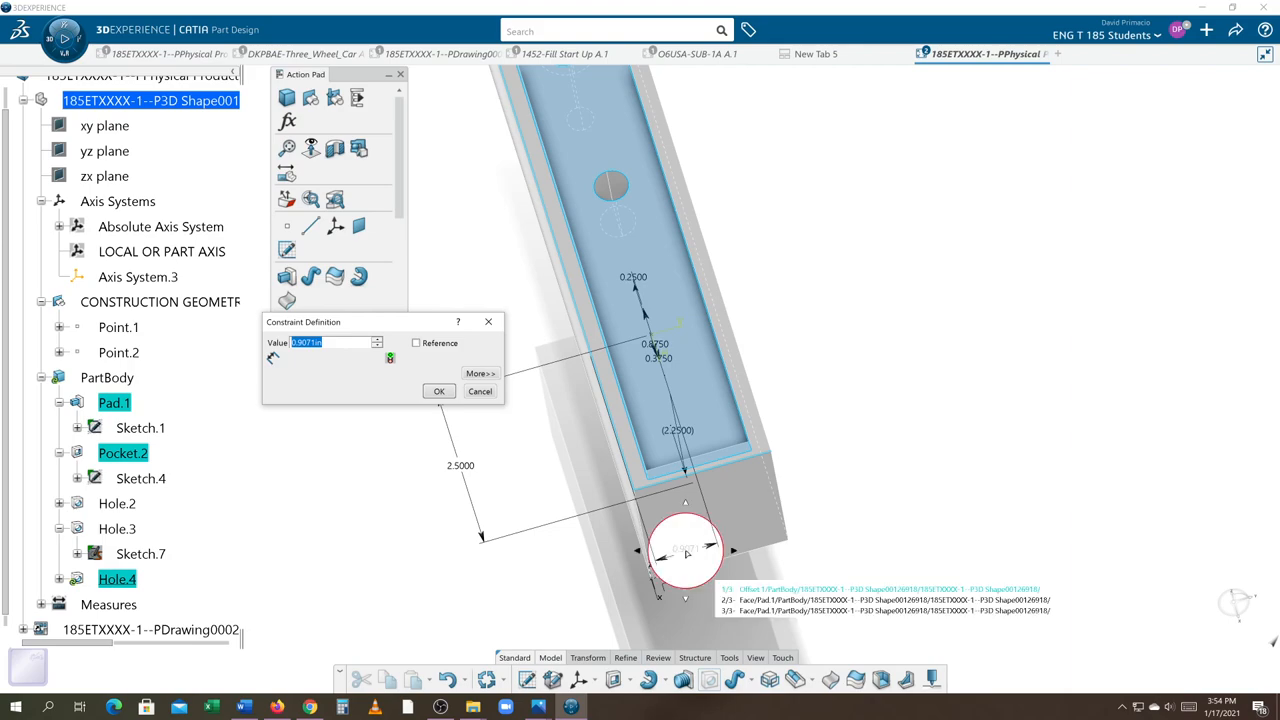
click(438, 390)
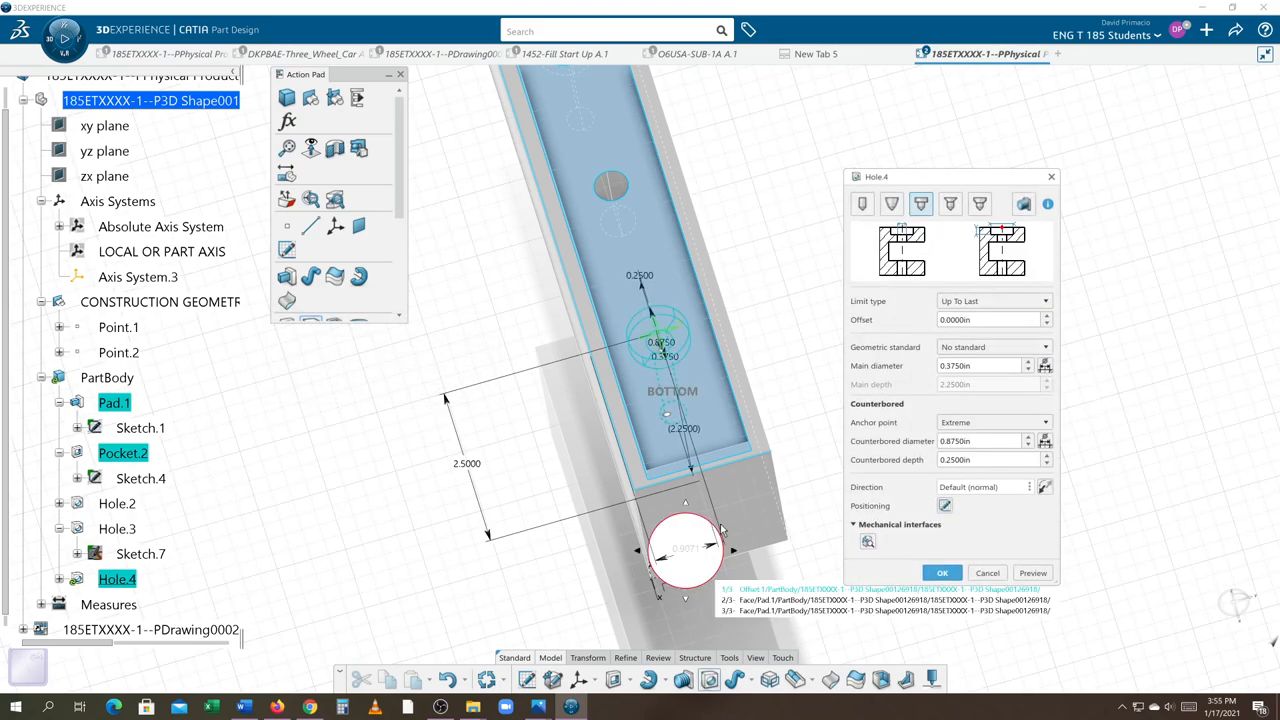
click(948, 204)
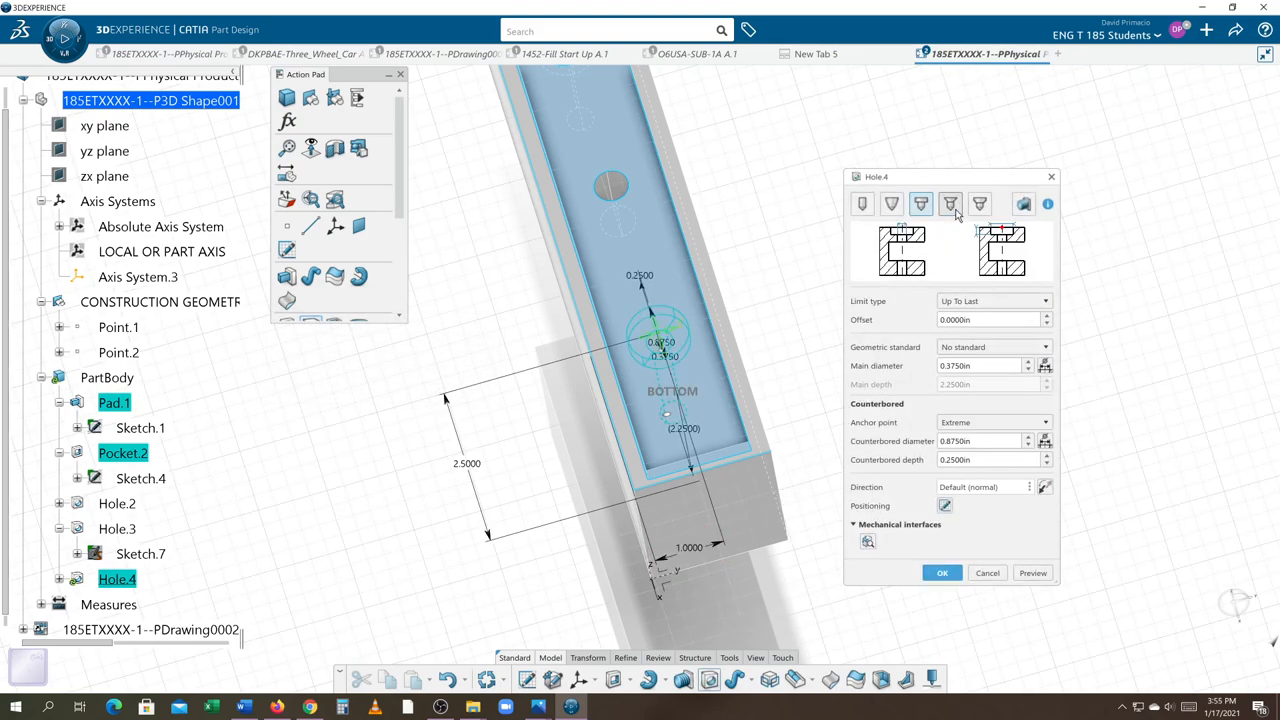
Make the hole a countersunk through hole, 120° angle and 0.125 in deep, and create it
click(950, 204)
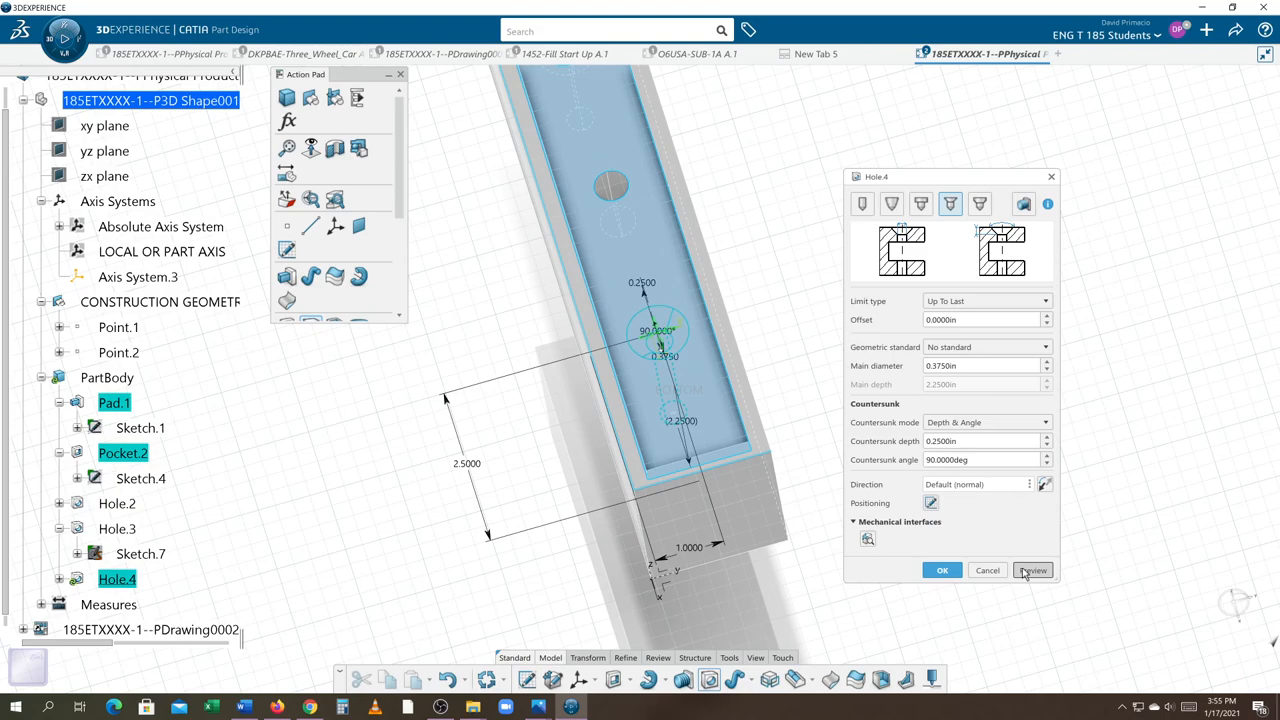
click(1032, 570)
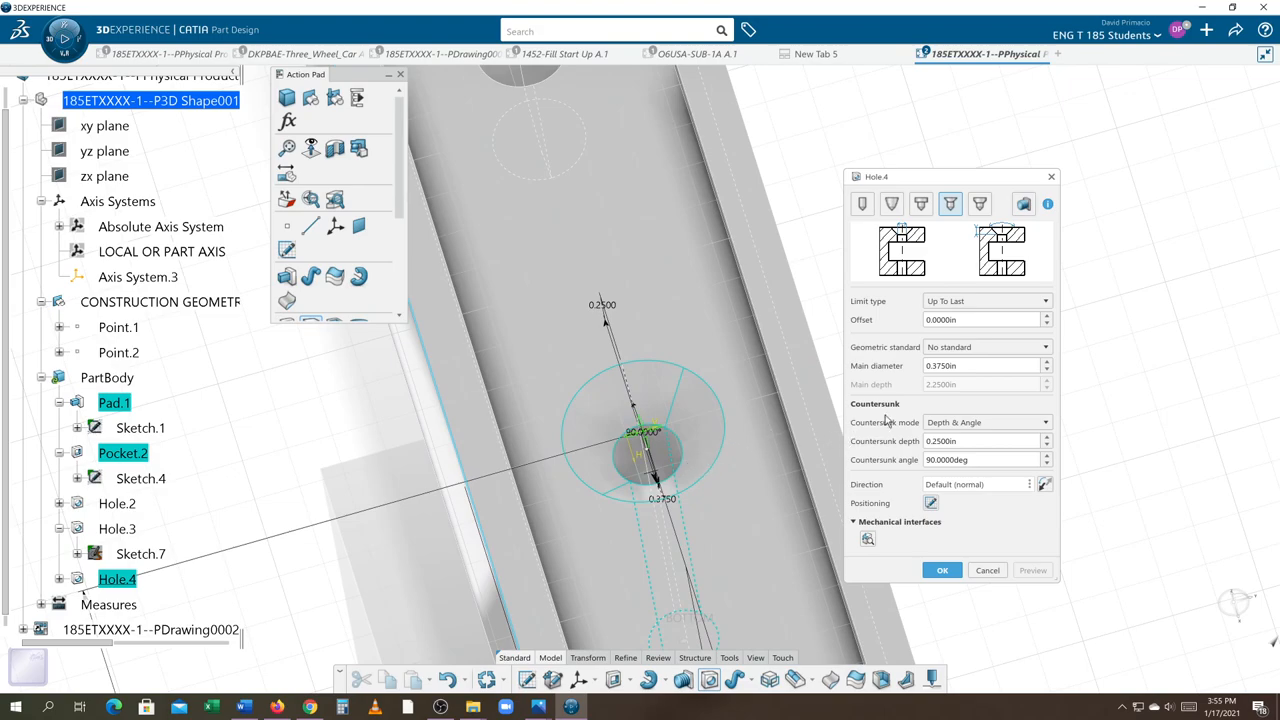
click(980, 364)
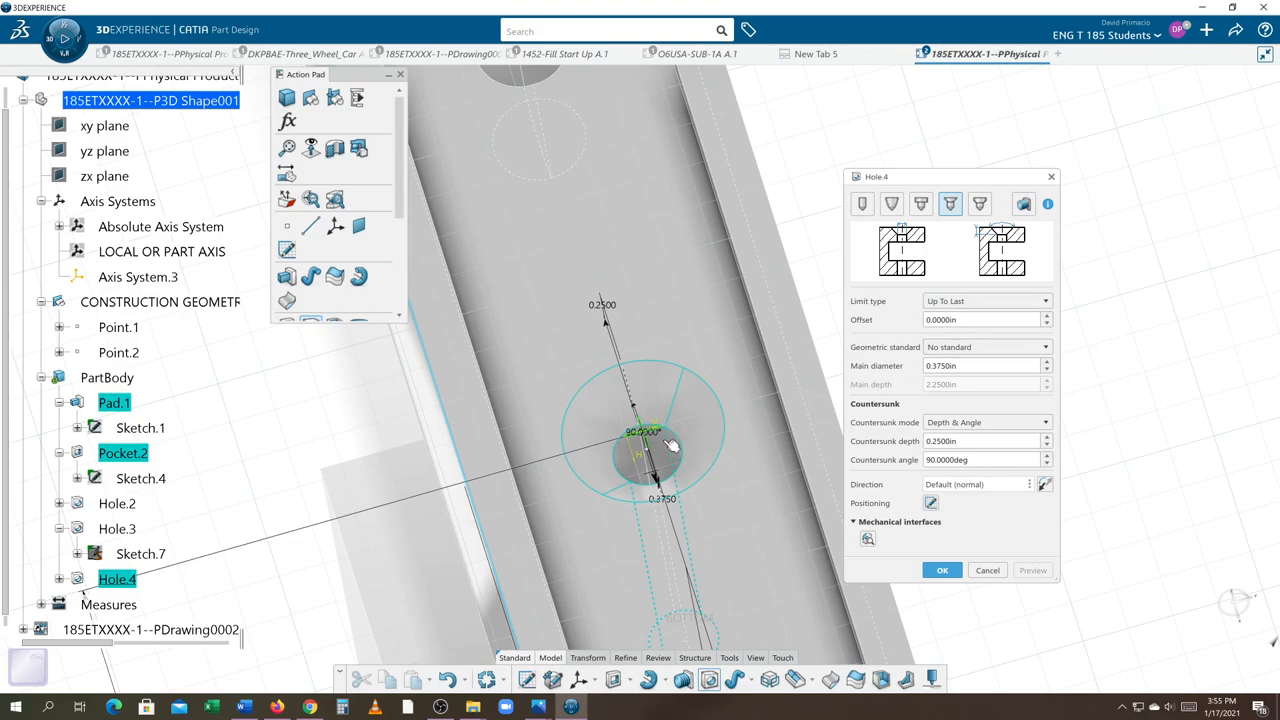
mouse_move(684, 414)
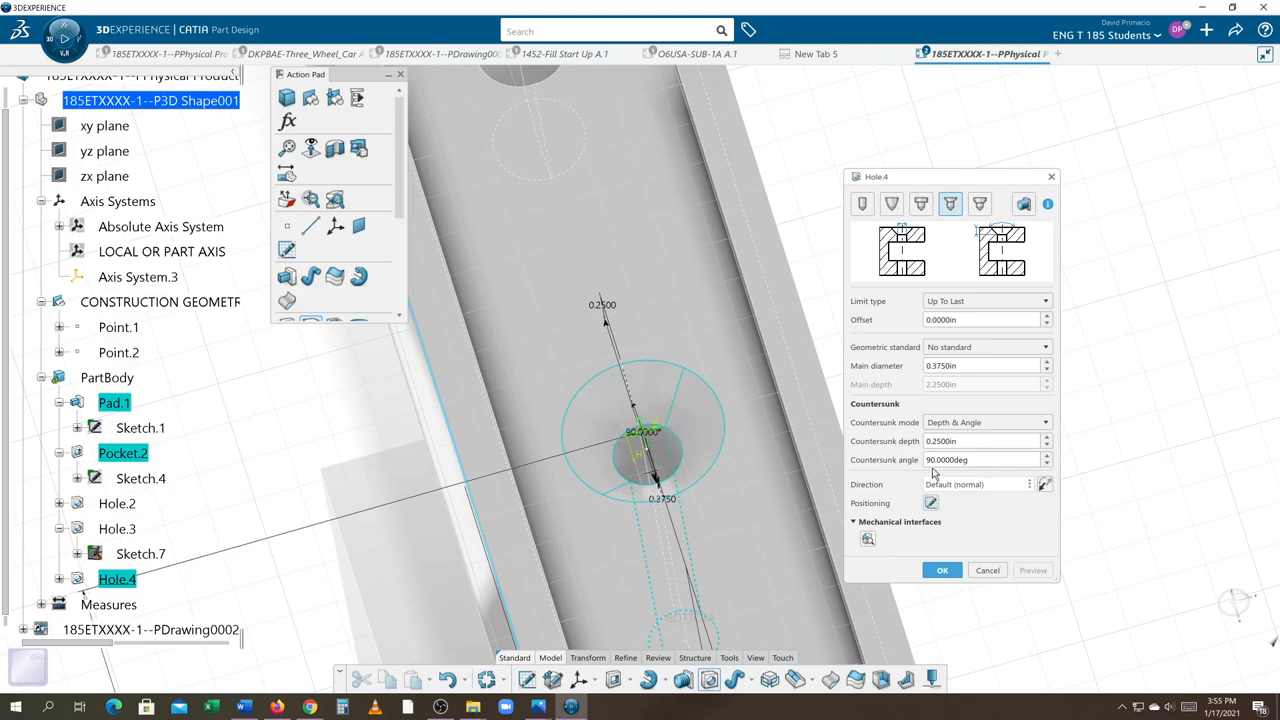
click(984, 458)
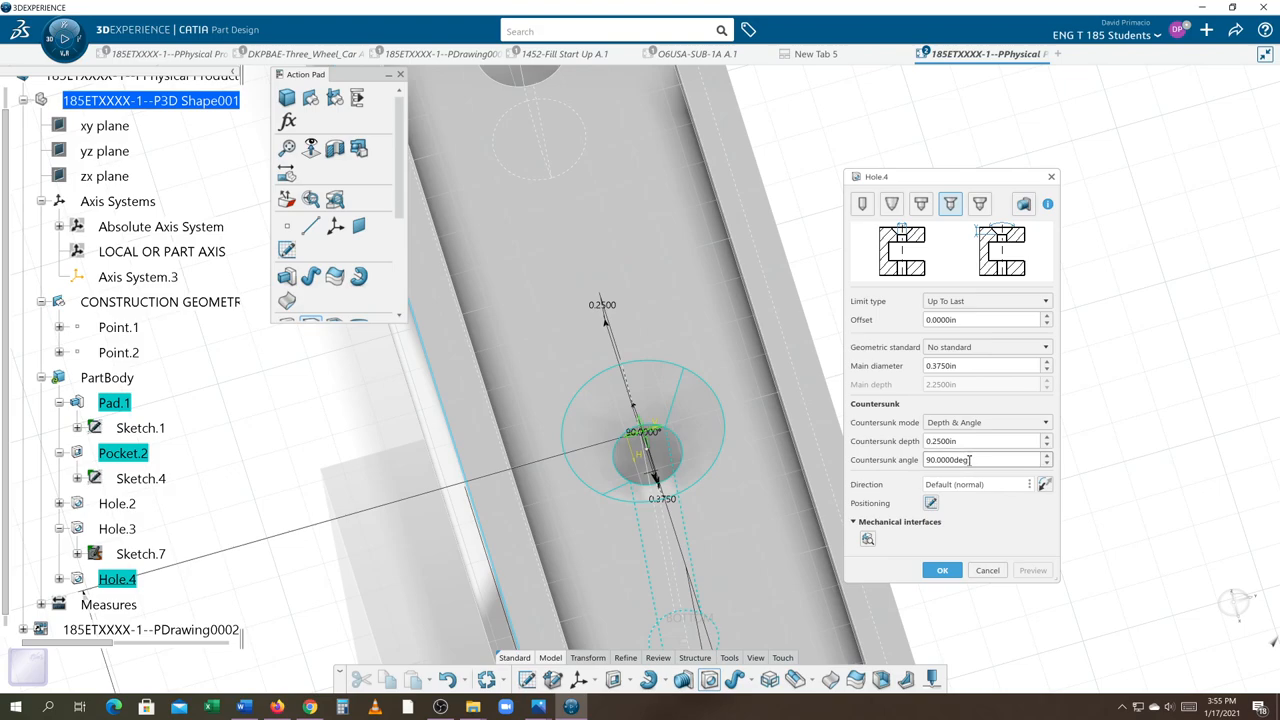
text(120)
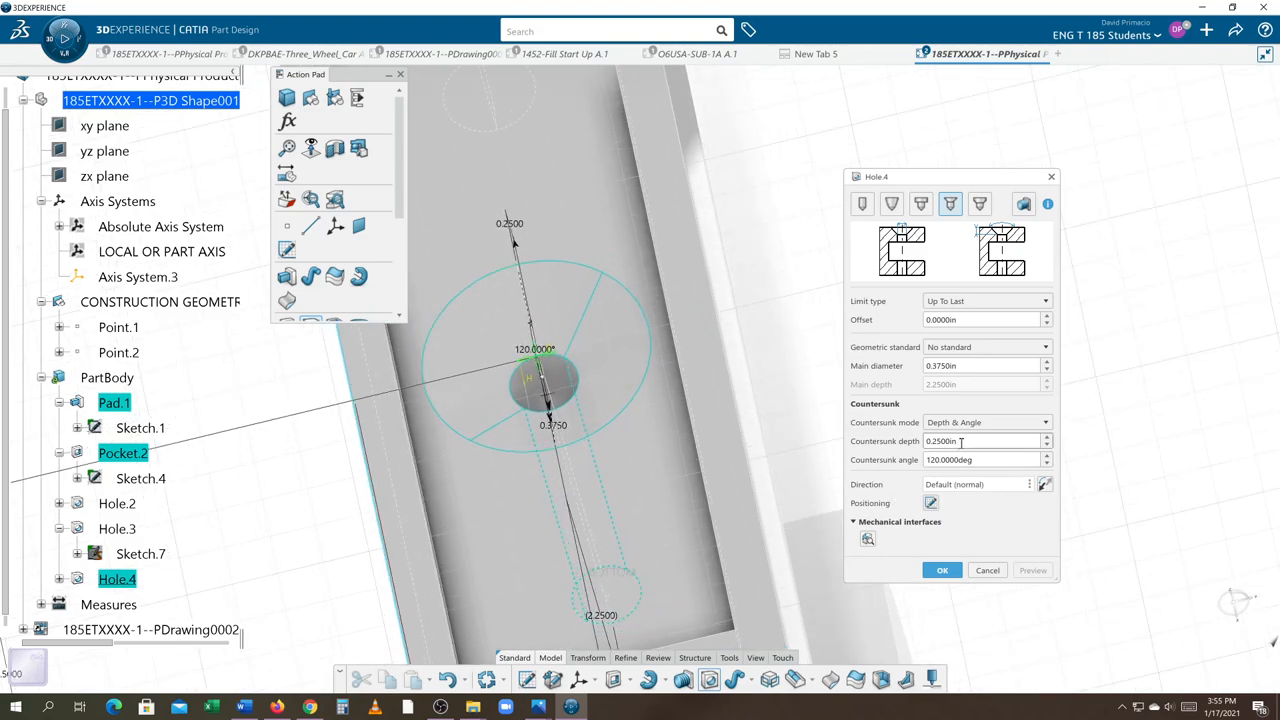
text(1)
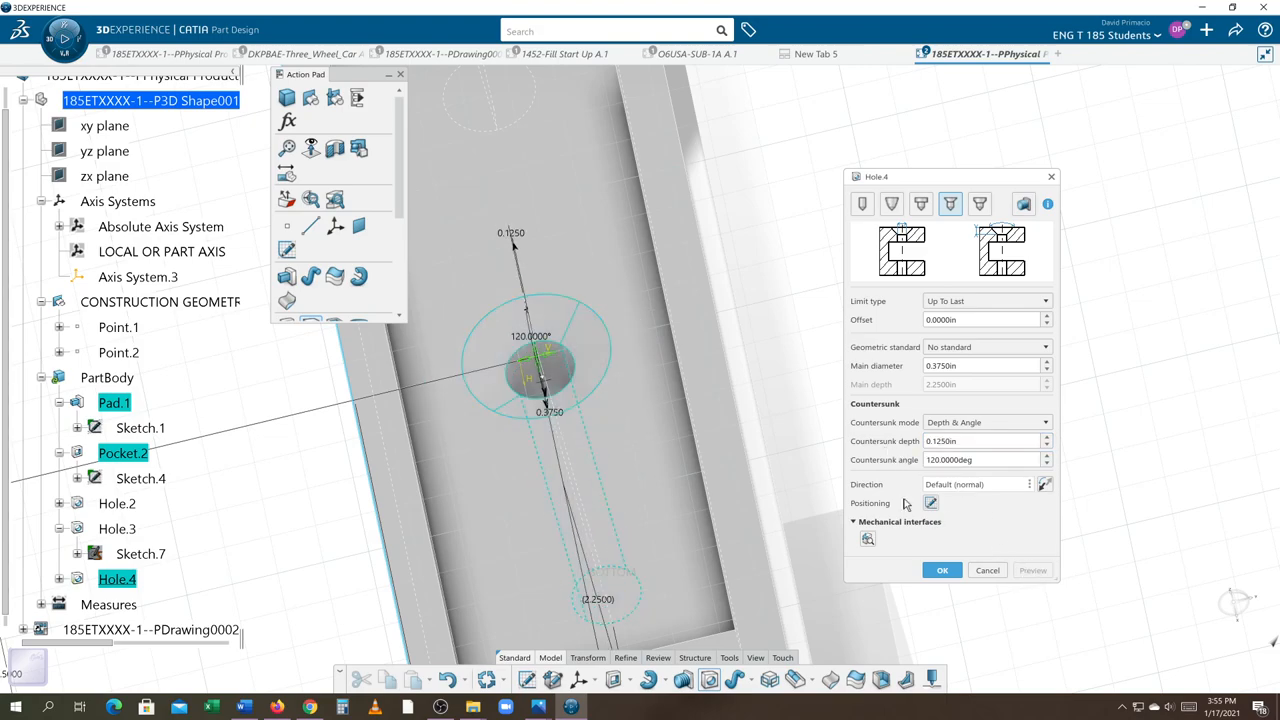
mouse_move(572, 380)
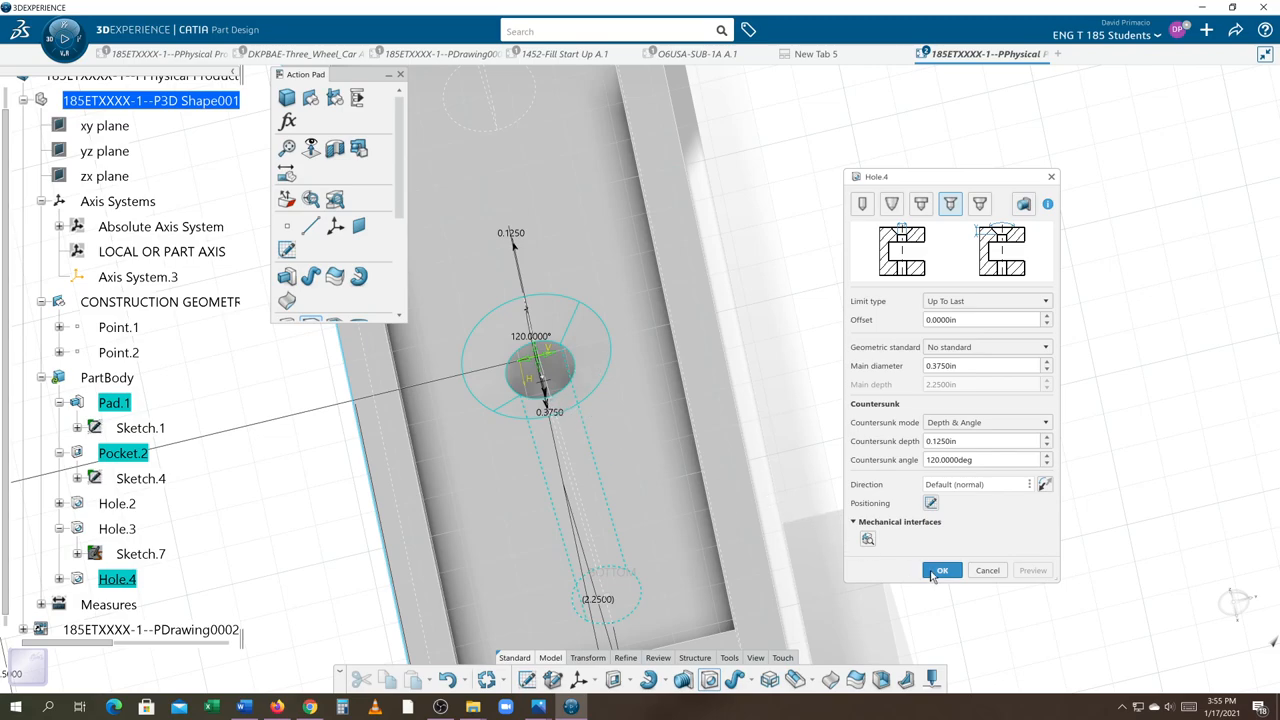
click(940, 570)
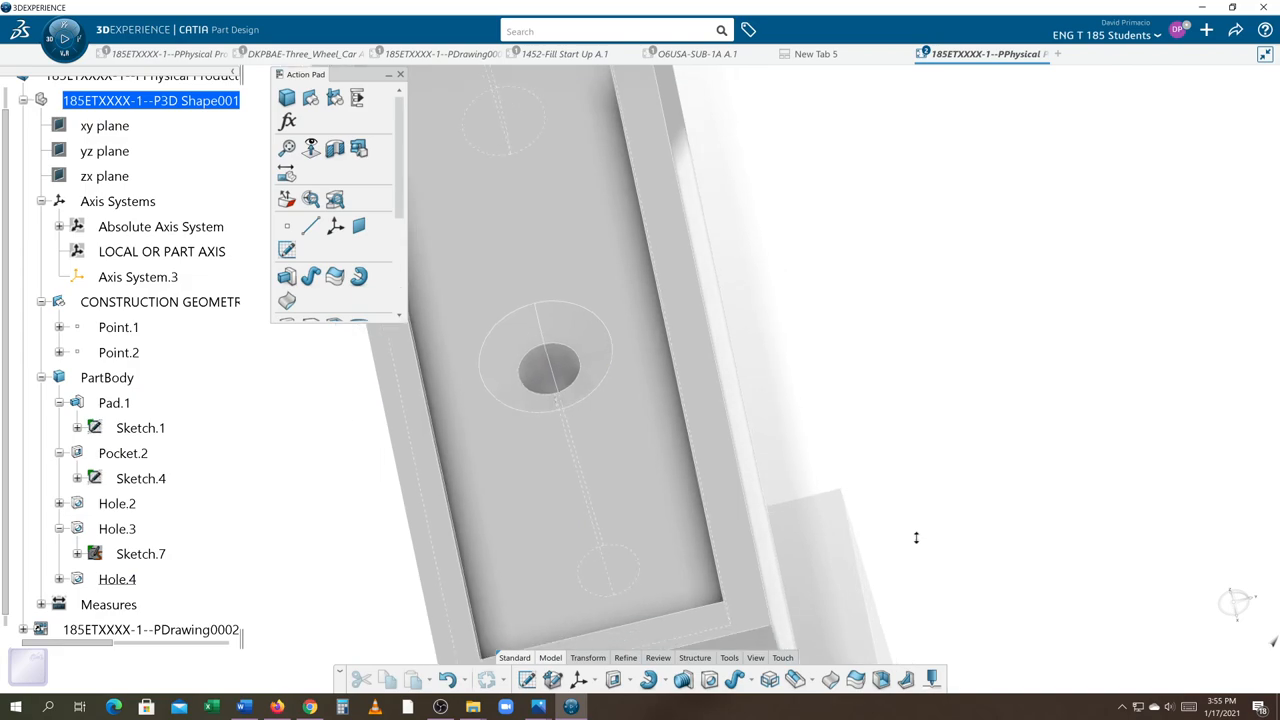